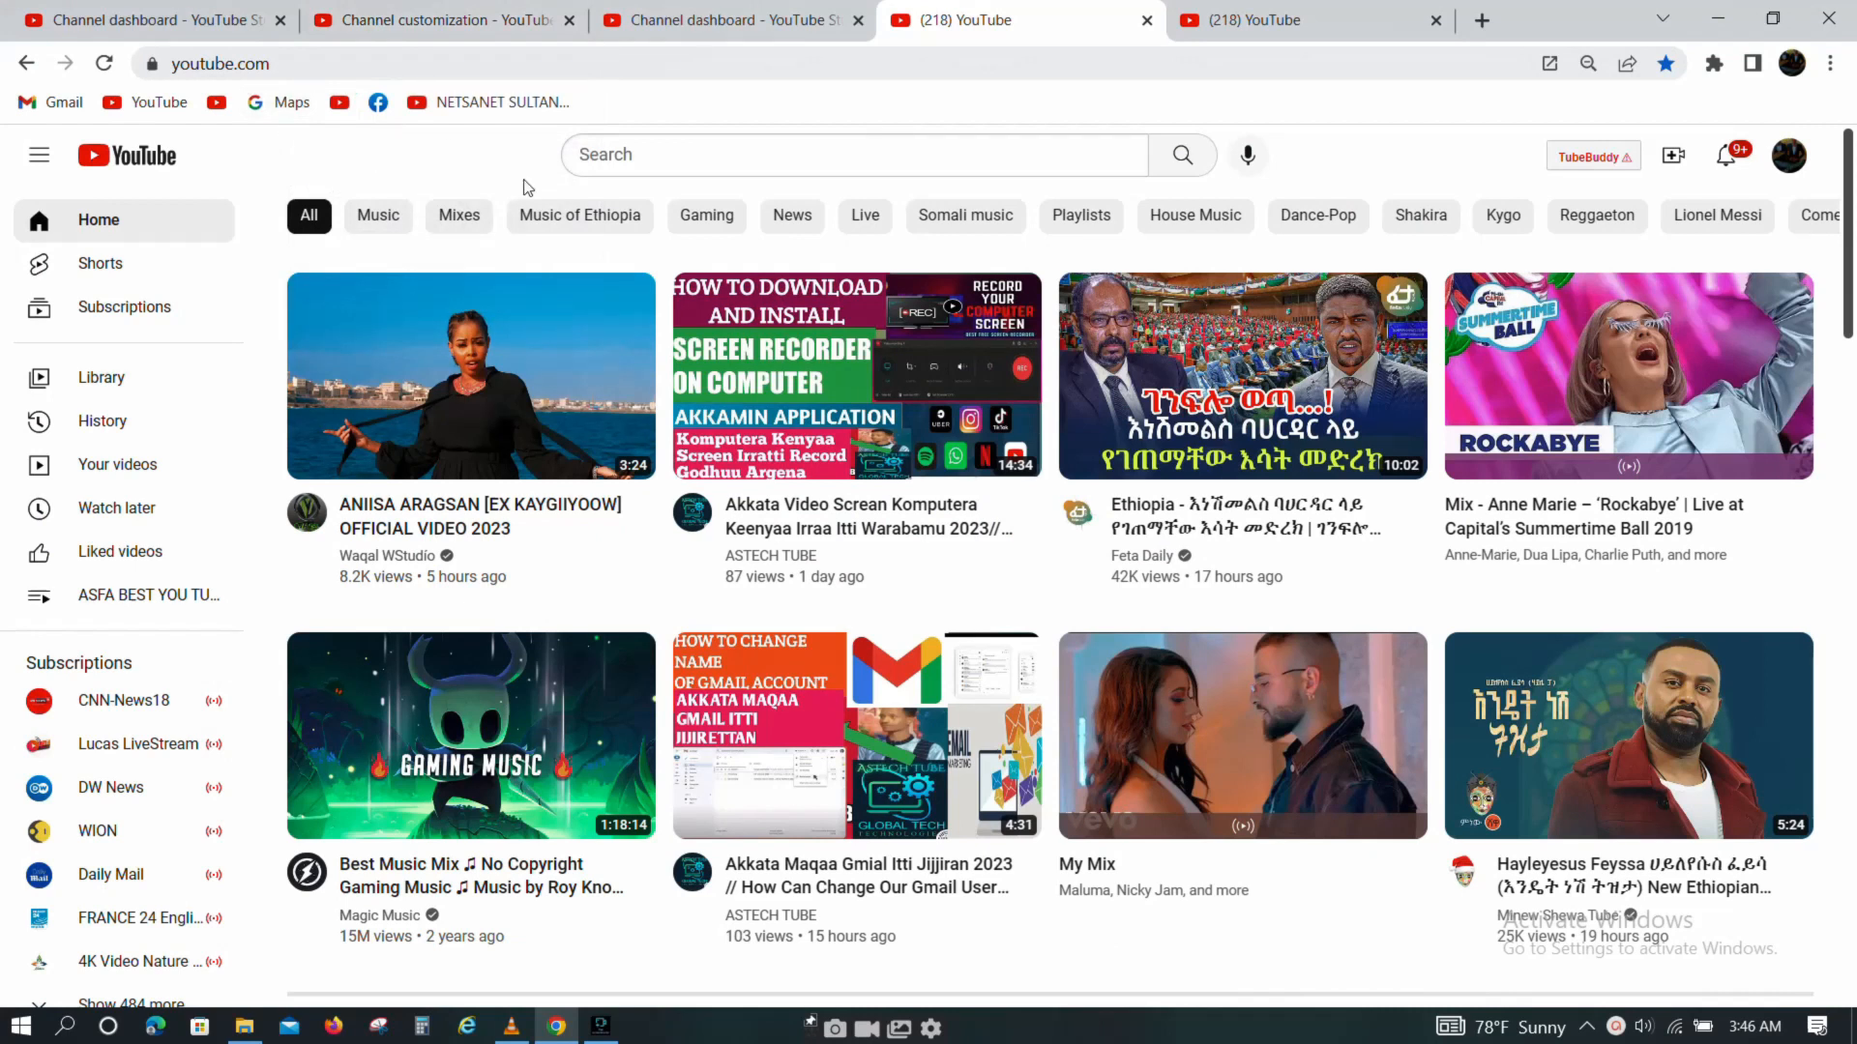
mouse_move(630, 277)
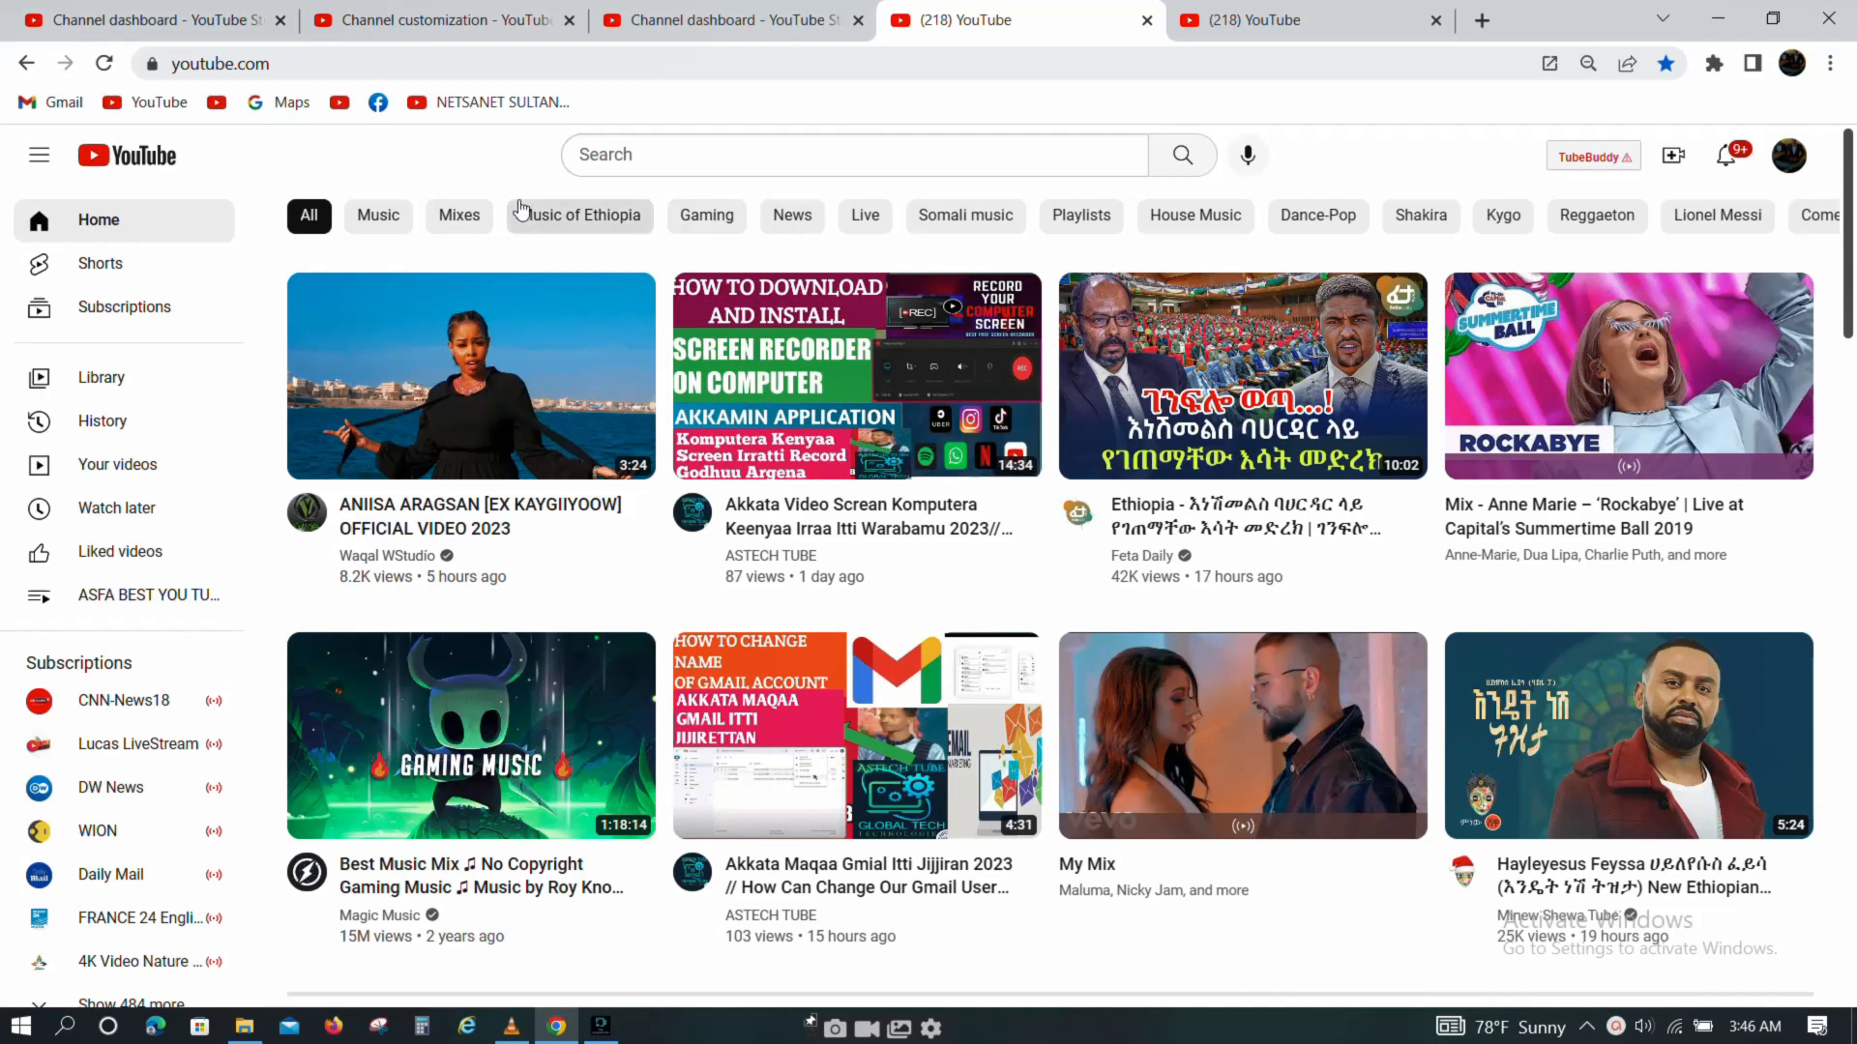
mouse_move(478, 188)
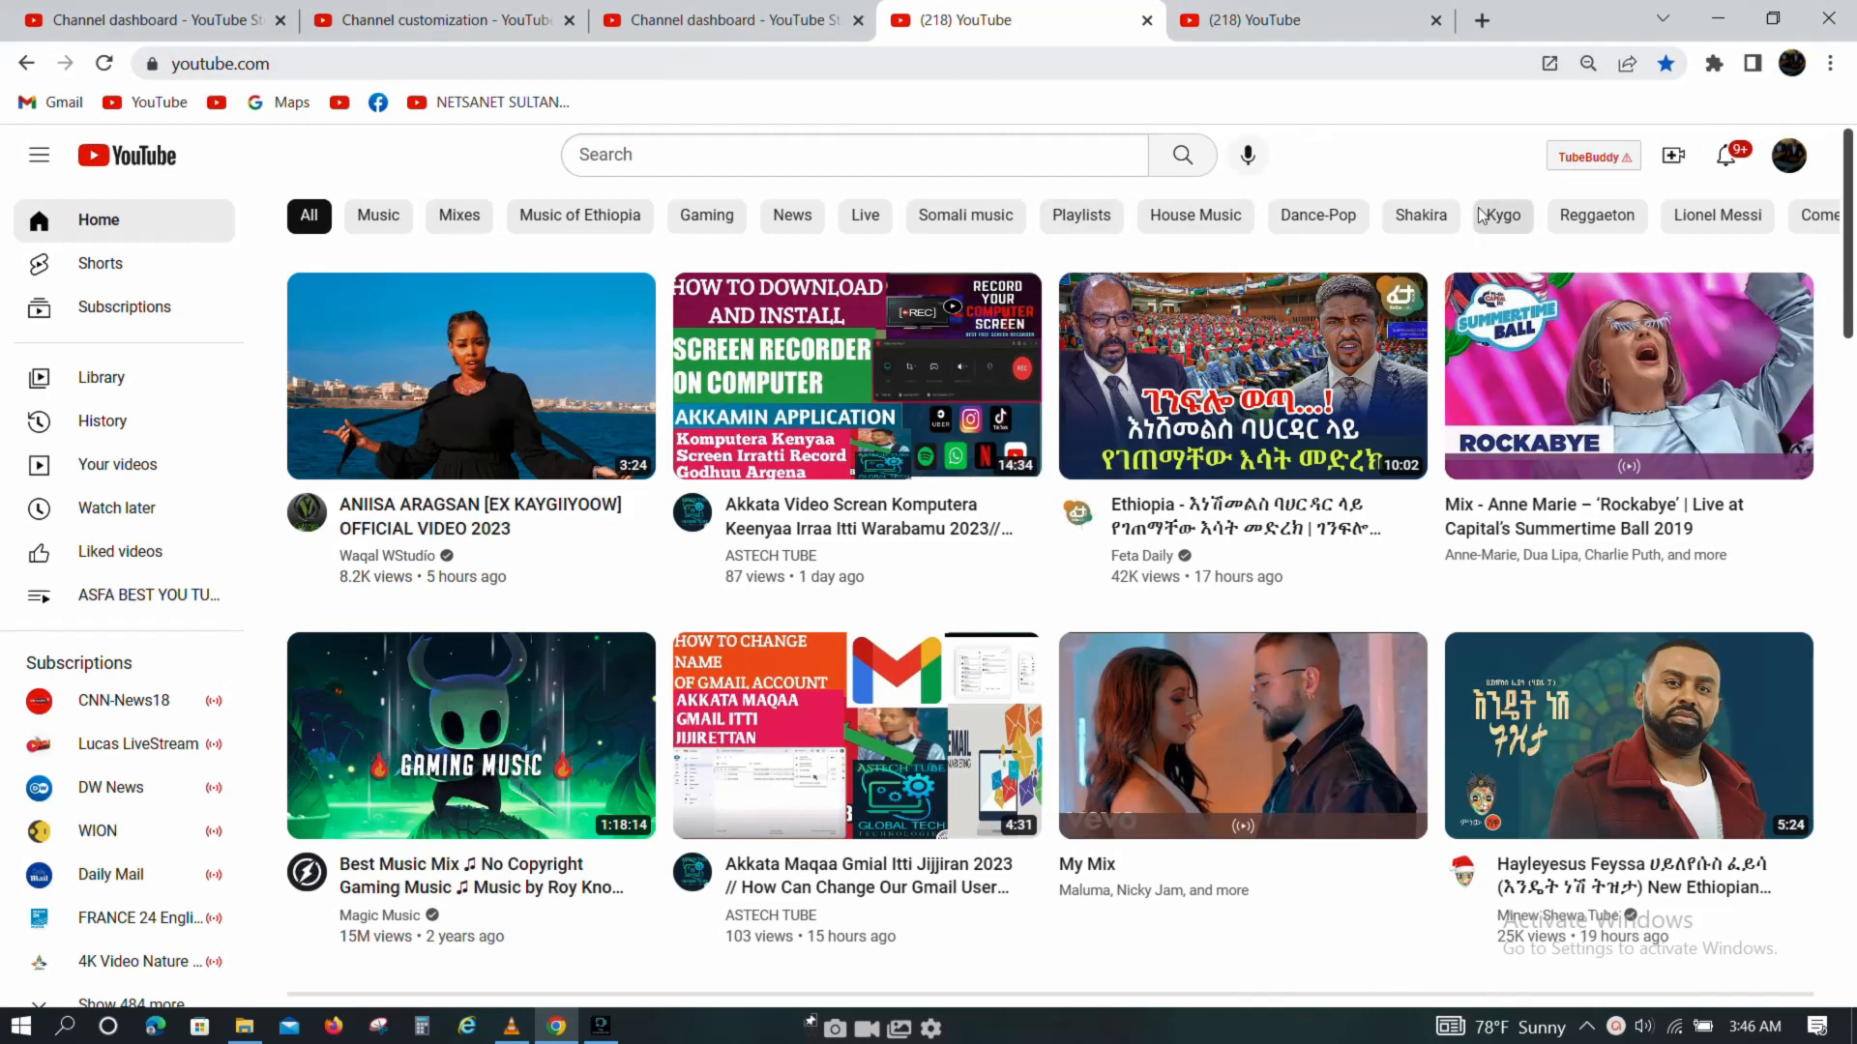
mouse_move(1791, 161)
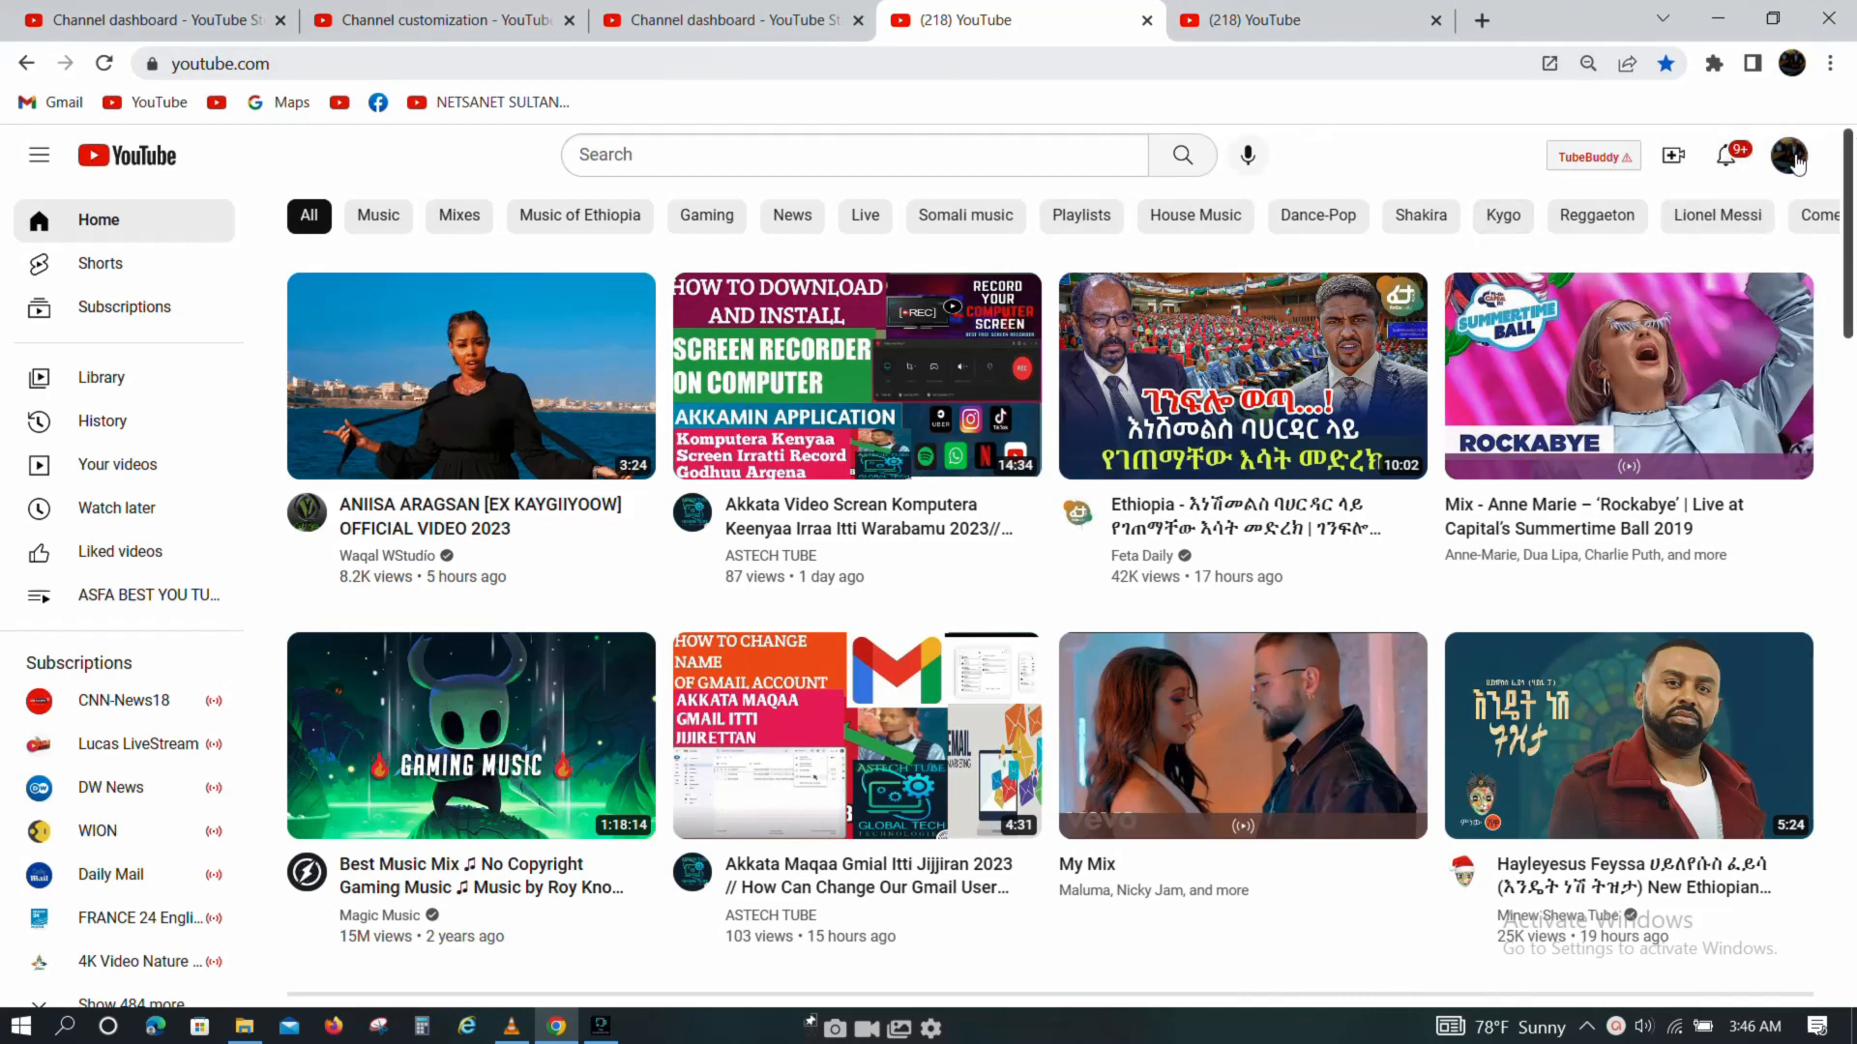
- Go to the ASE TUBE channel page via the account menu, then head into YouTube Studio
left_click(1789, 155)
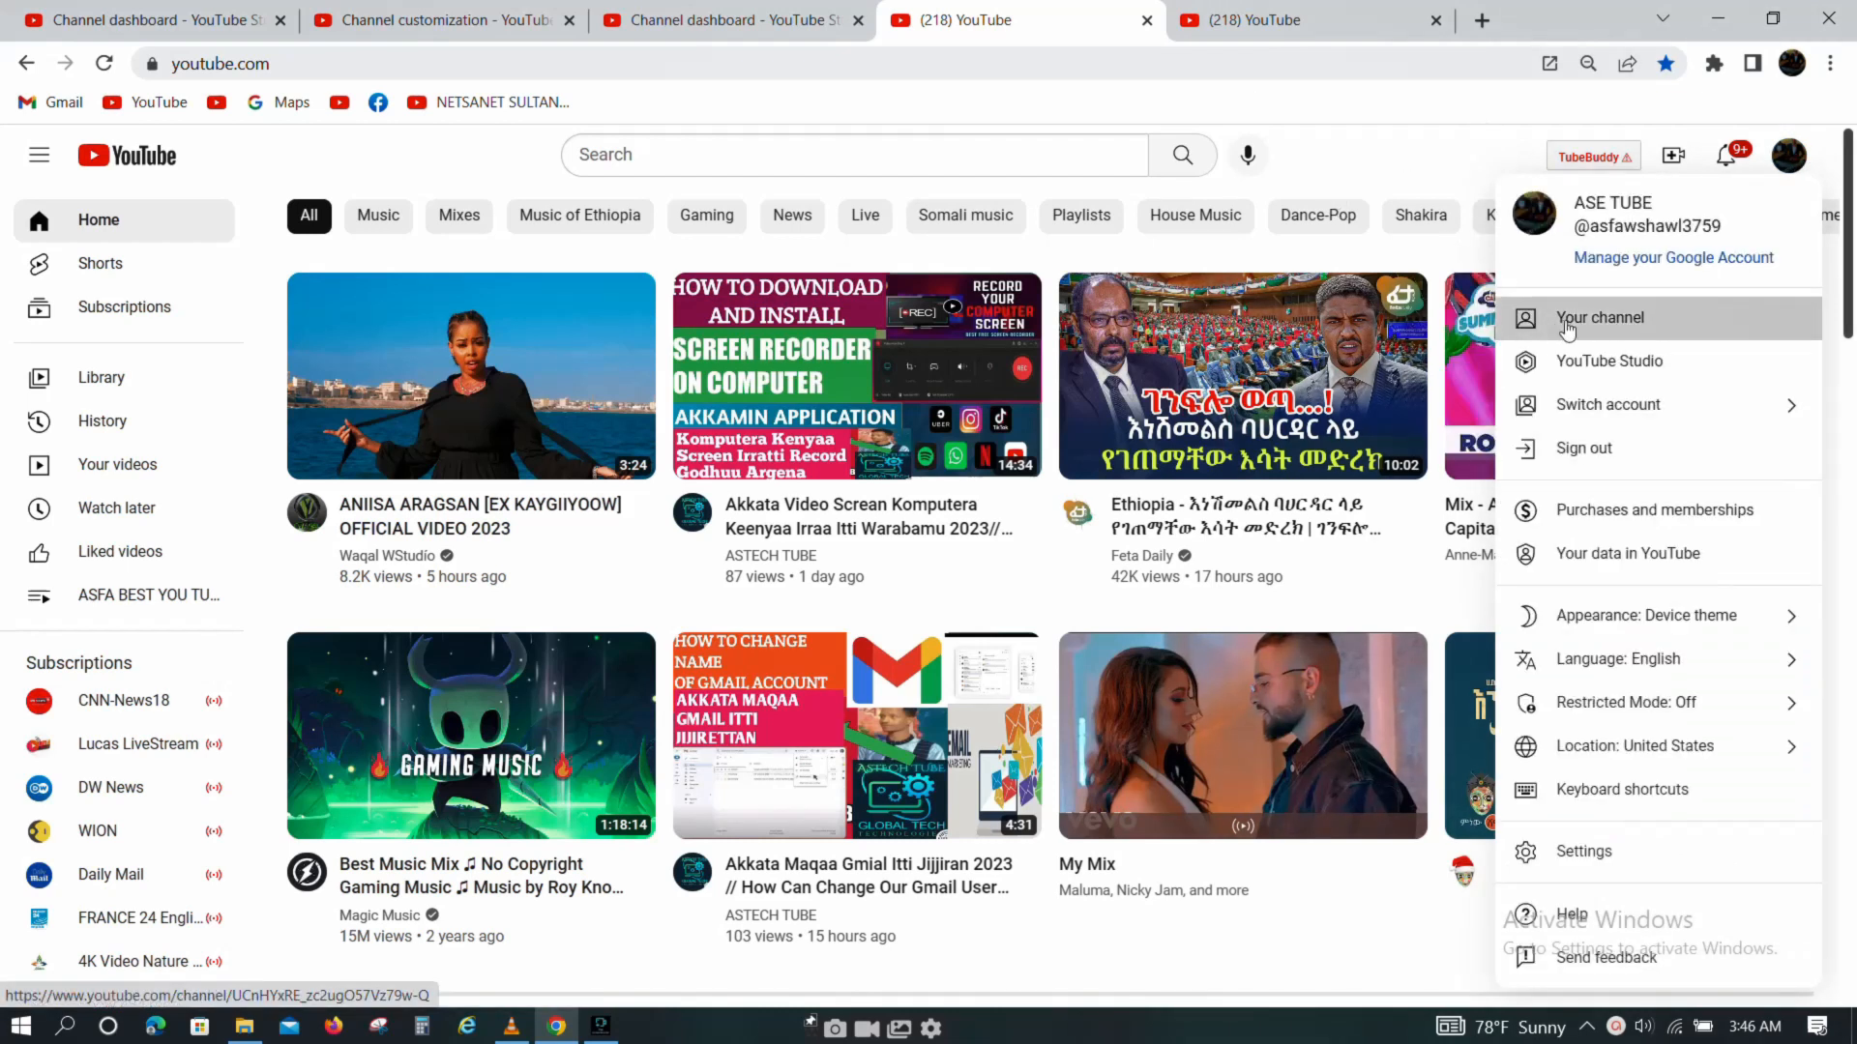
left_click(1600, 318)
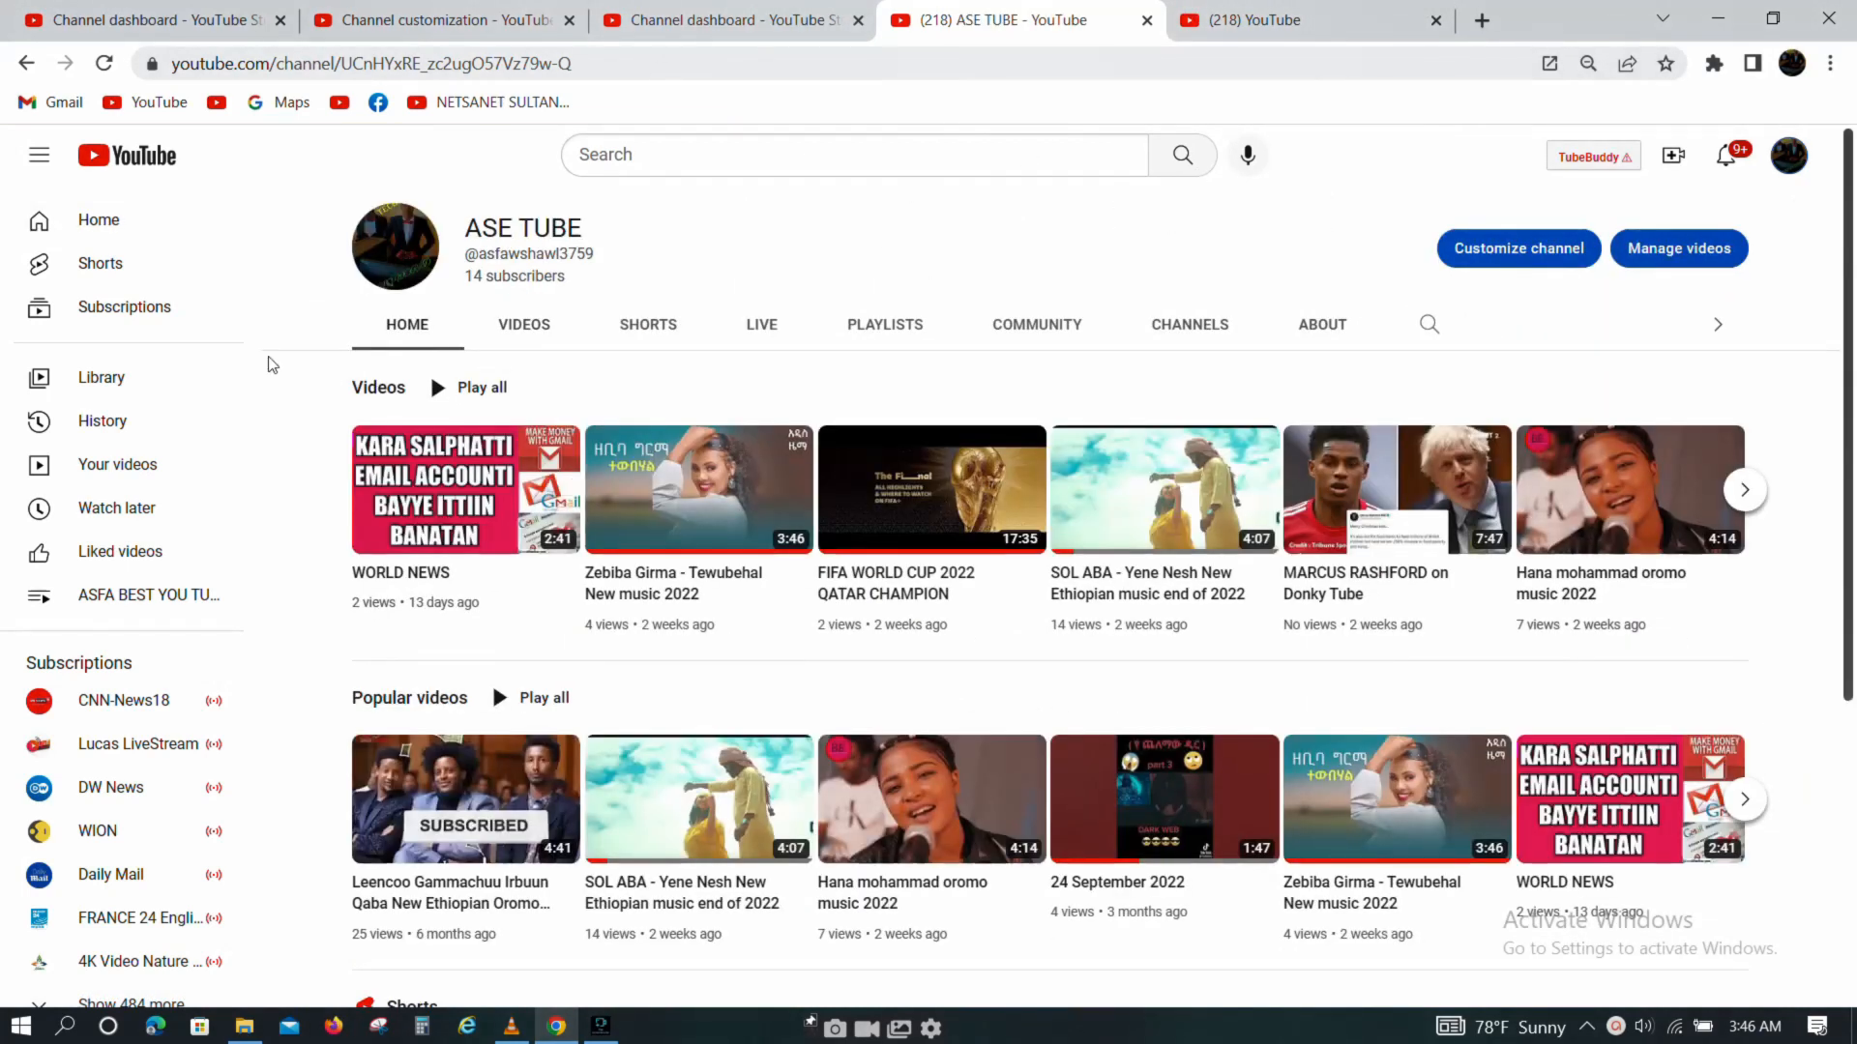
mouse_move(631, 497)
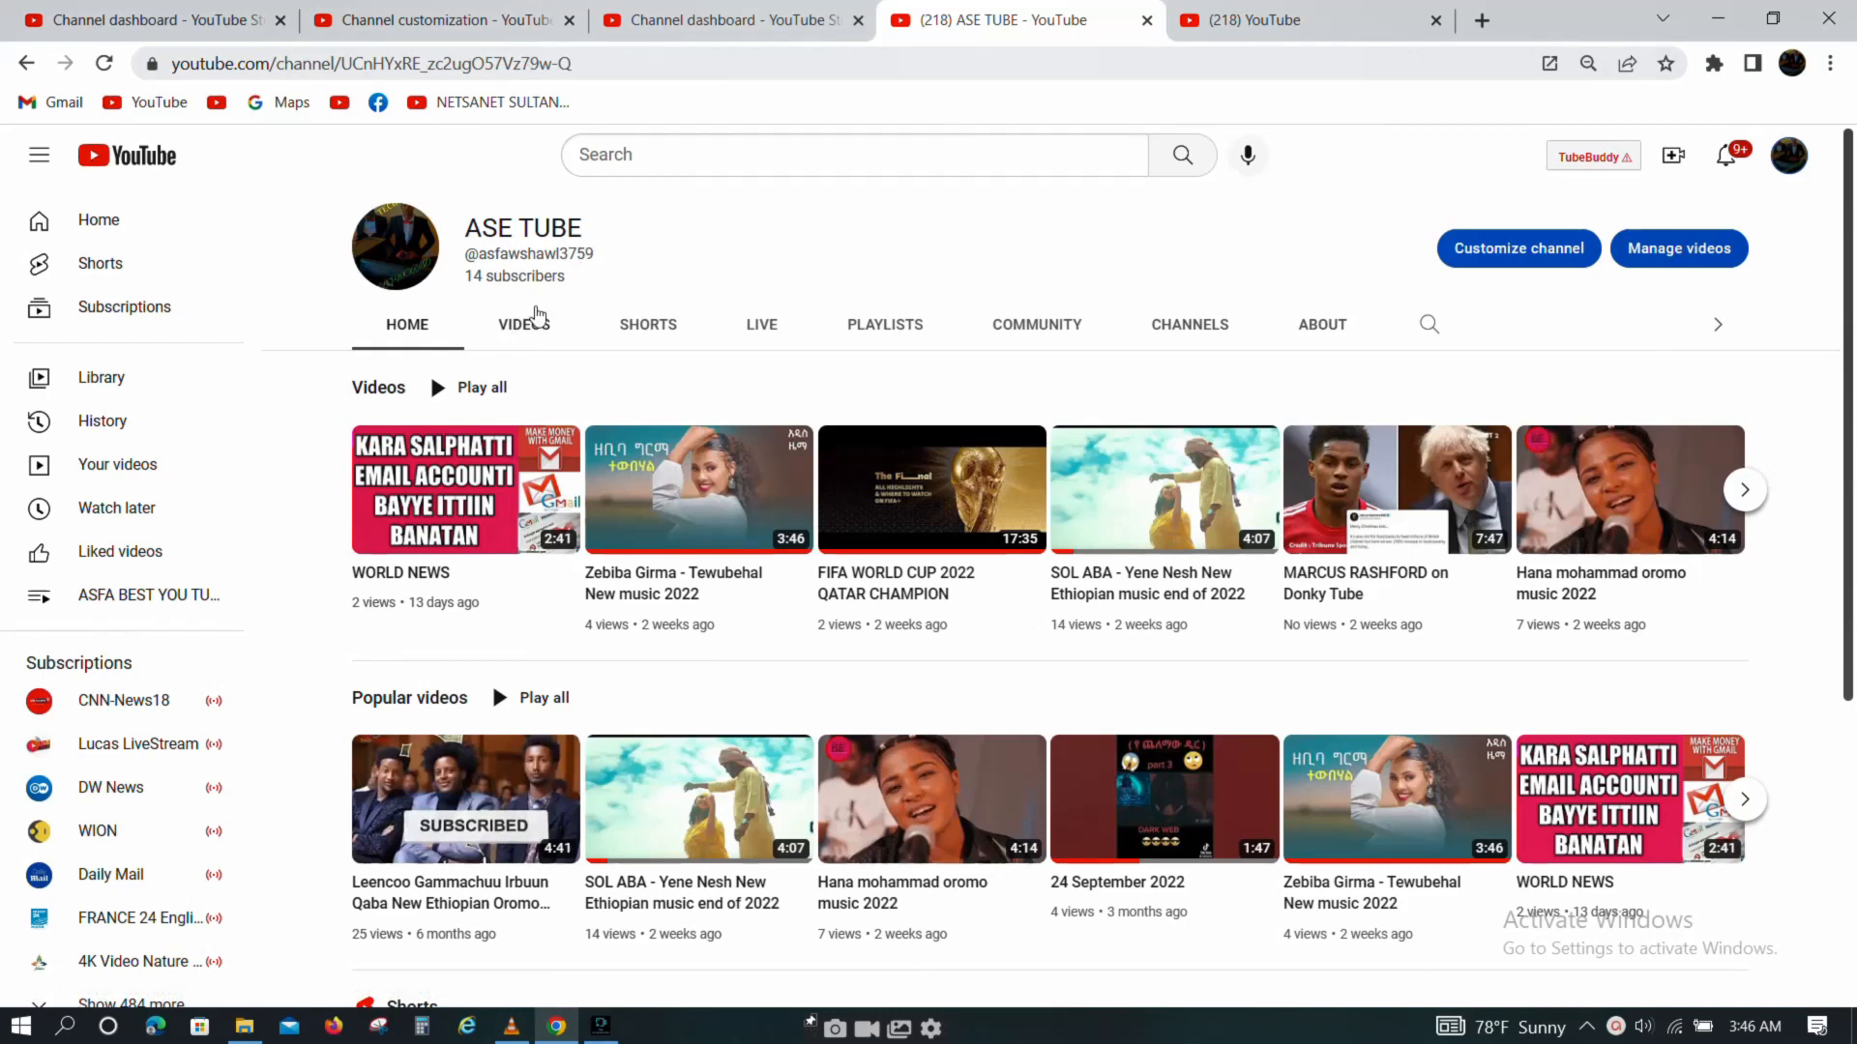
mouse_move(662, 339)
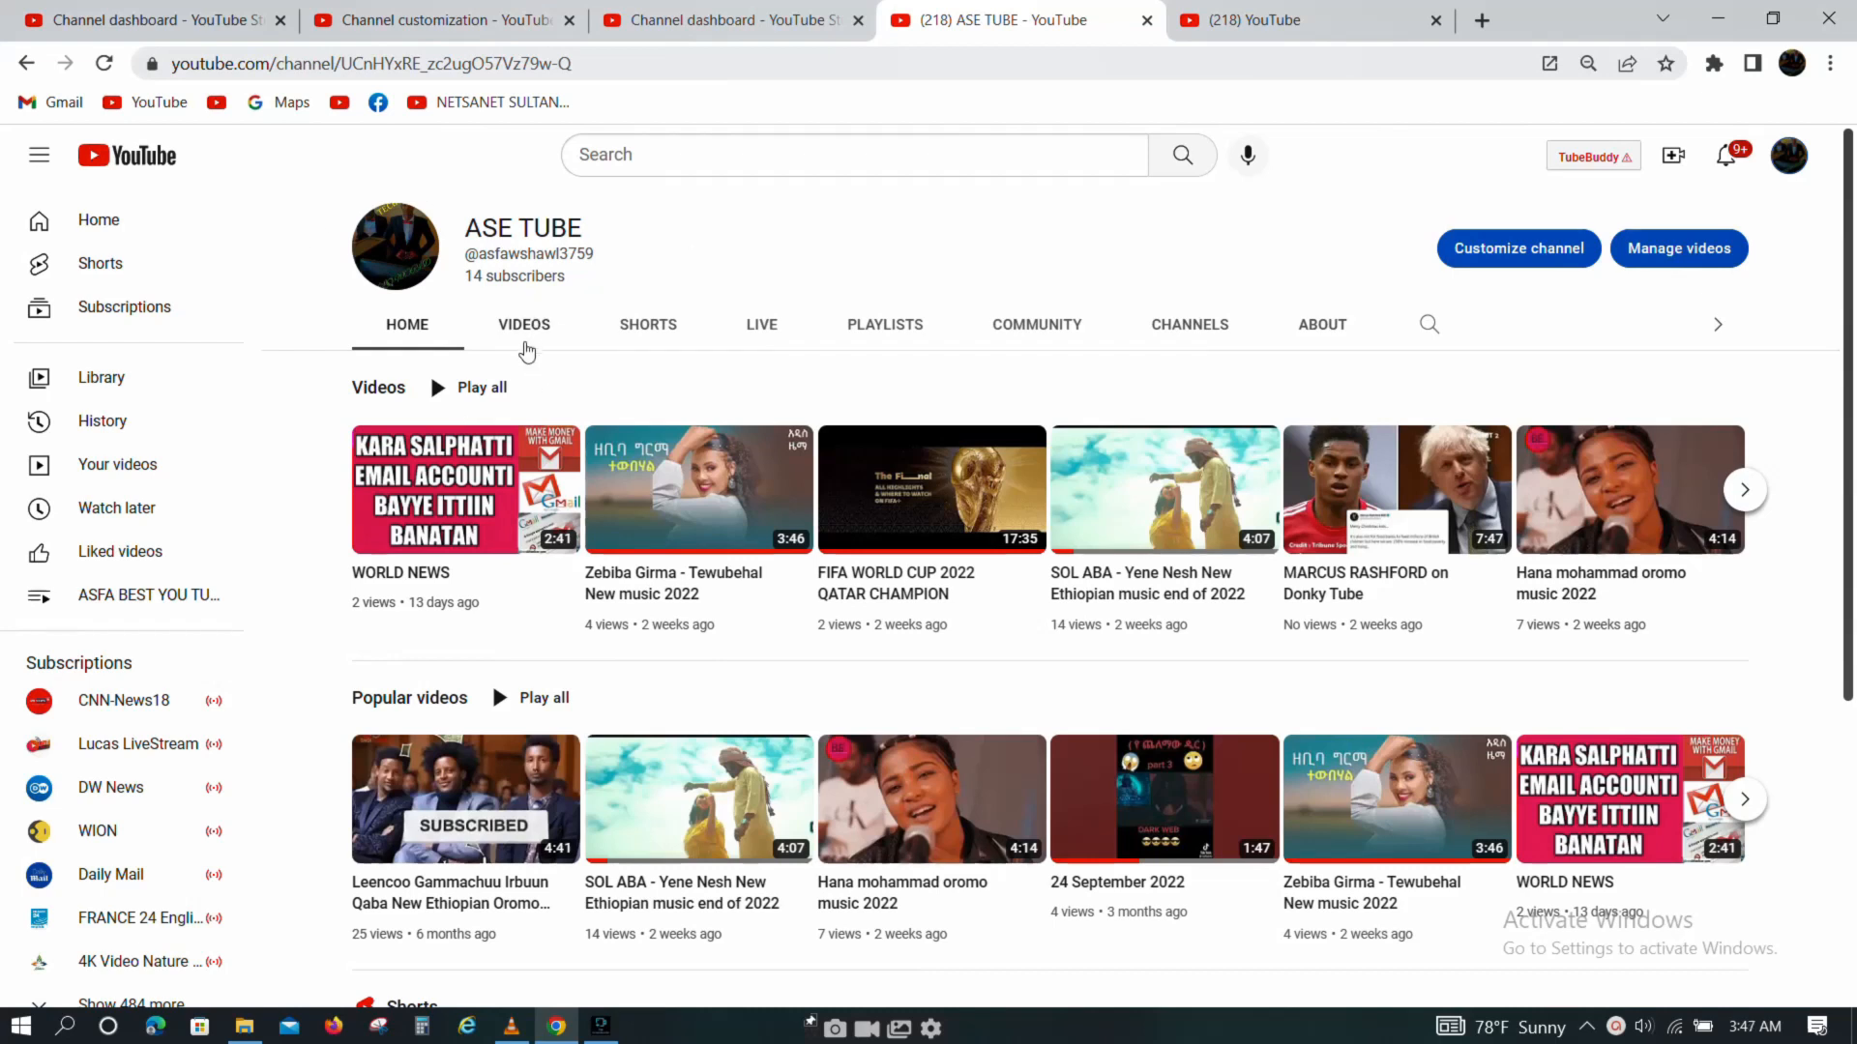
mouse_move(555, 408)
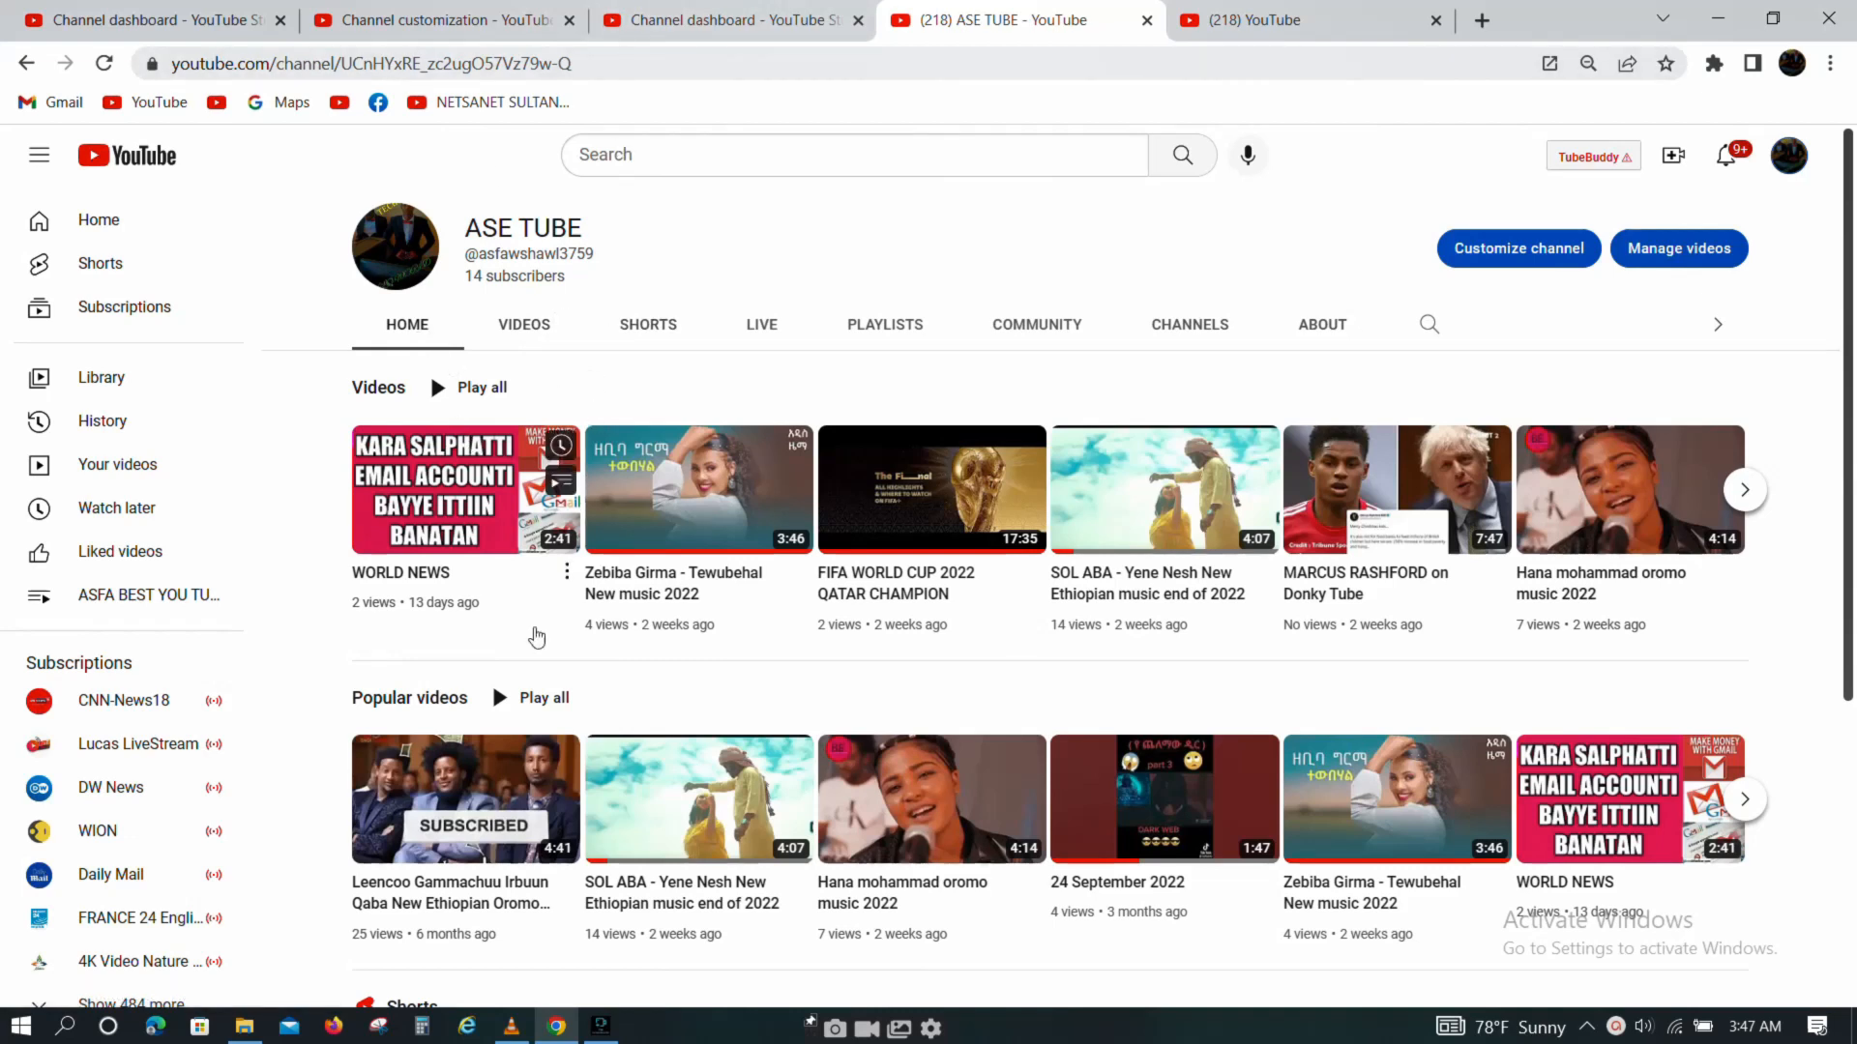
mouse_move(497, 654)
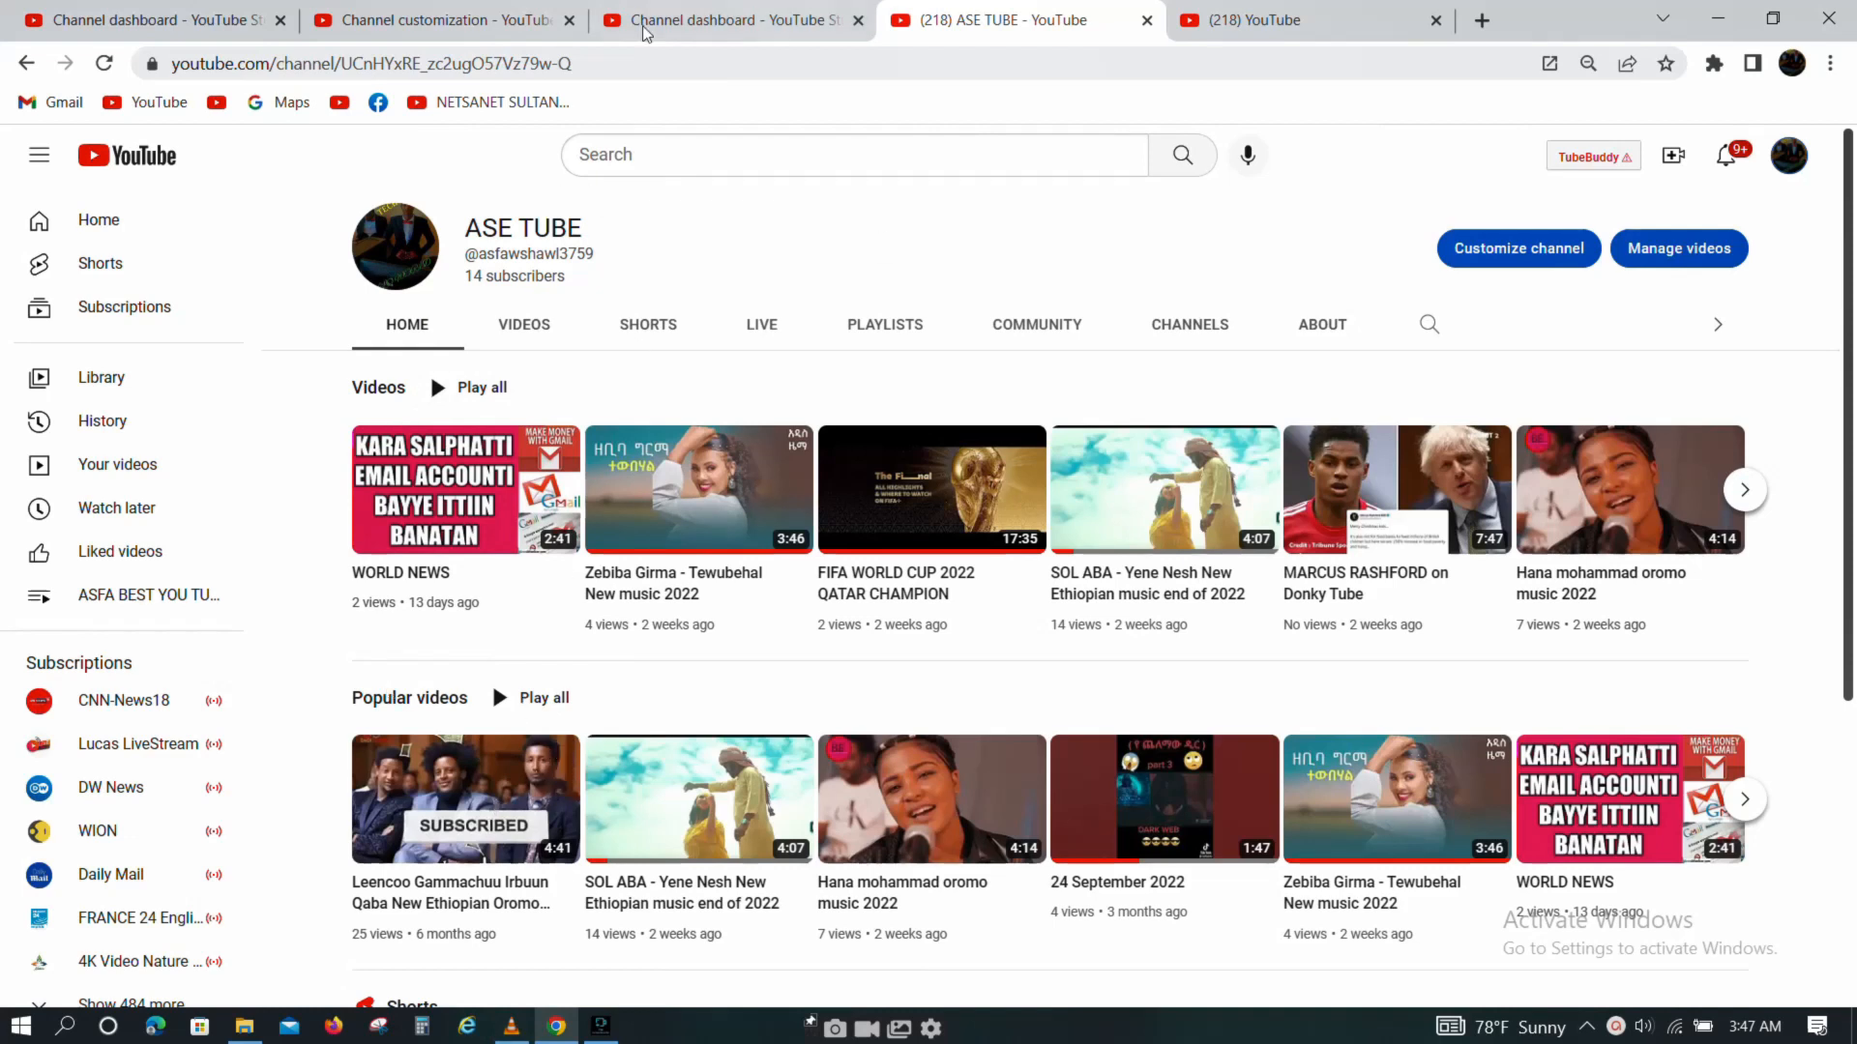
mouse_move(395, 245)
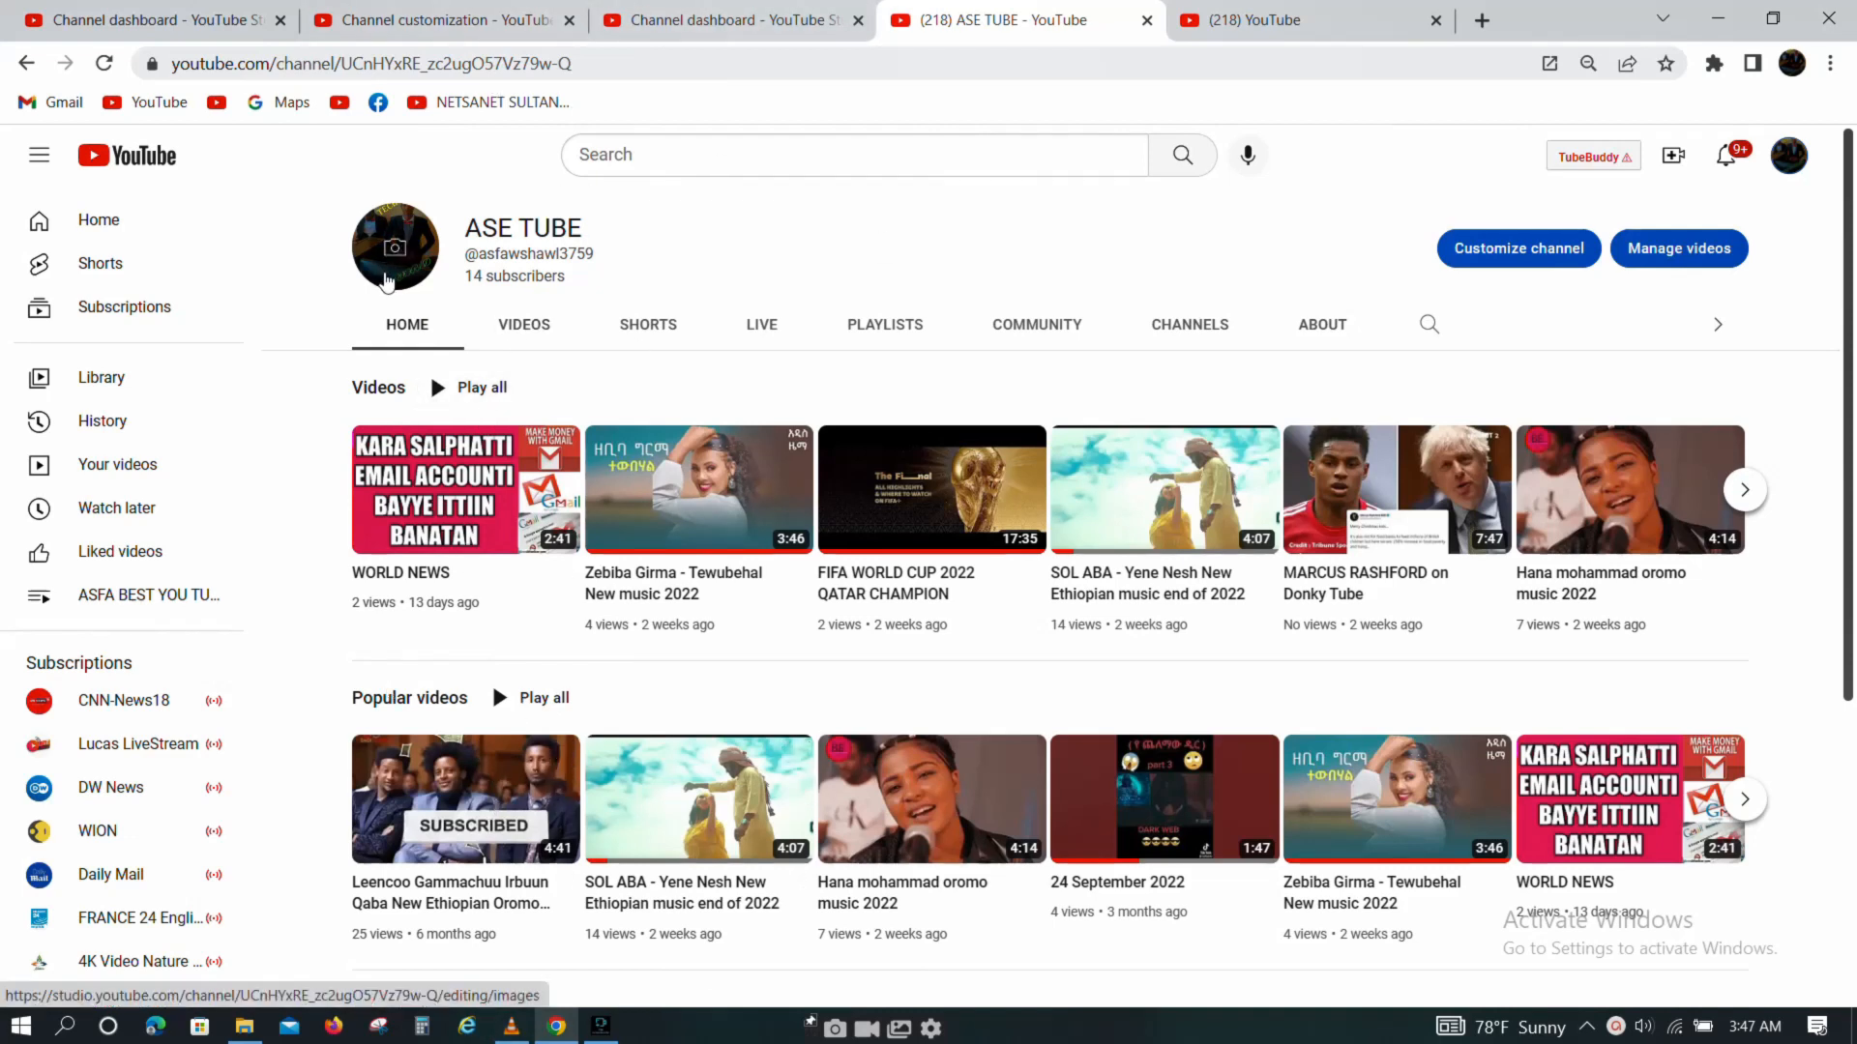
mouse_move(1725, 154)
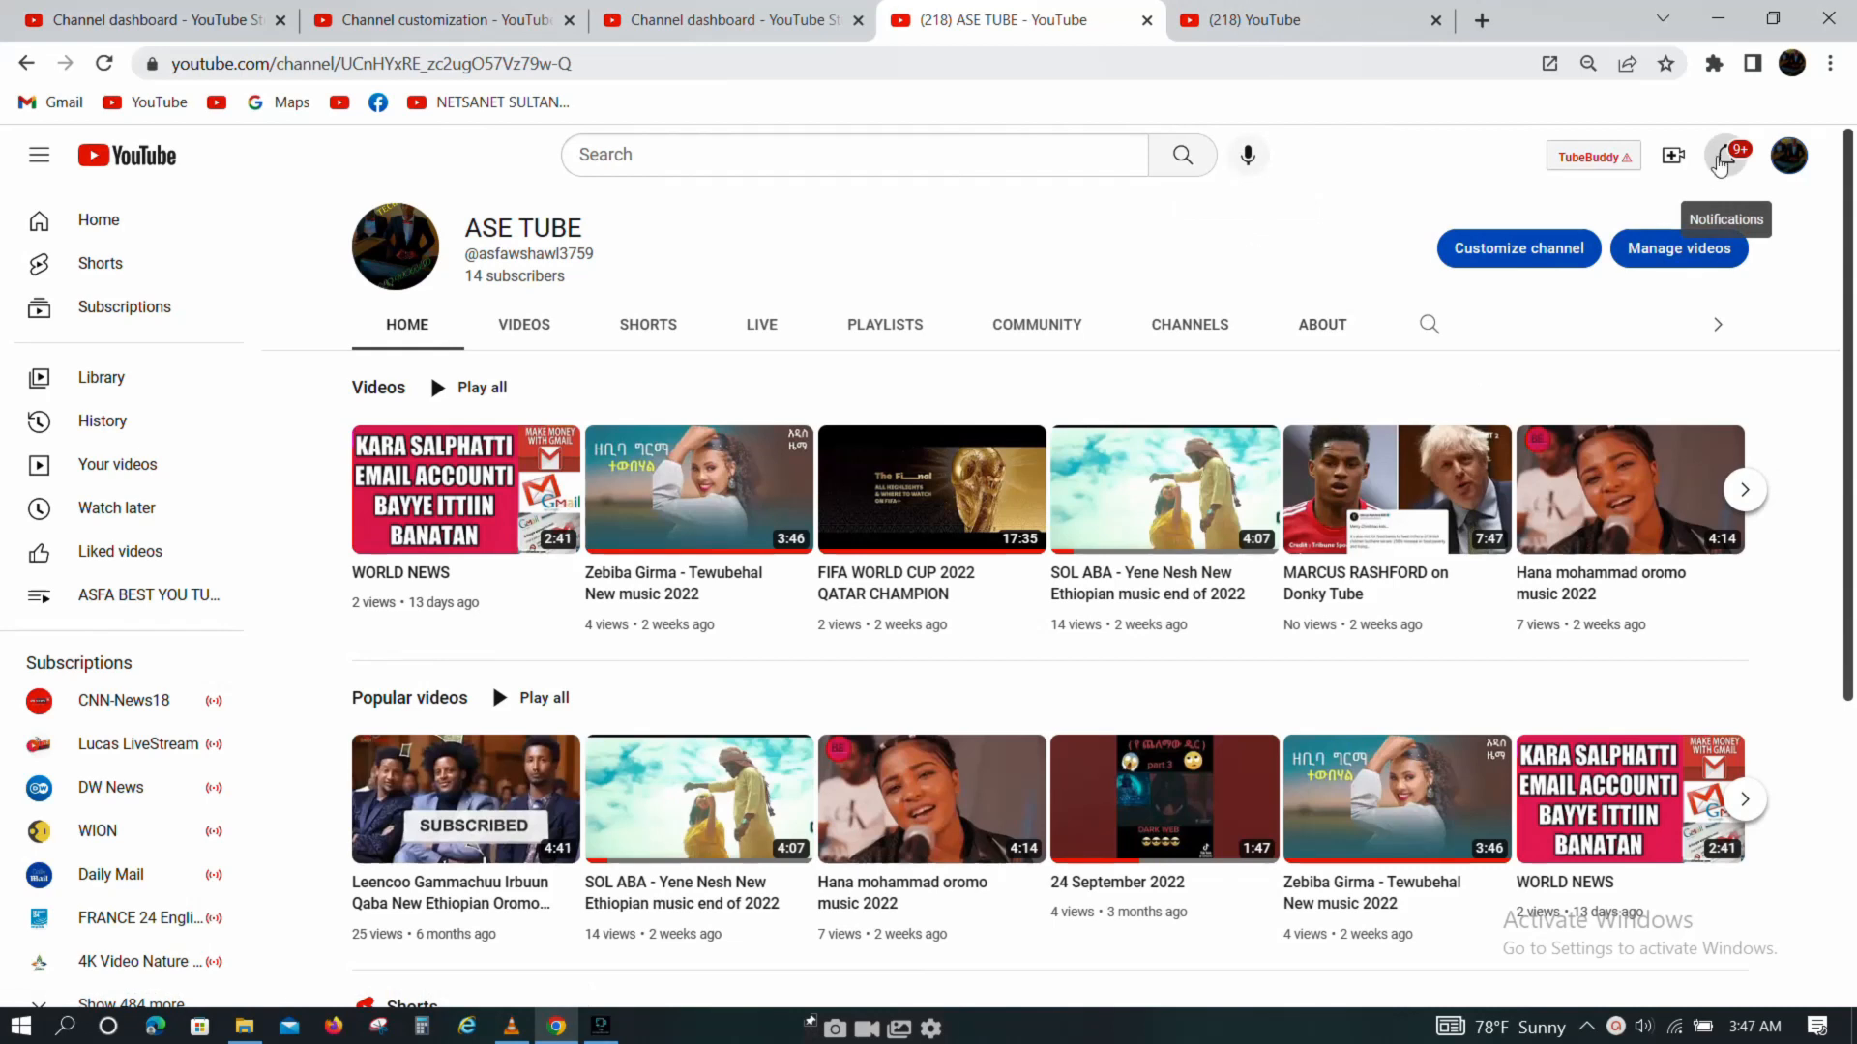
left_click(1727, 155)
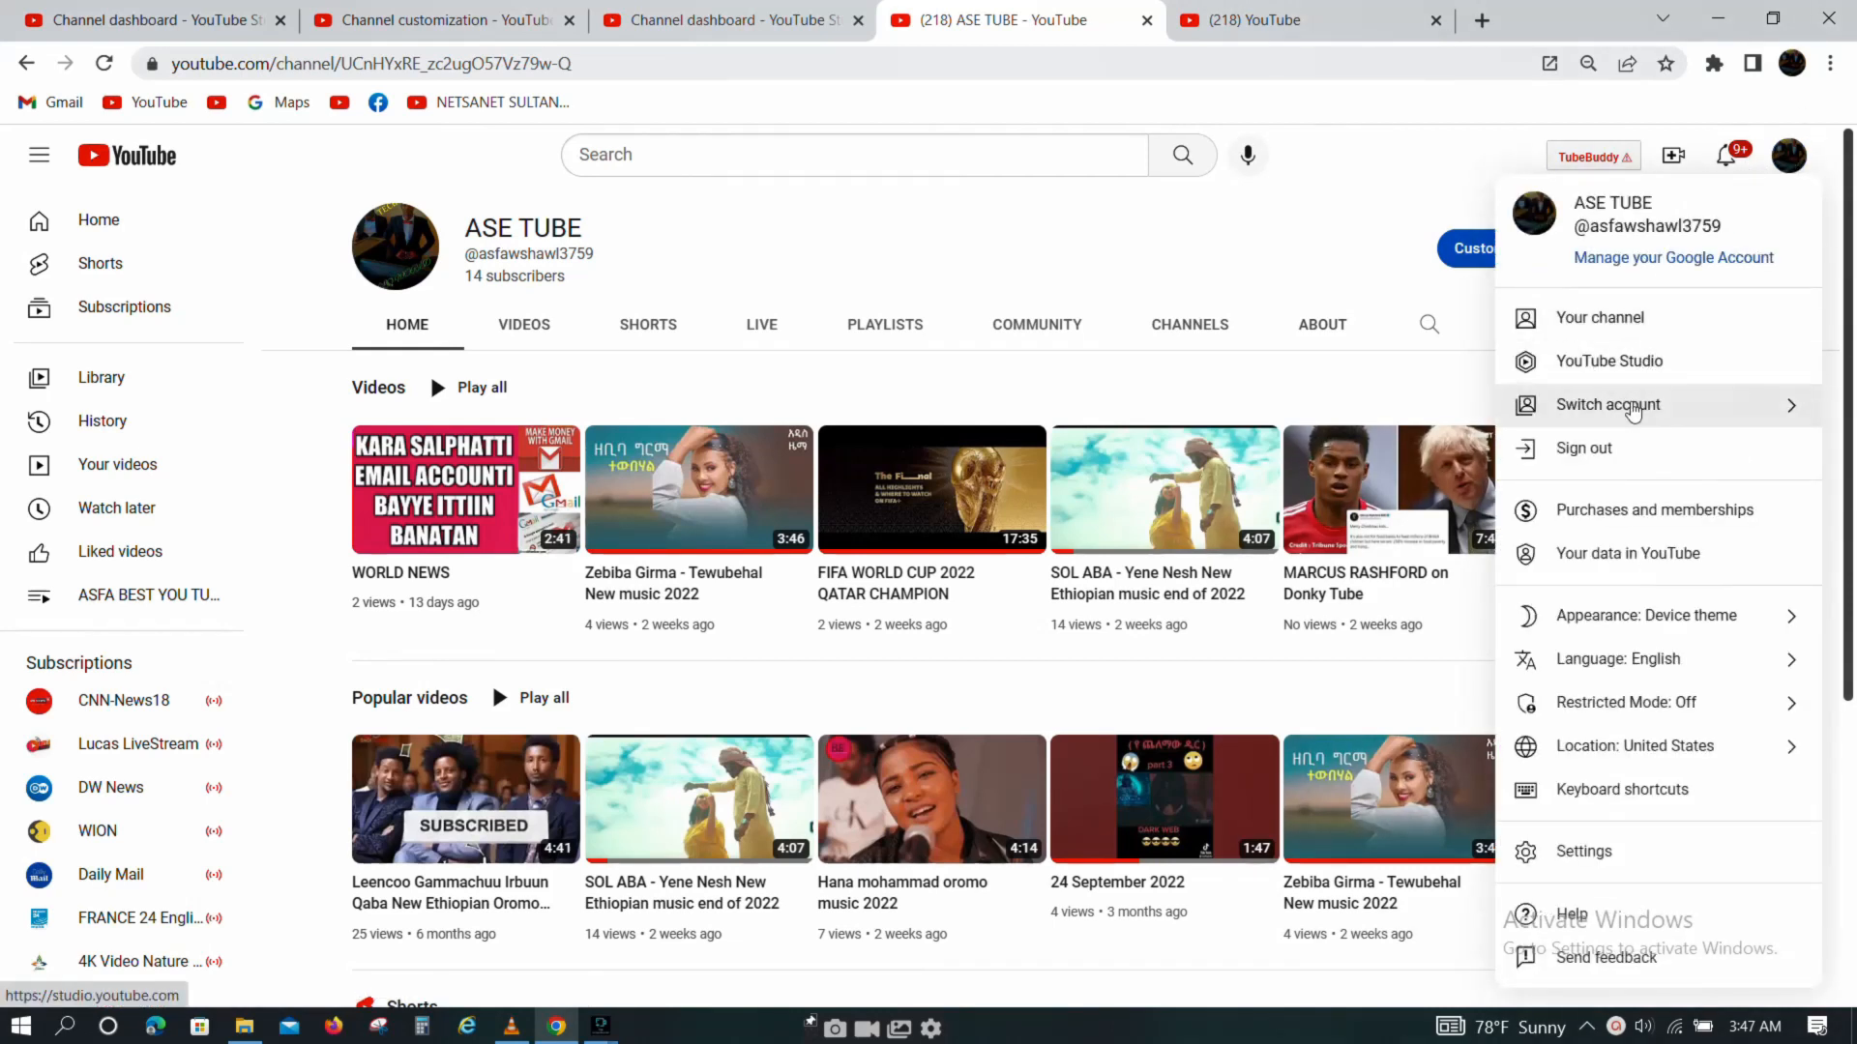
left_click(1607, 362)
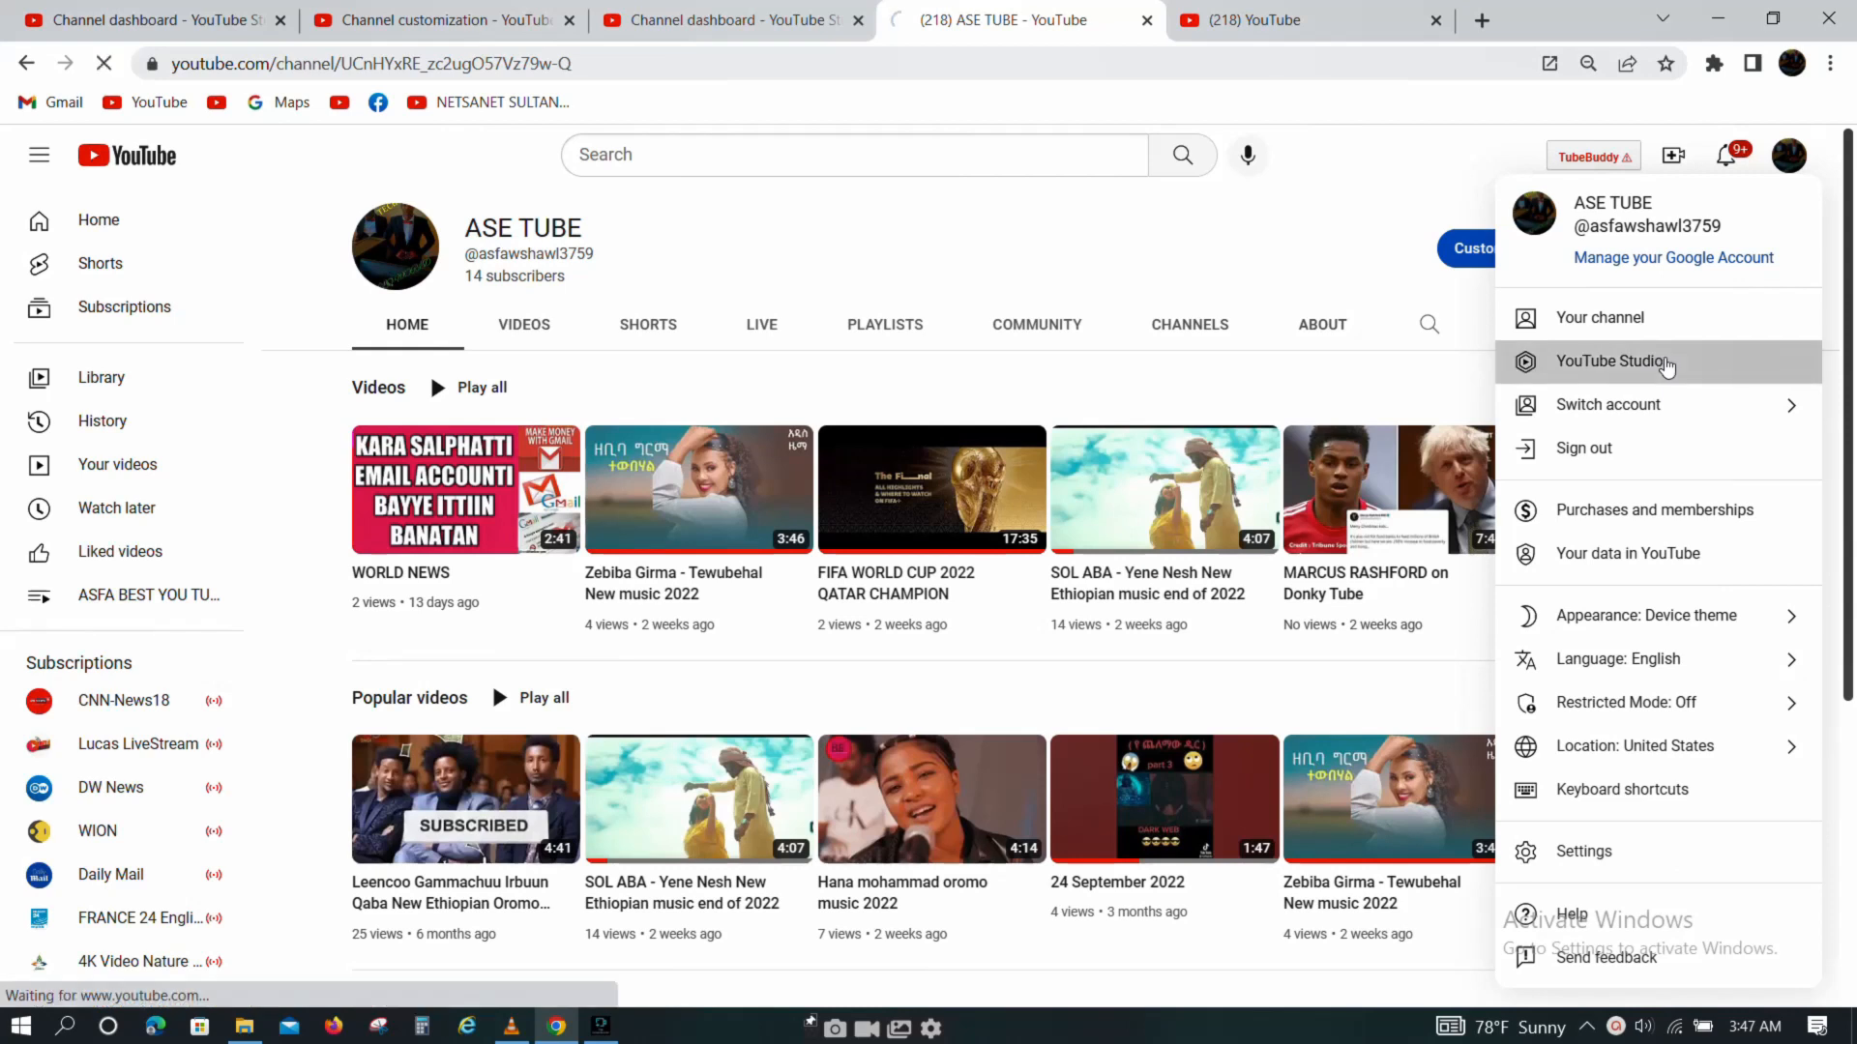
- Enter YouTube Studio for ASE TUBE, landing on the Channel customization Layout page
left_click(1611, 362)
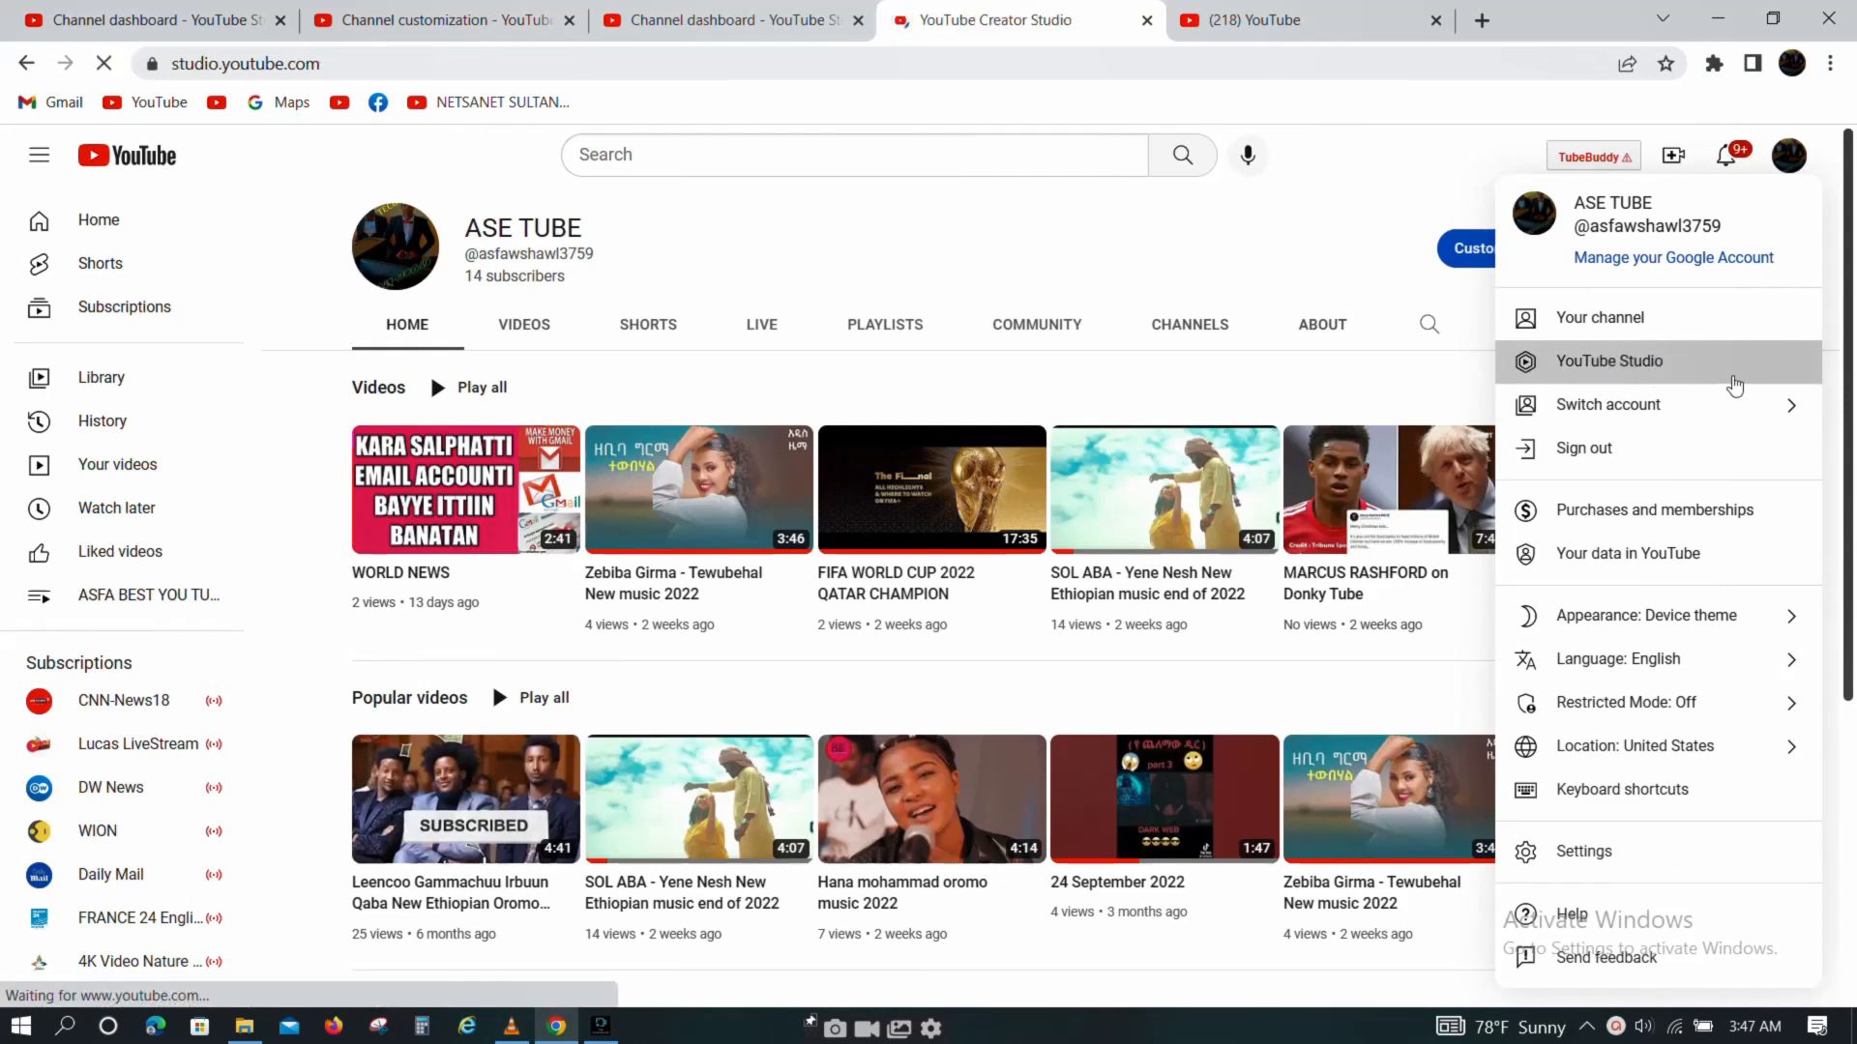
left_click(1608, 361)
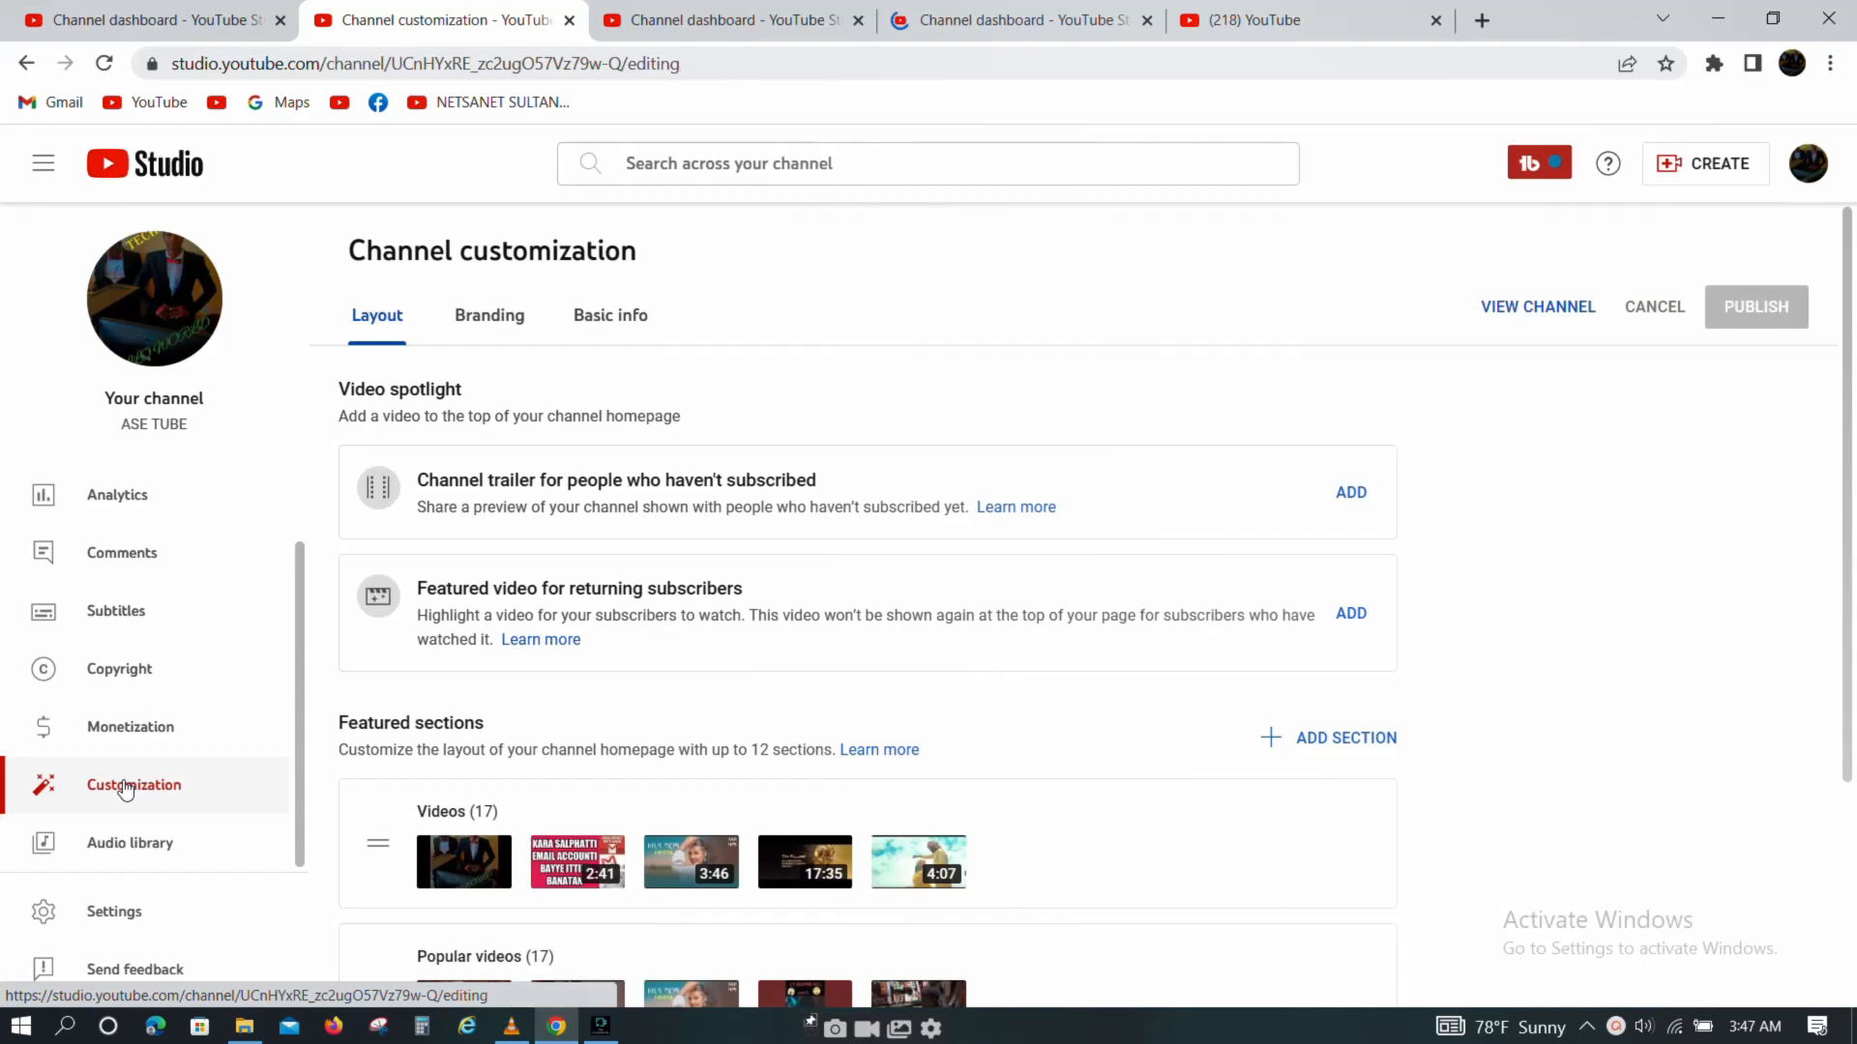
mouse_move(466, 768)
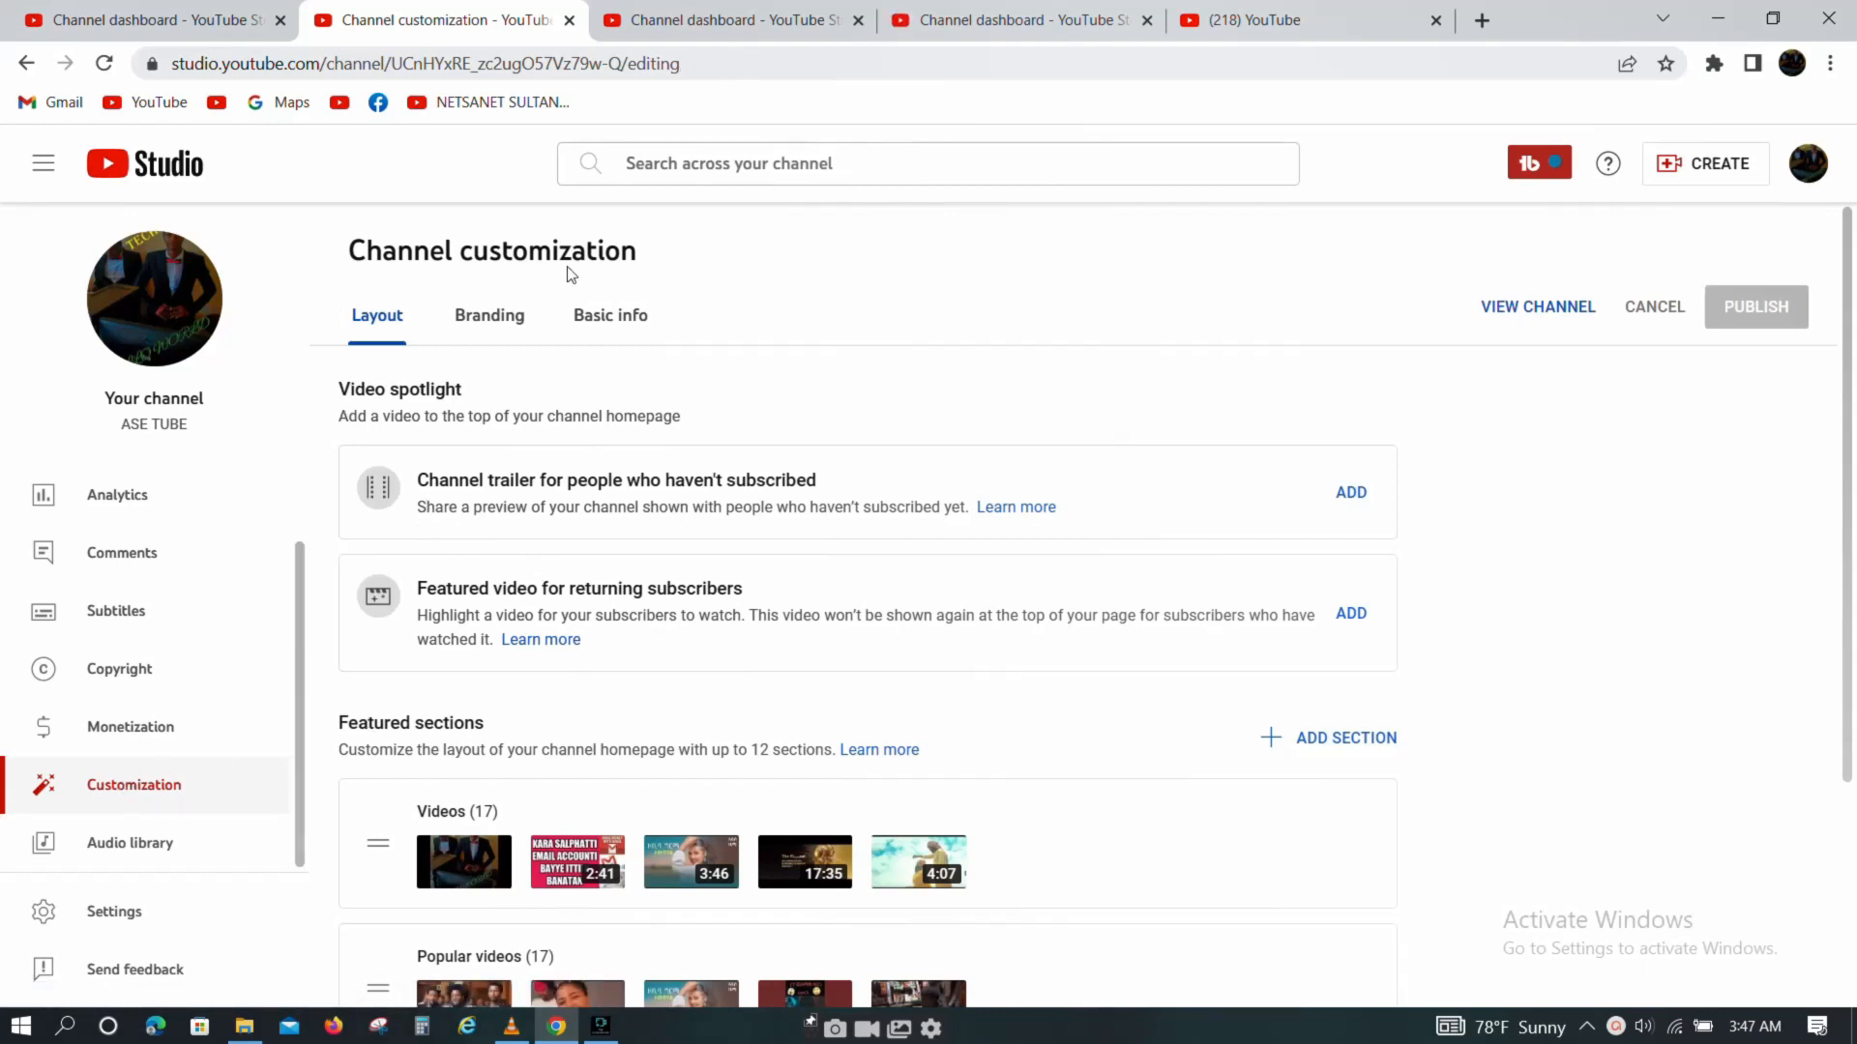
mouse_move(483, 534)
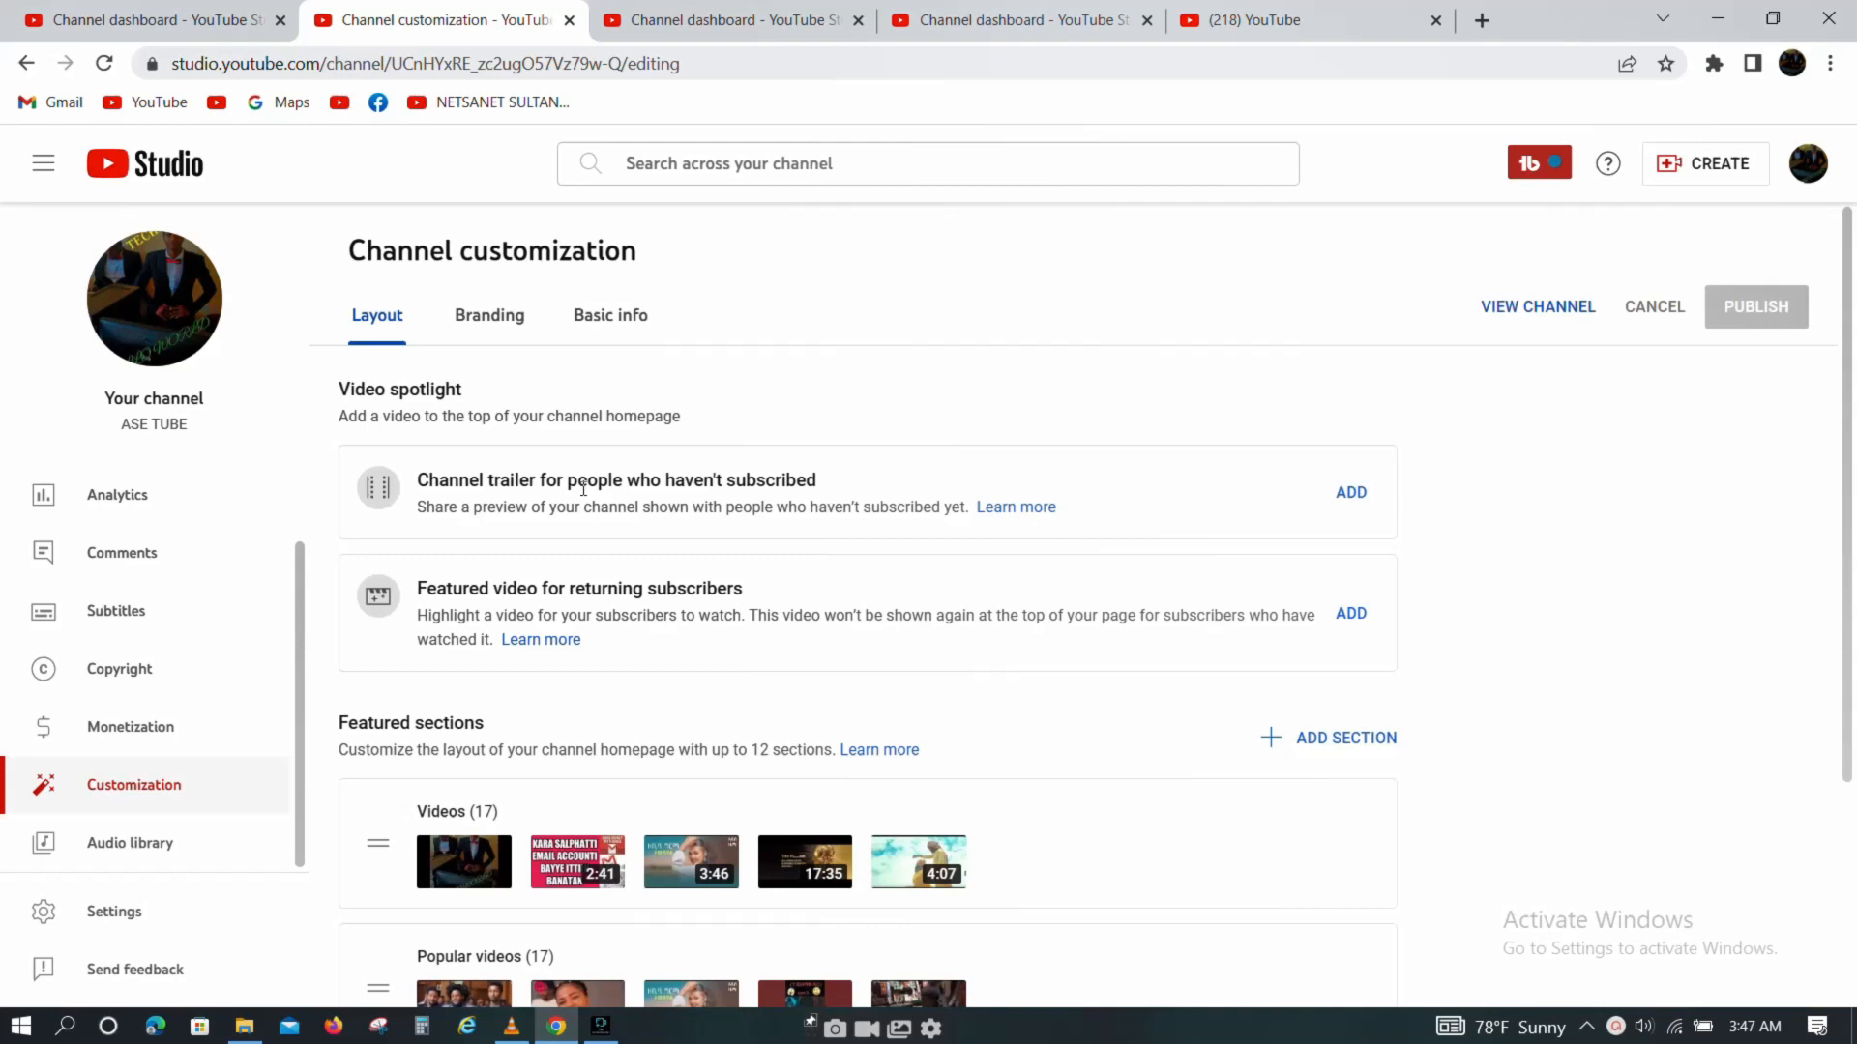
mouse_move(937, 504)
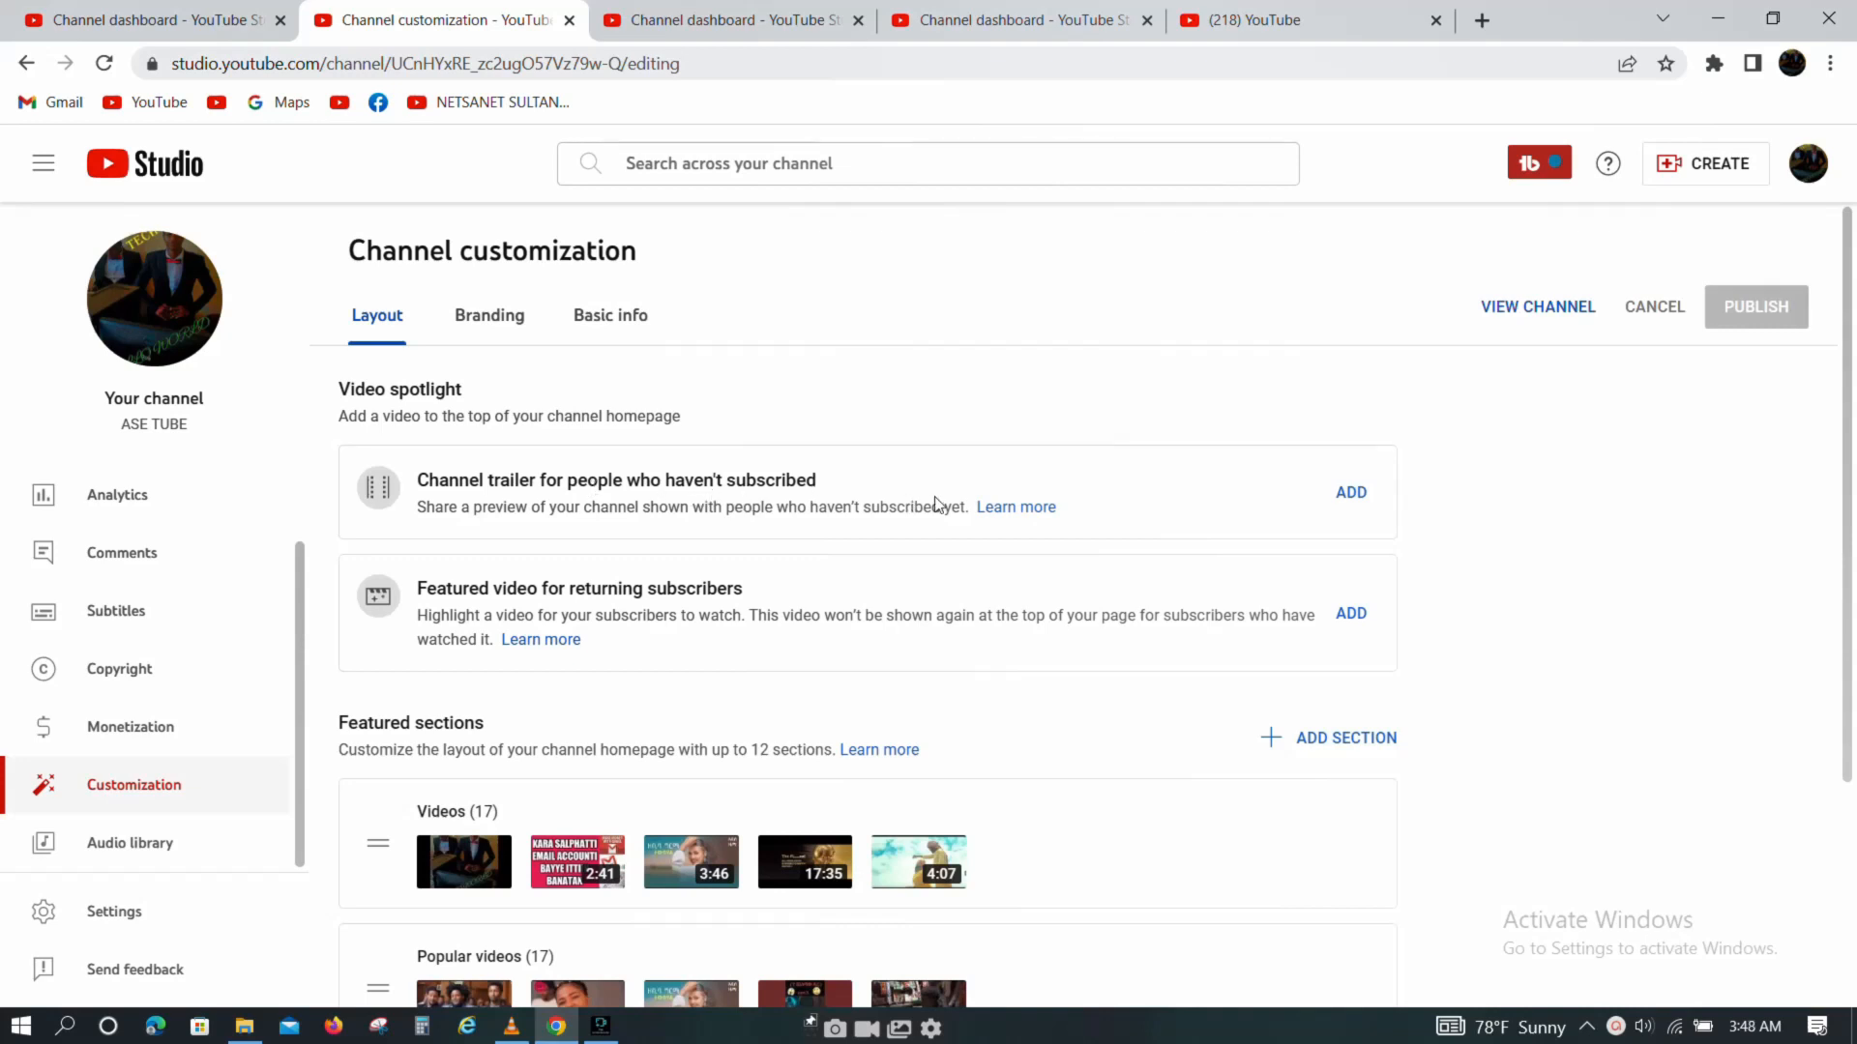
mouse_move(472, 360)
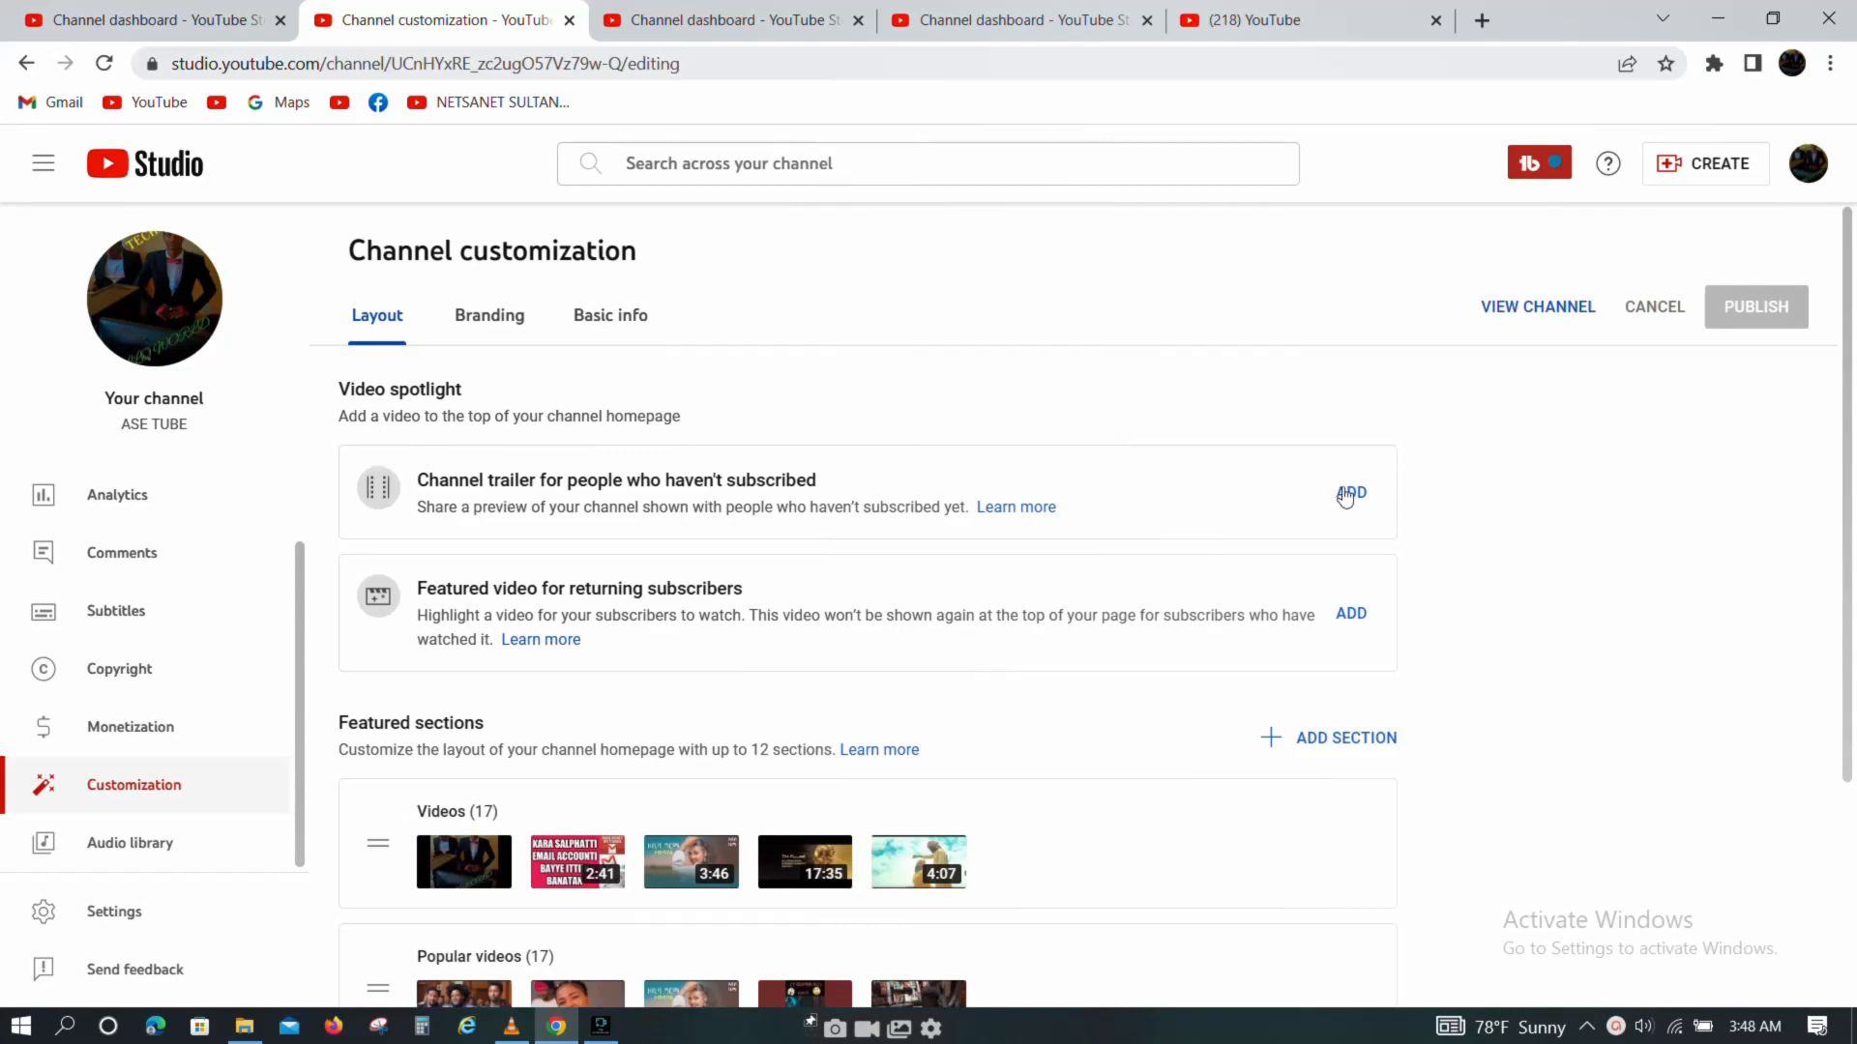
- Choose the ASE TUBE video as the channel trailer for non-subscribers
left_click(1350, 494)
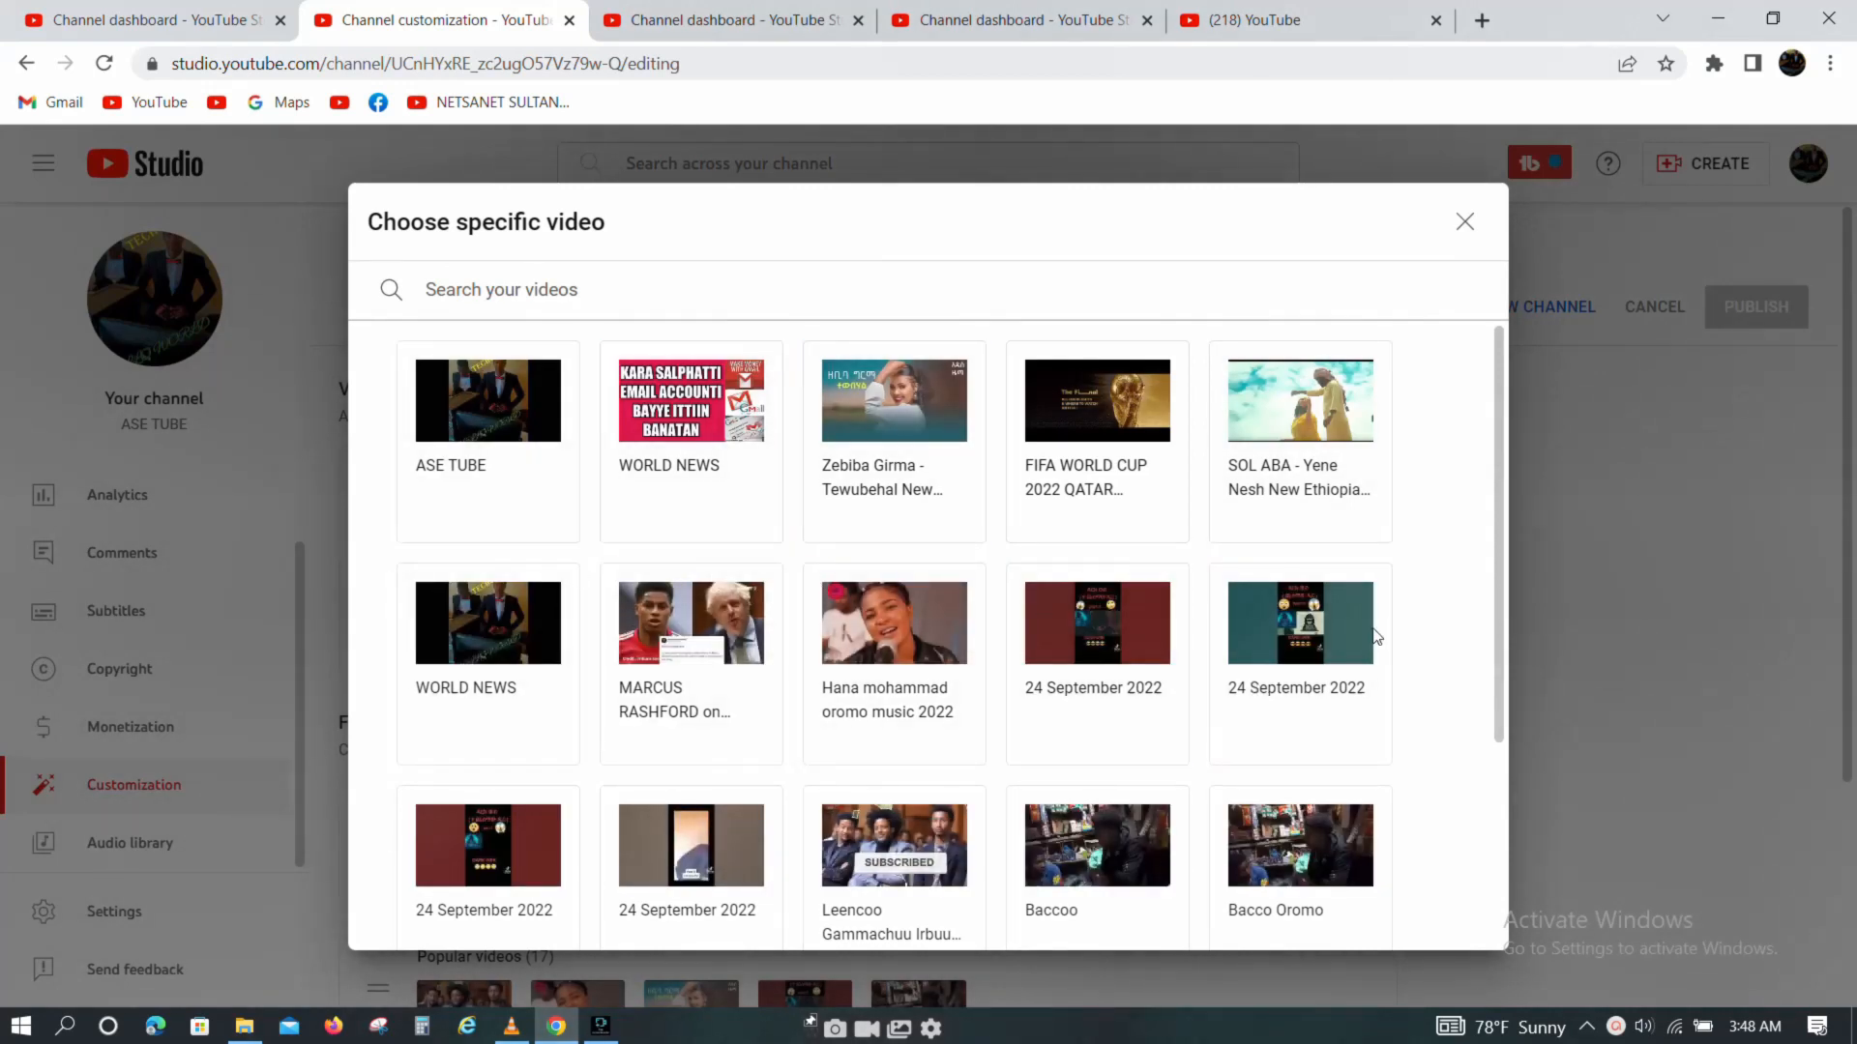
scroll("down", 3)
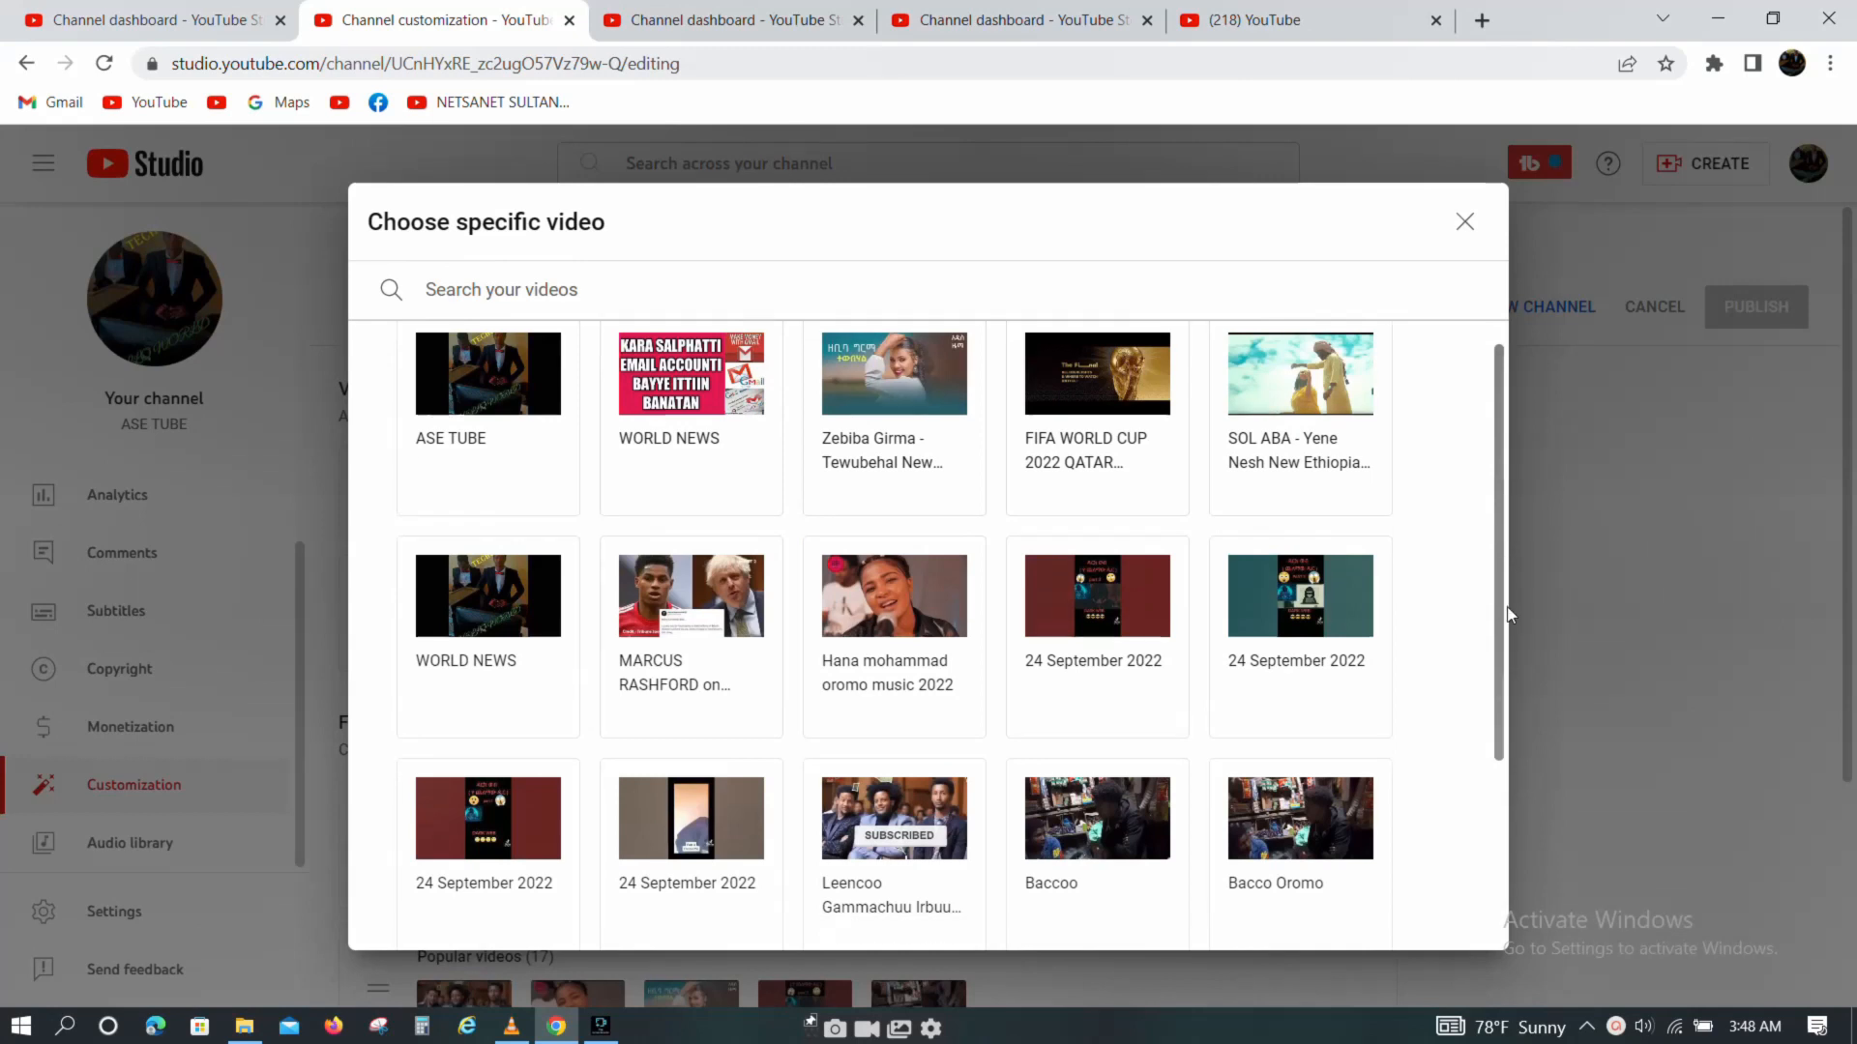
scroll("down", 3)
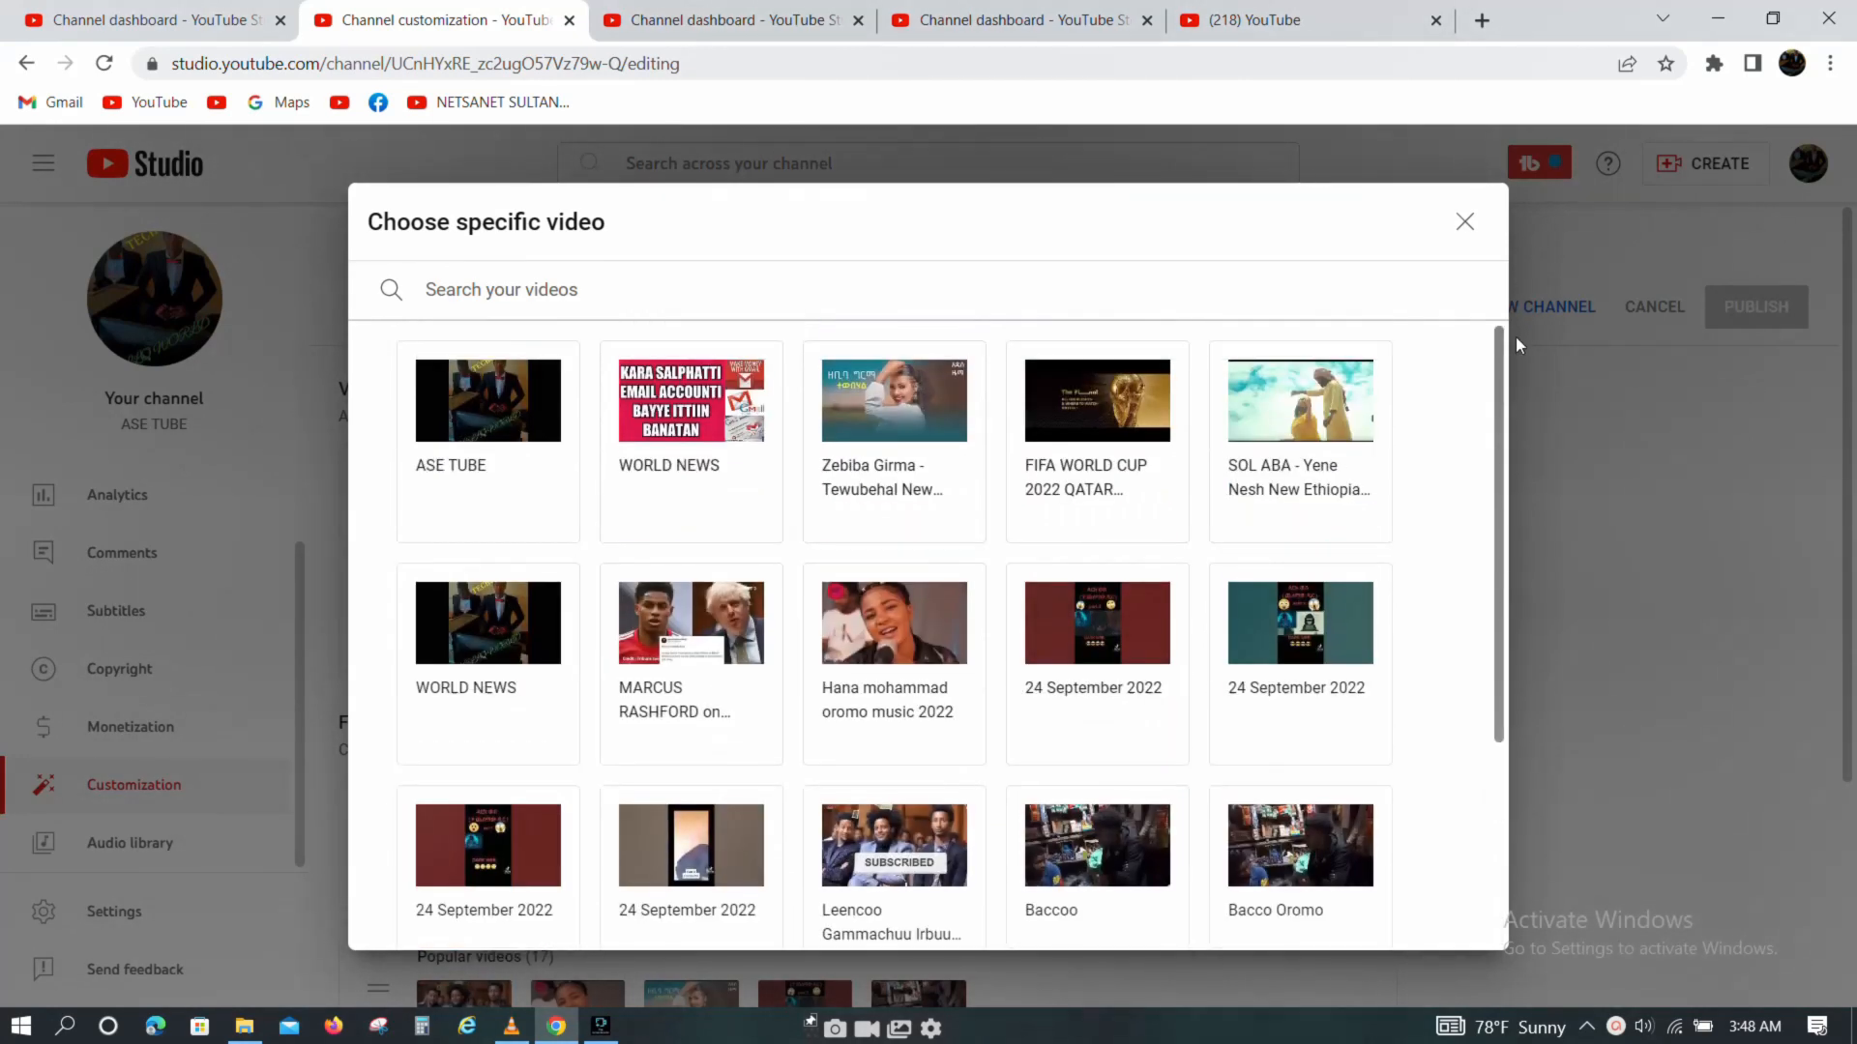
left_click(691, 621)
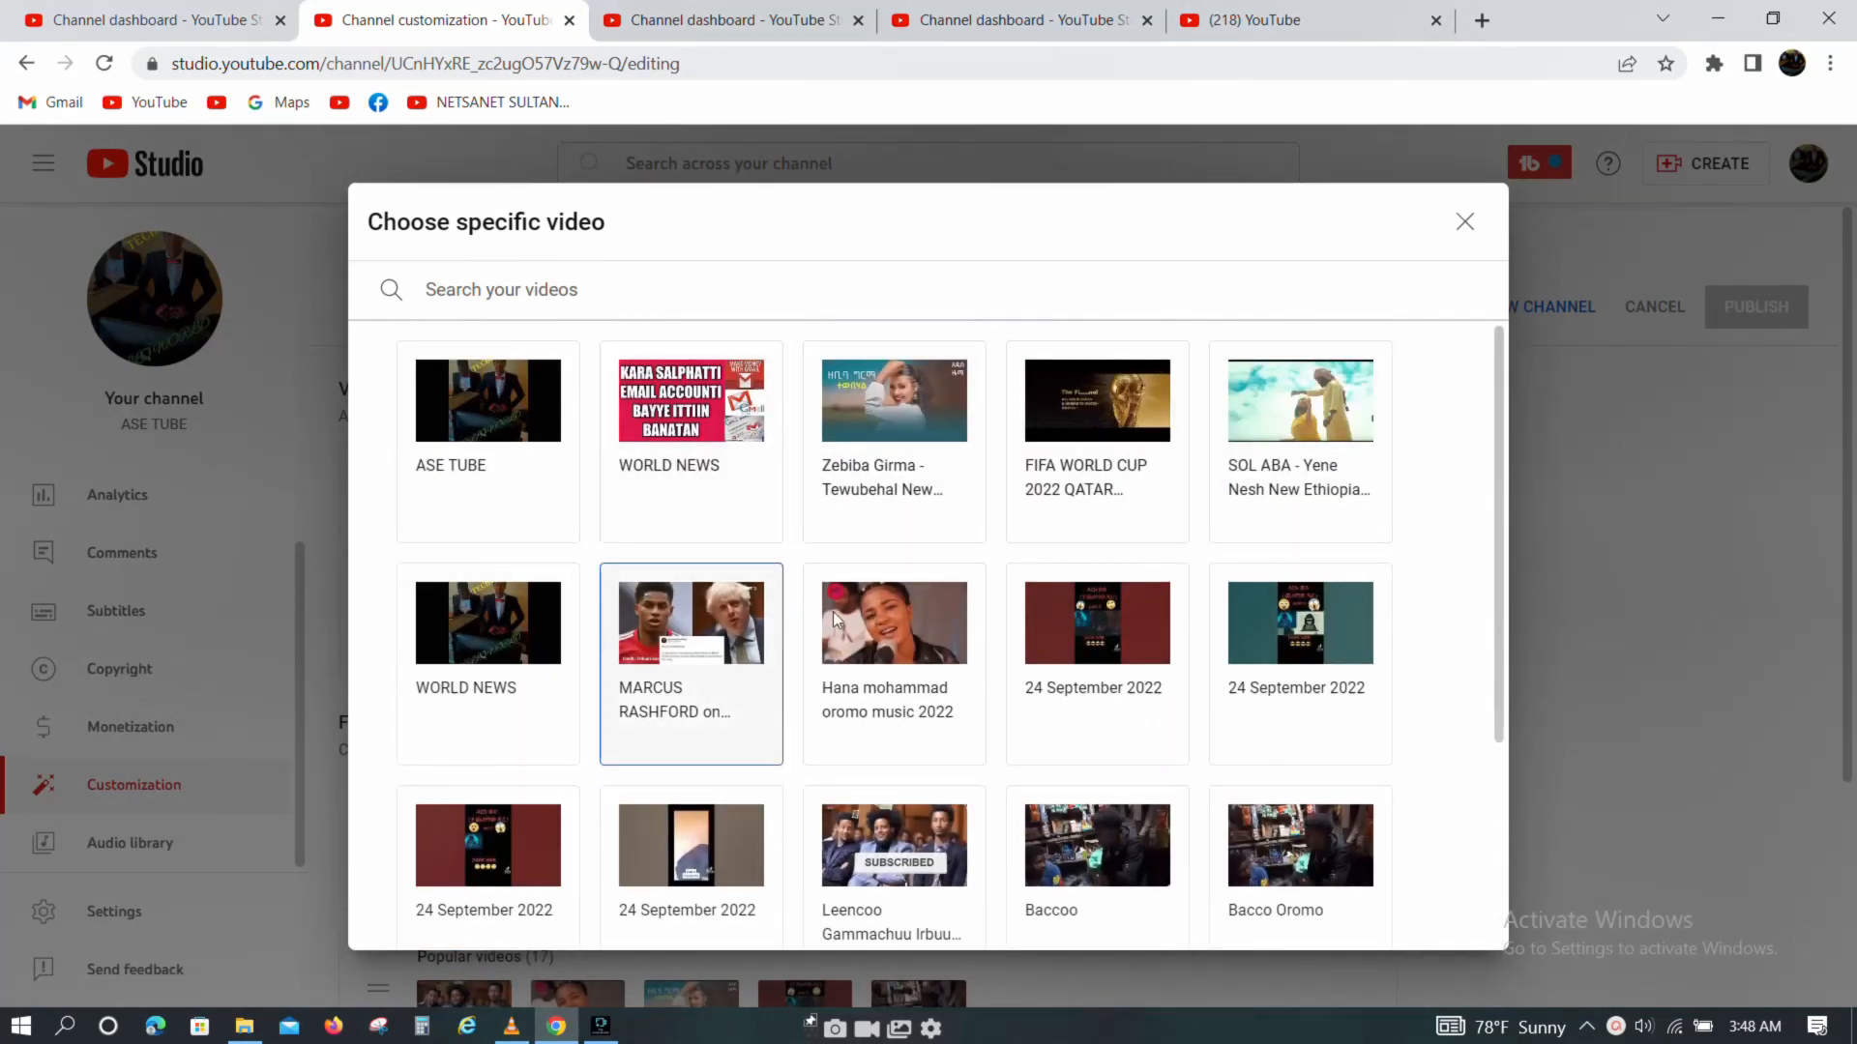
left_click(487, 398)
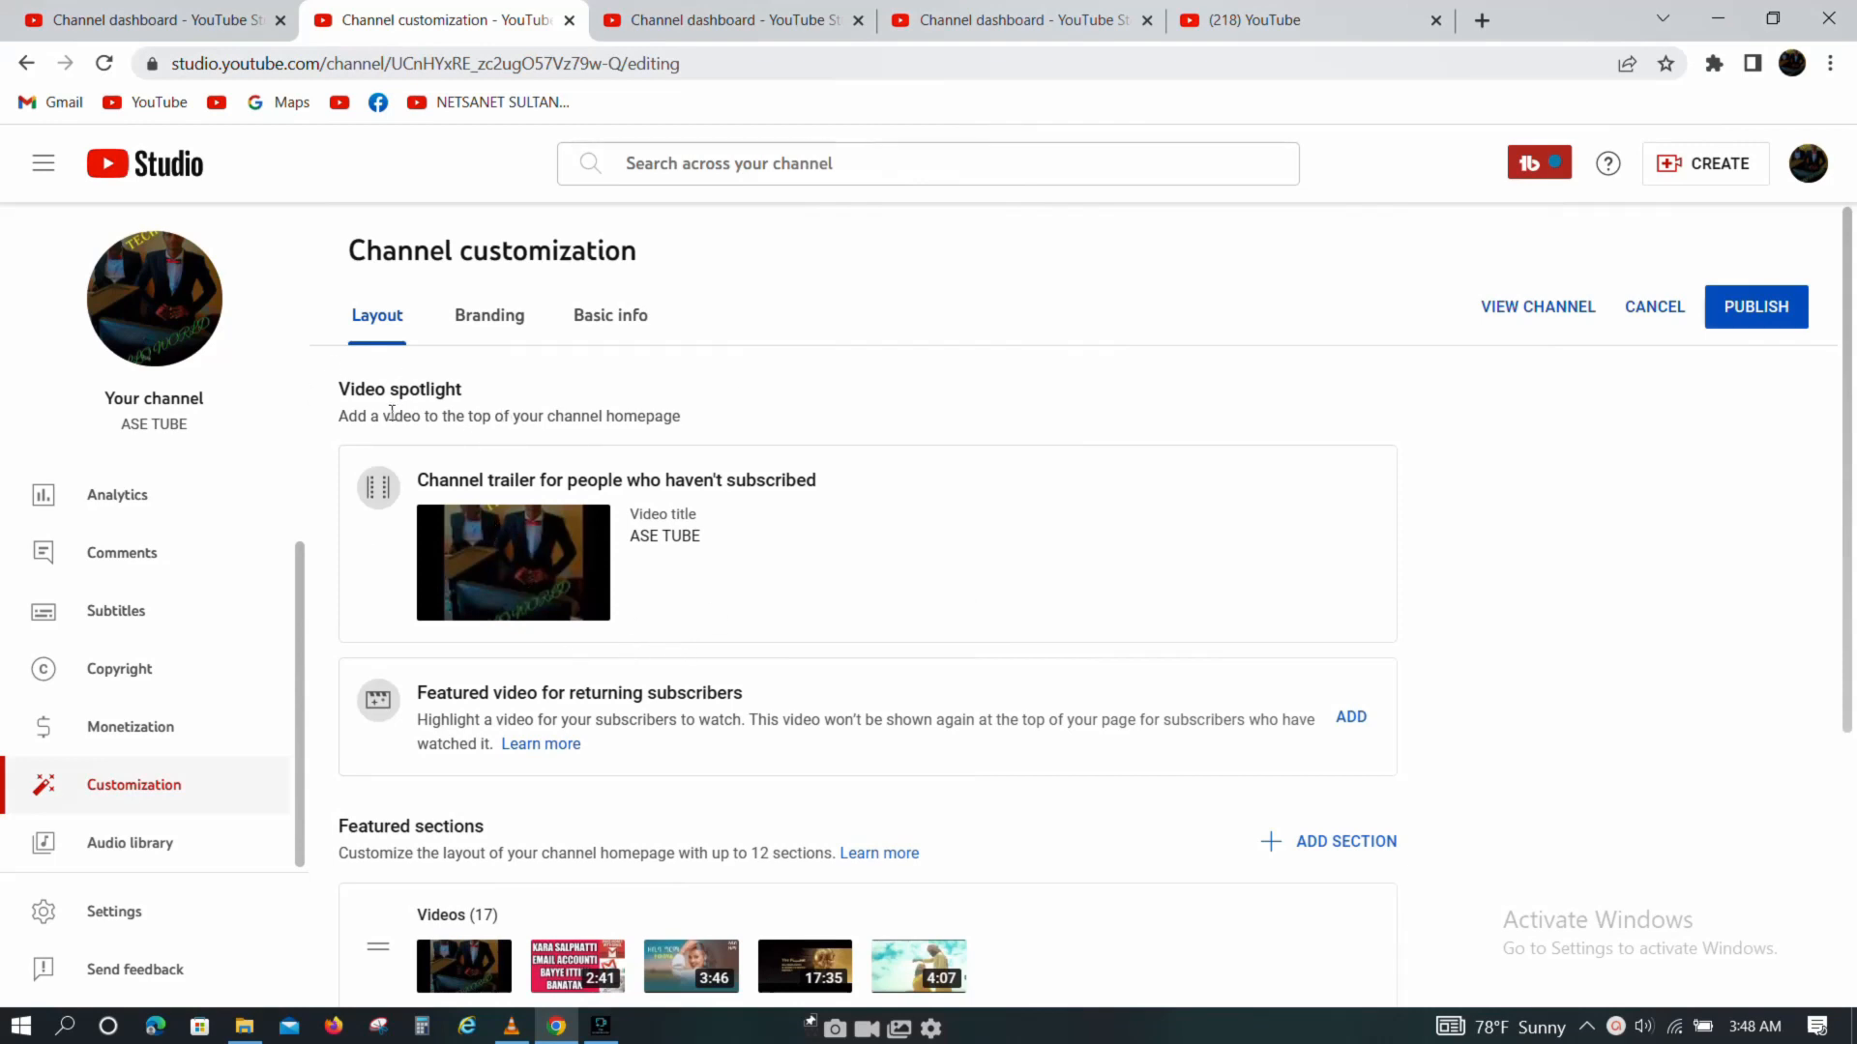
mouse_move(551, 467)
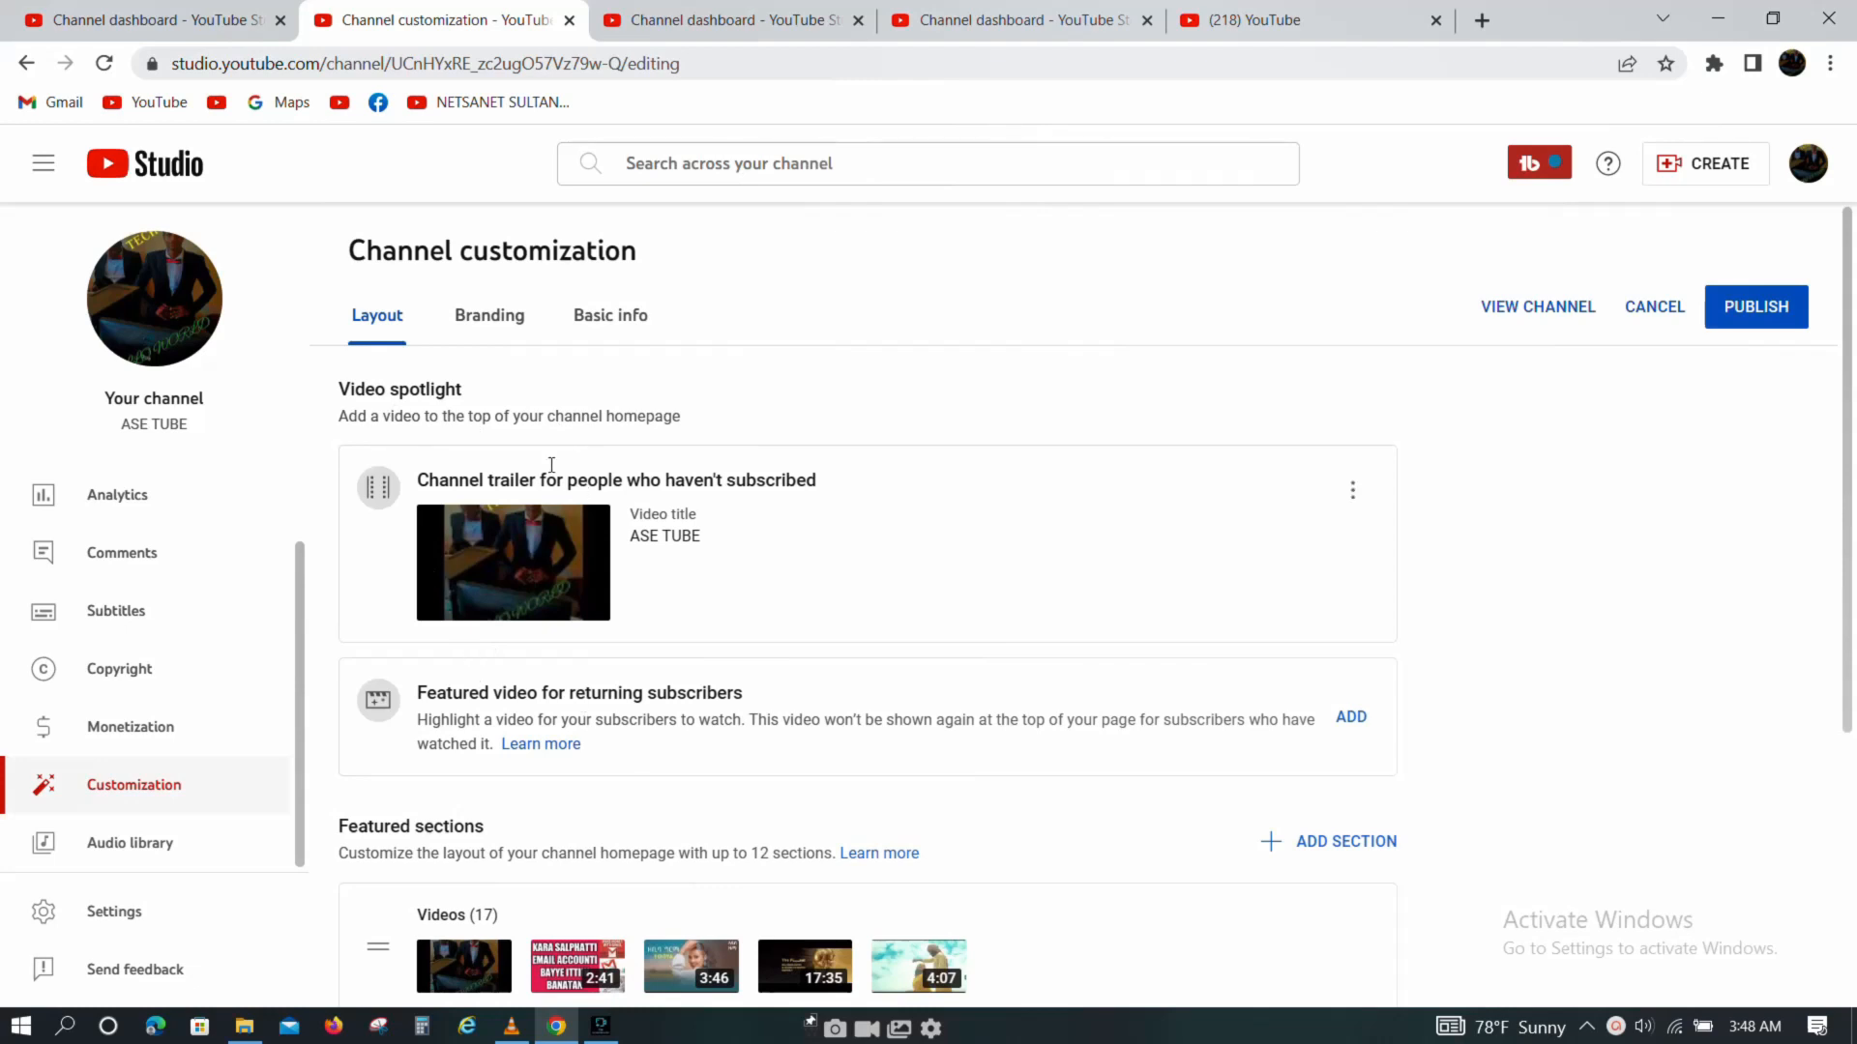
mouse_move(497, 652)
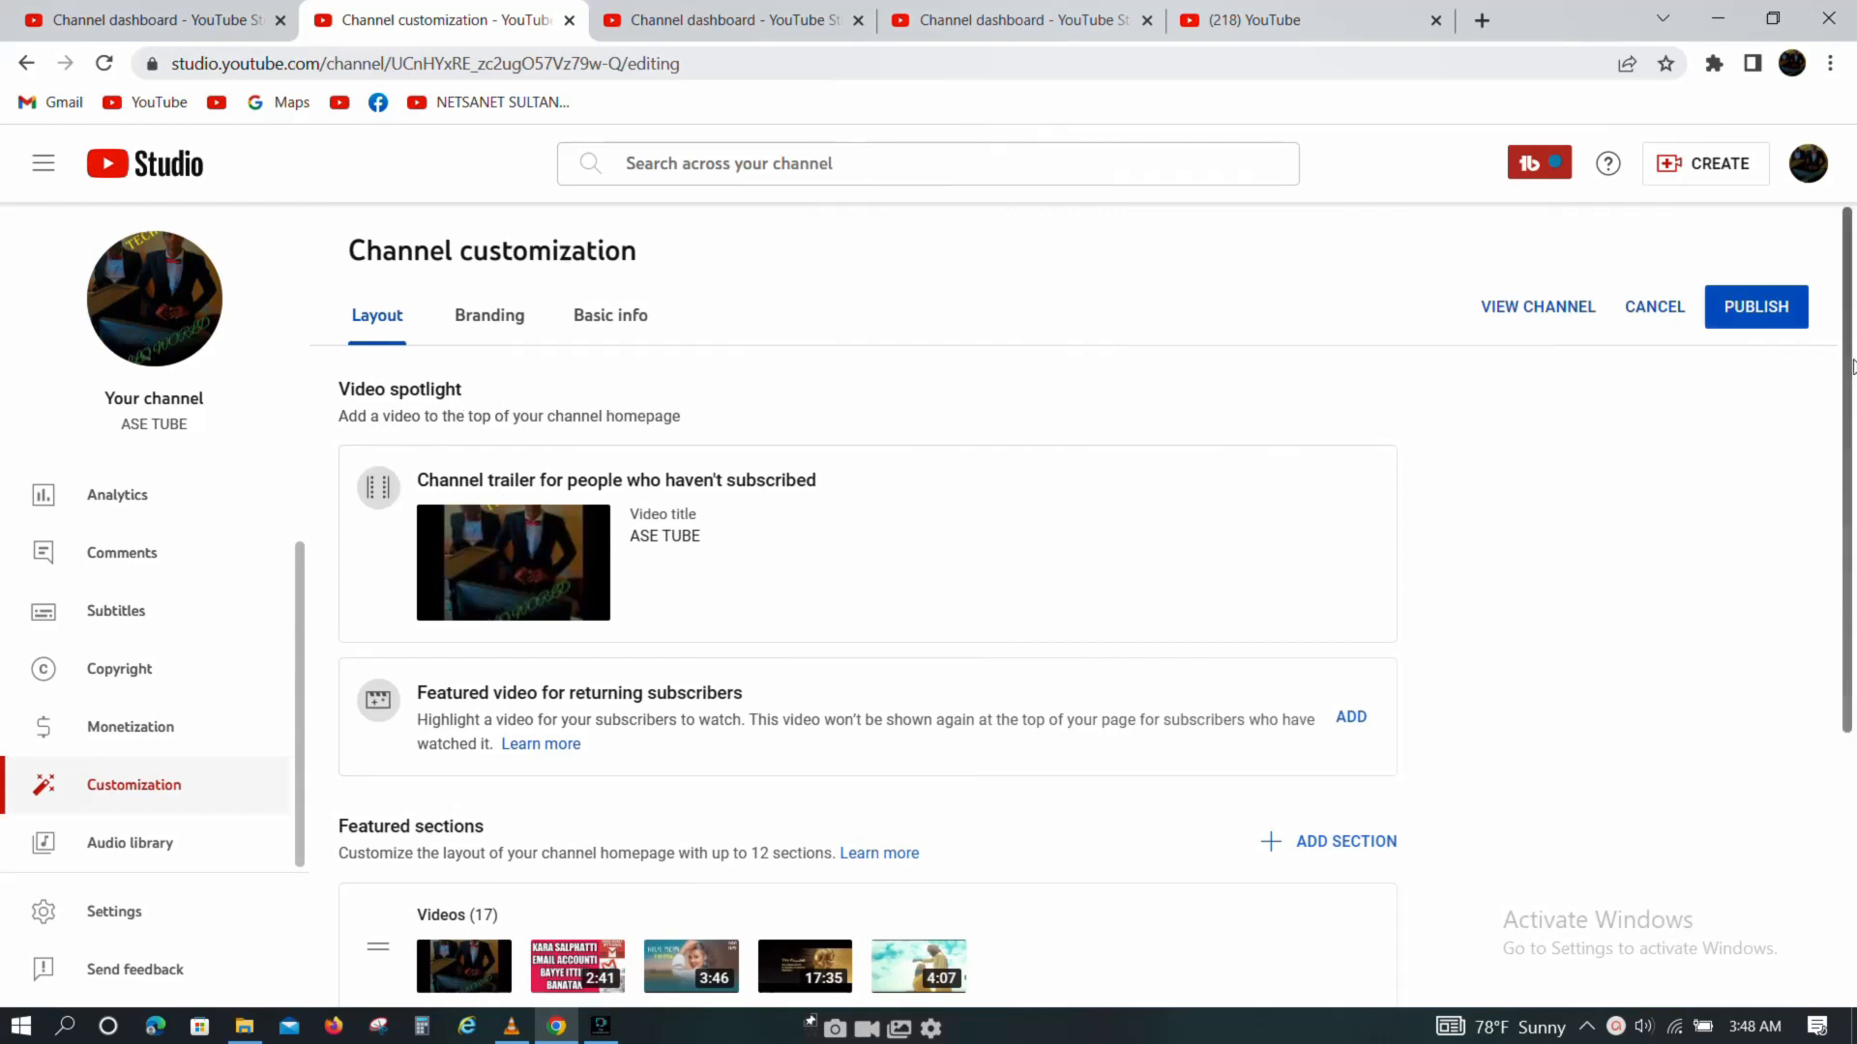
scroll("down", 3)
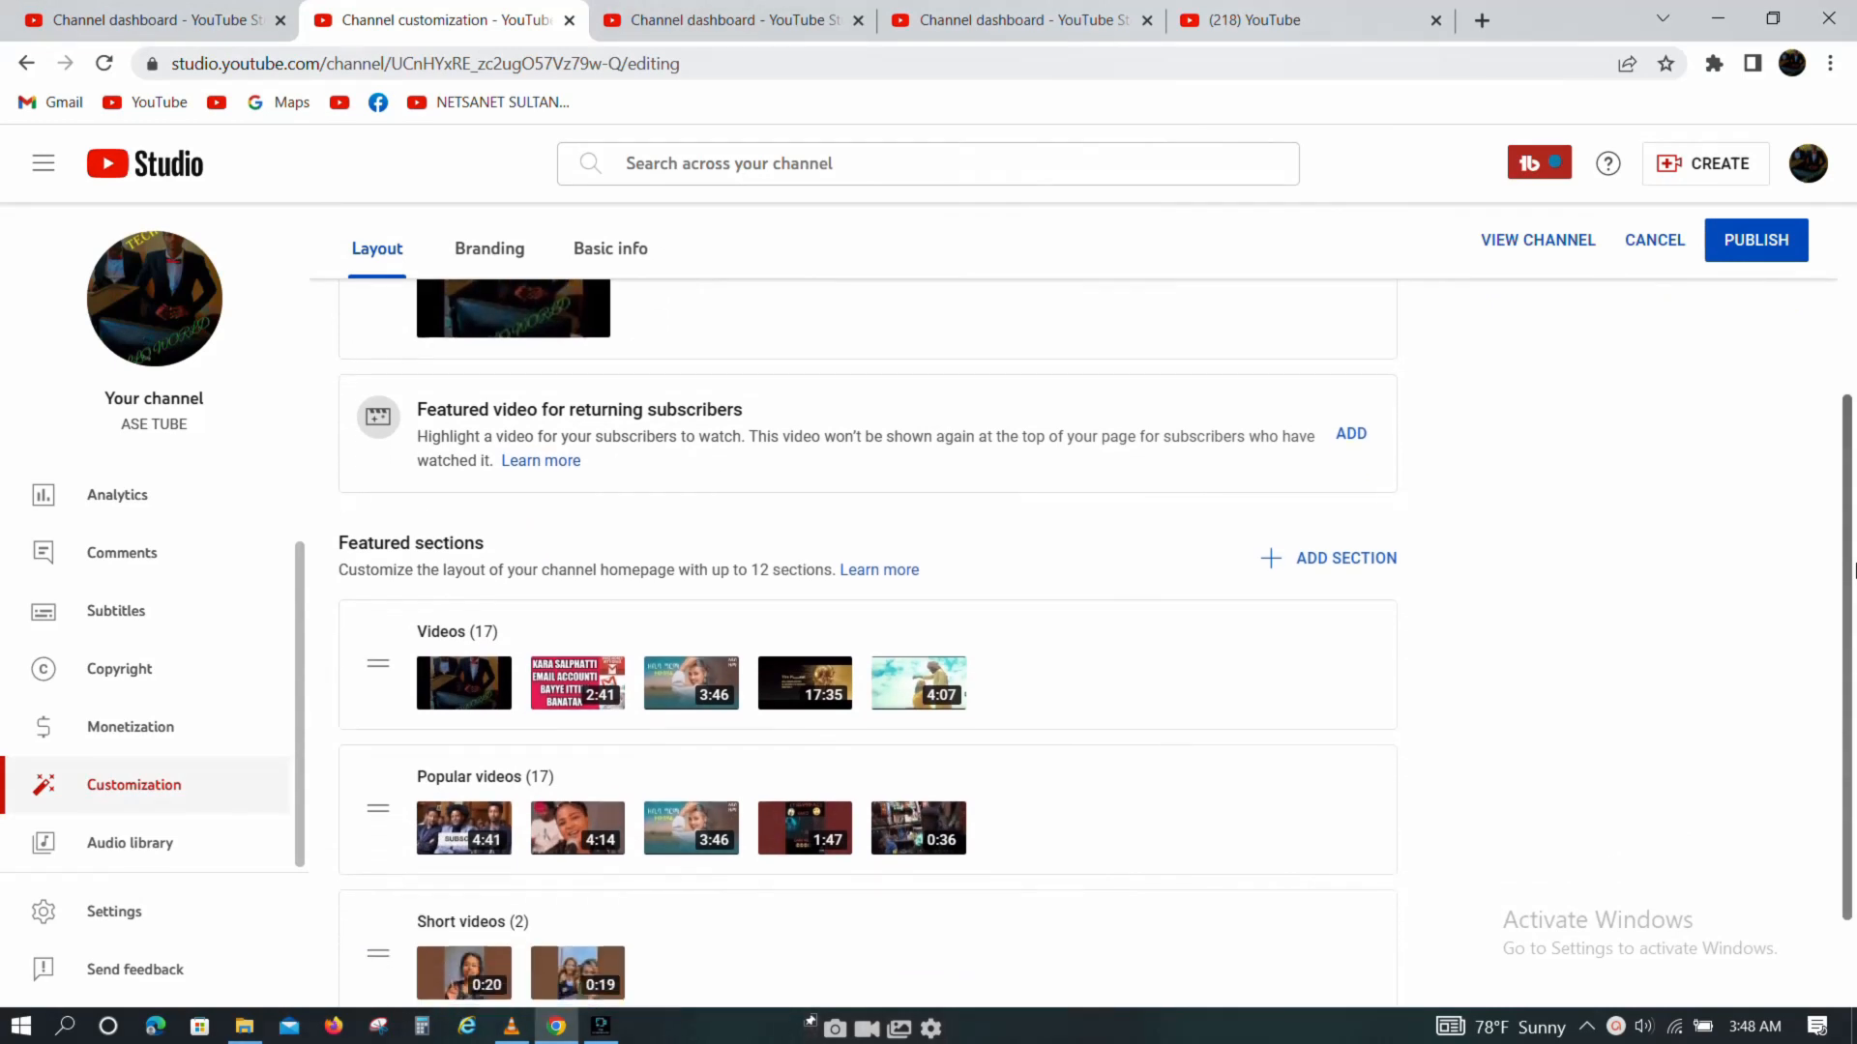
scroll("down", 3)
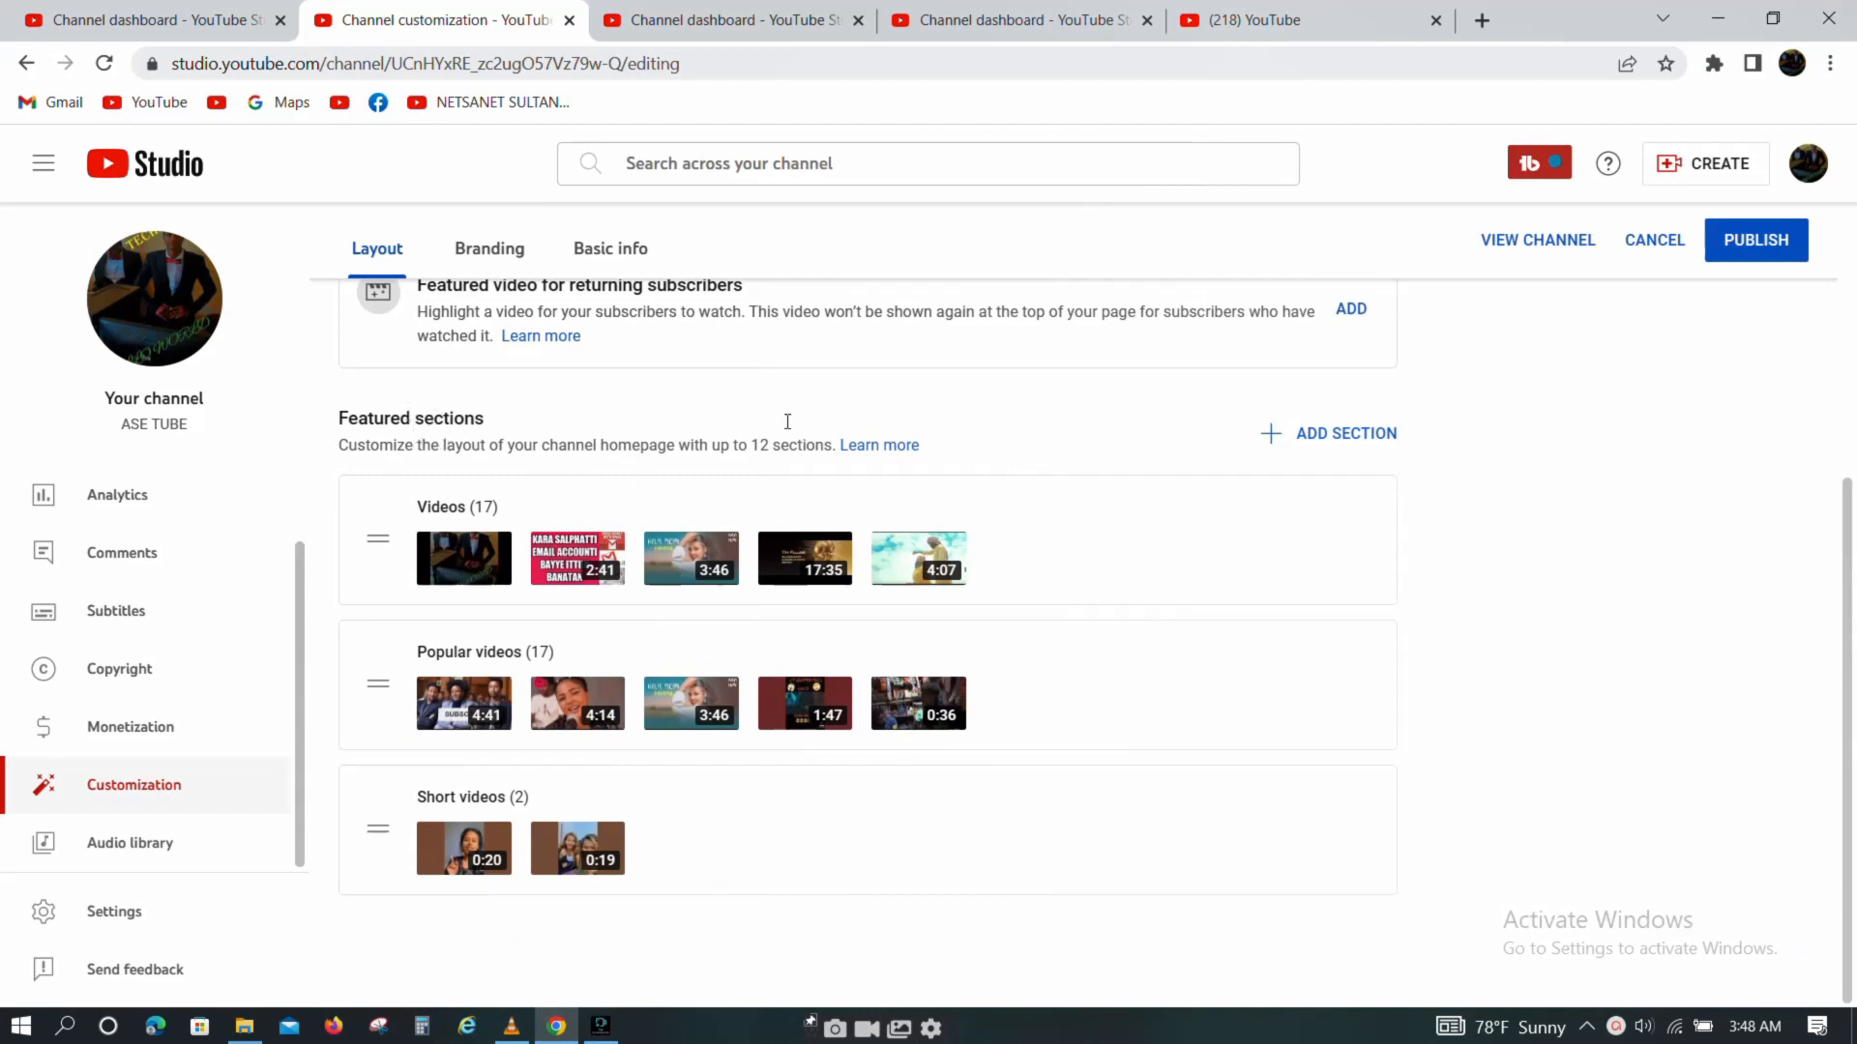
mouse_move(772, 445)
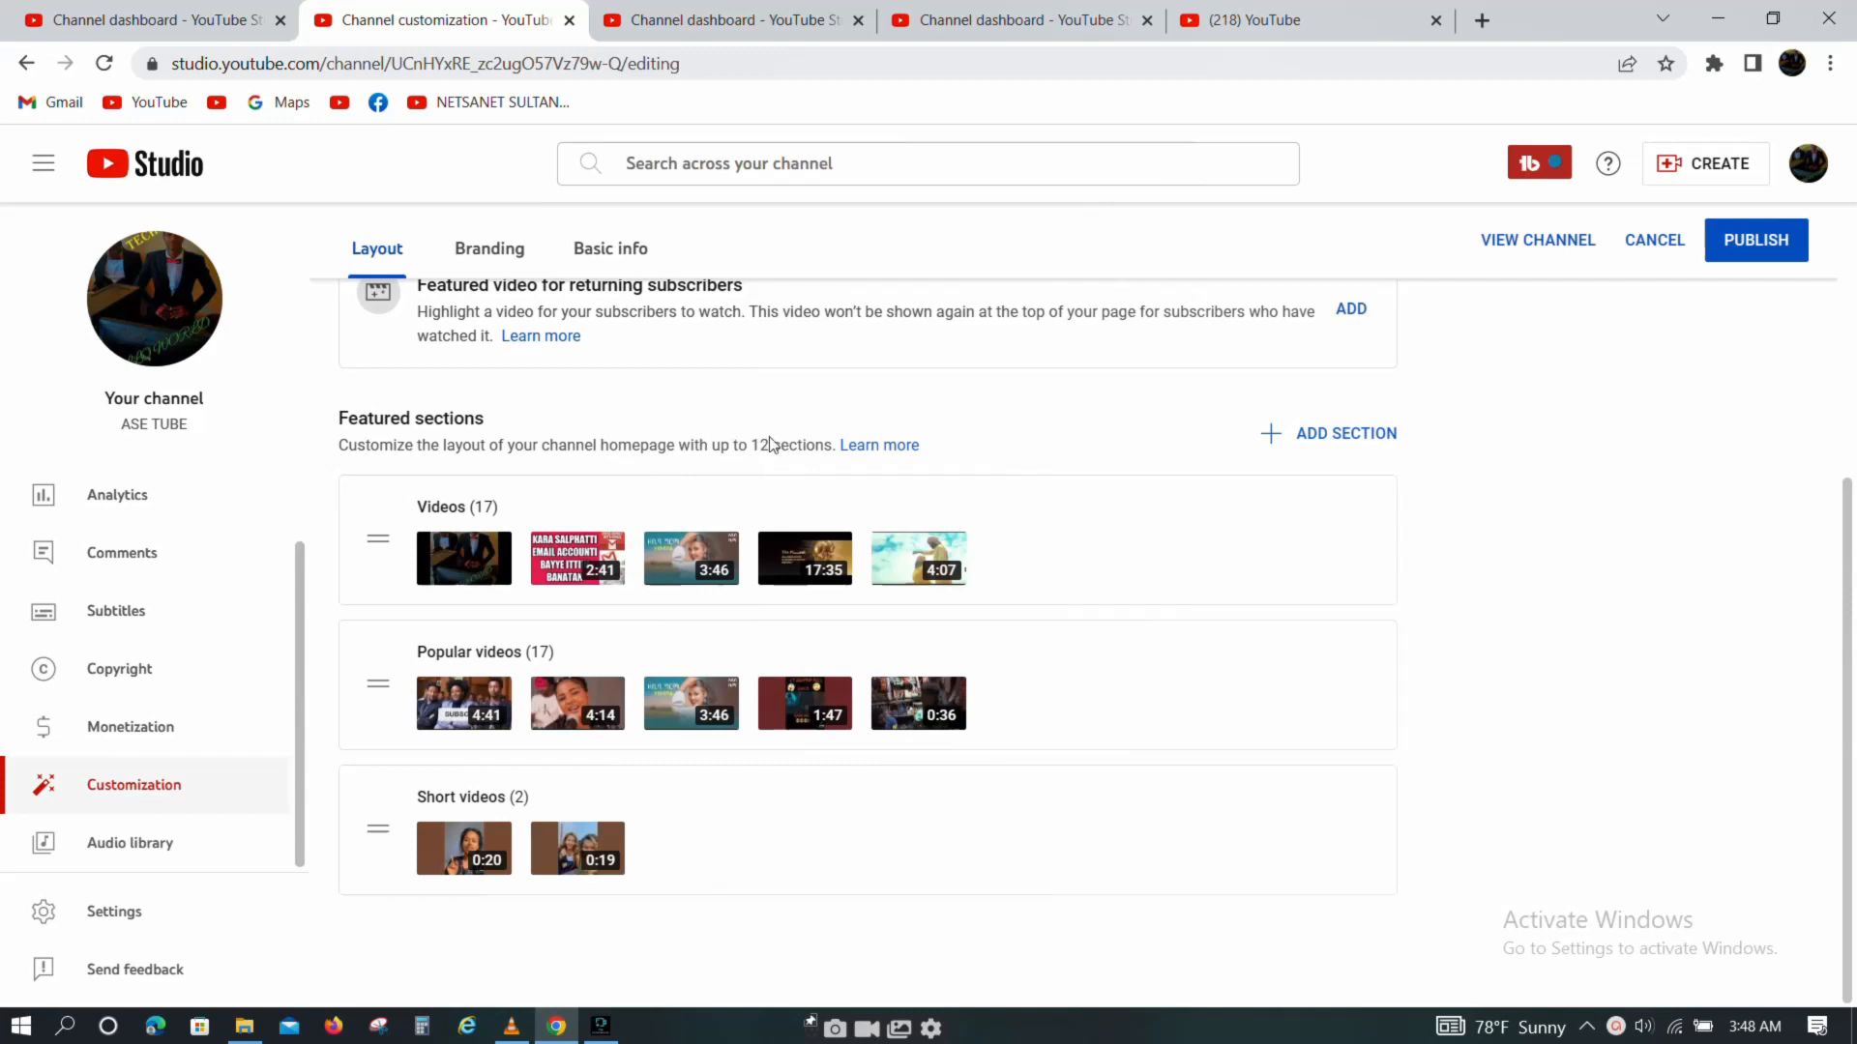
mouse_move(598, 501)
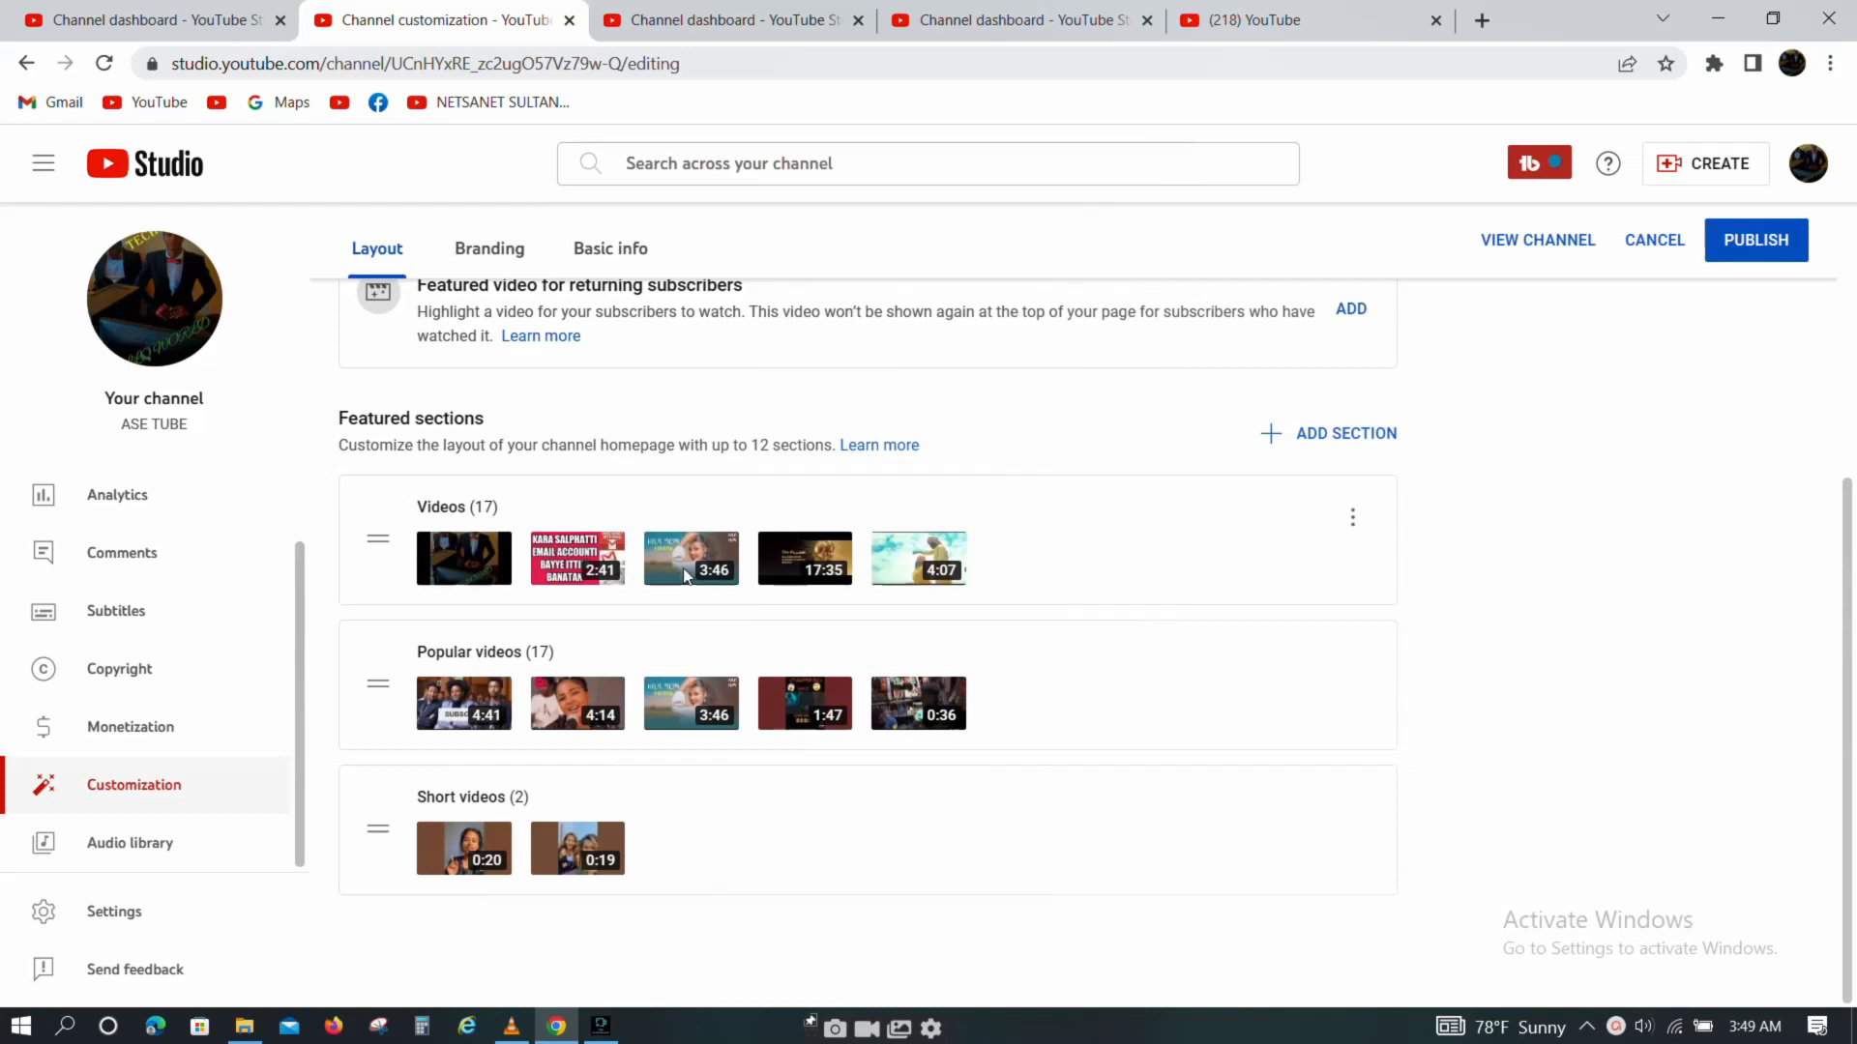
mouse_move(1097, 565)
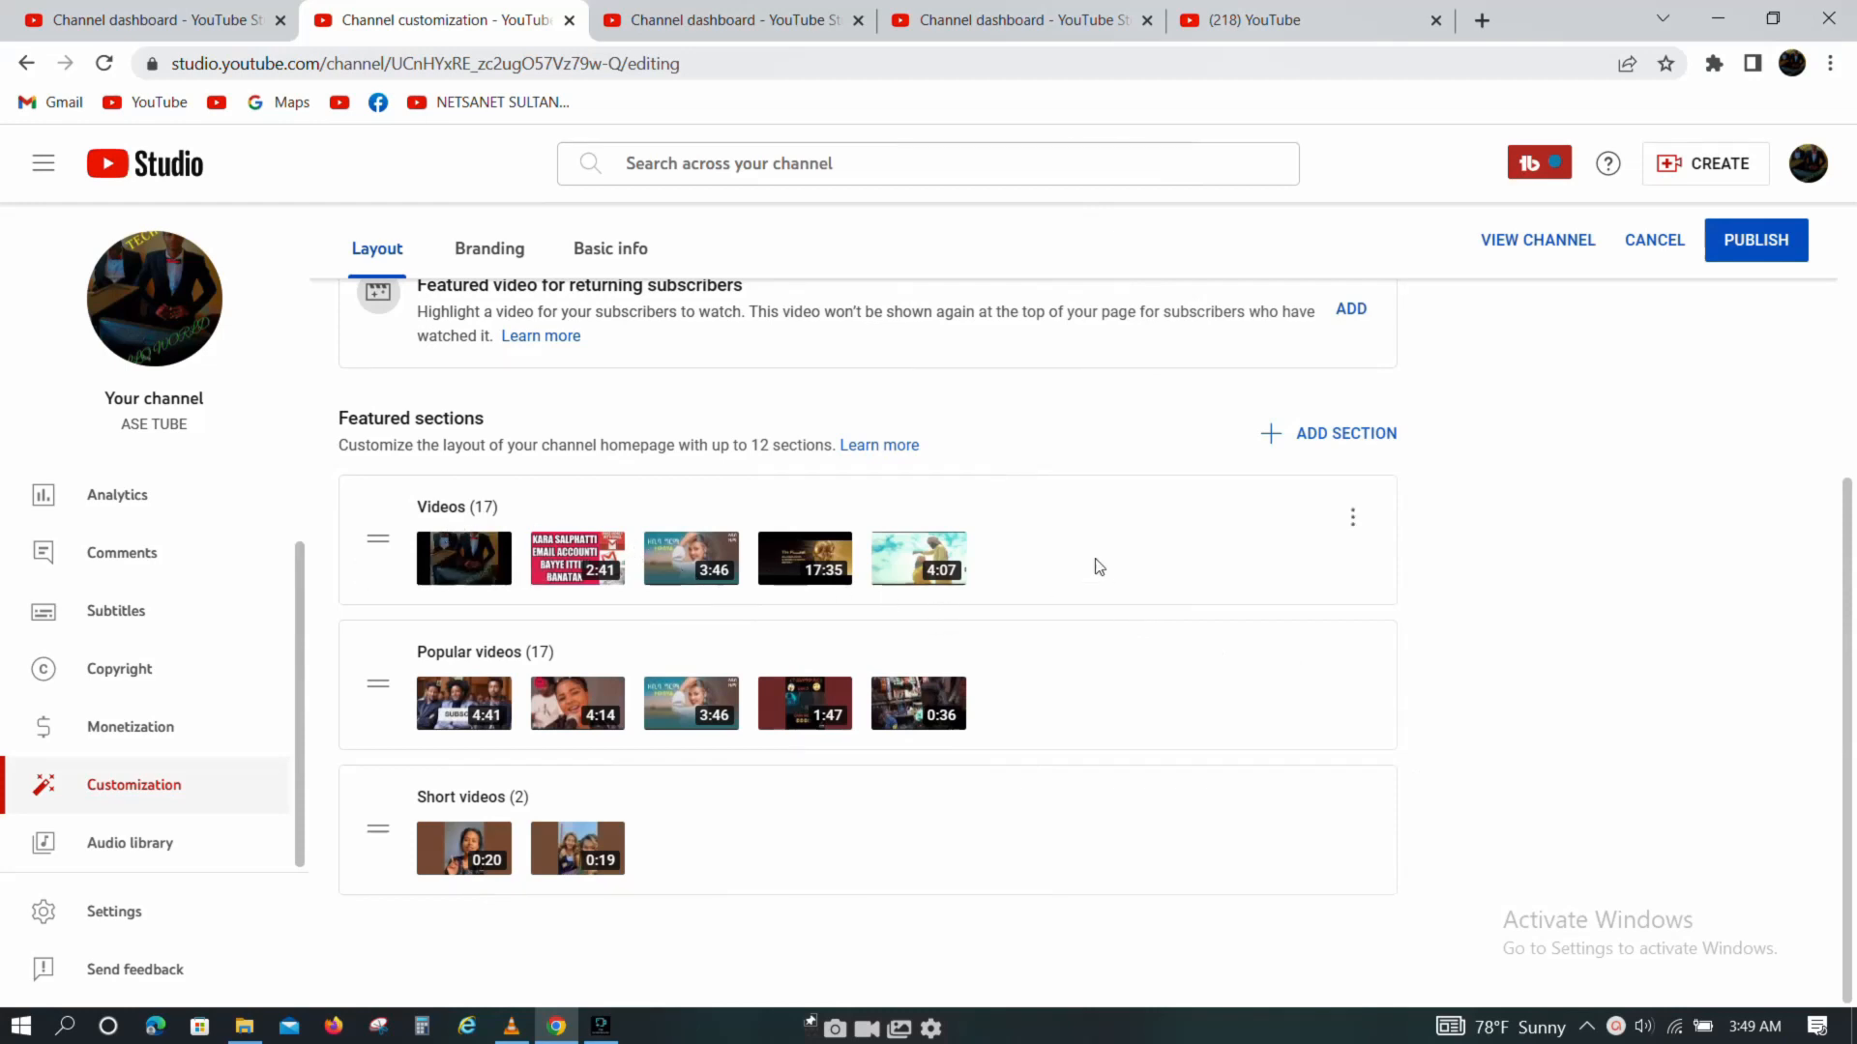
mouse_move(1352, 519)
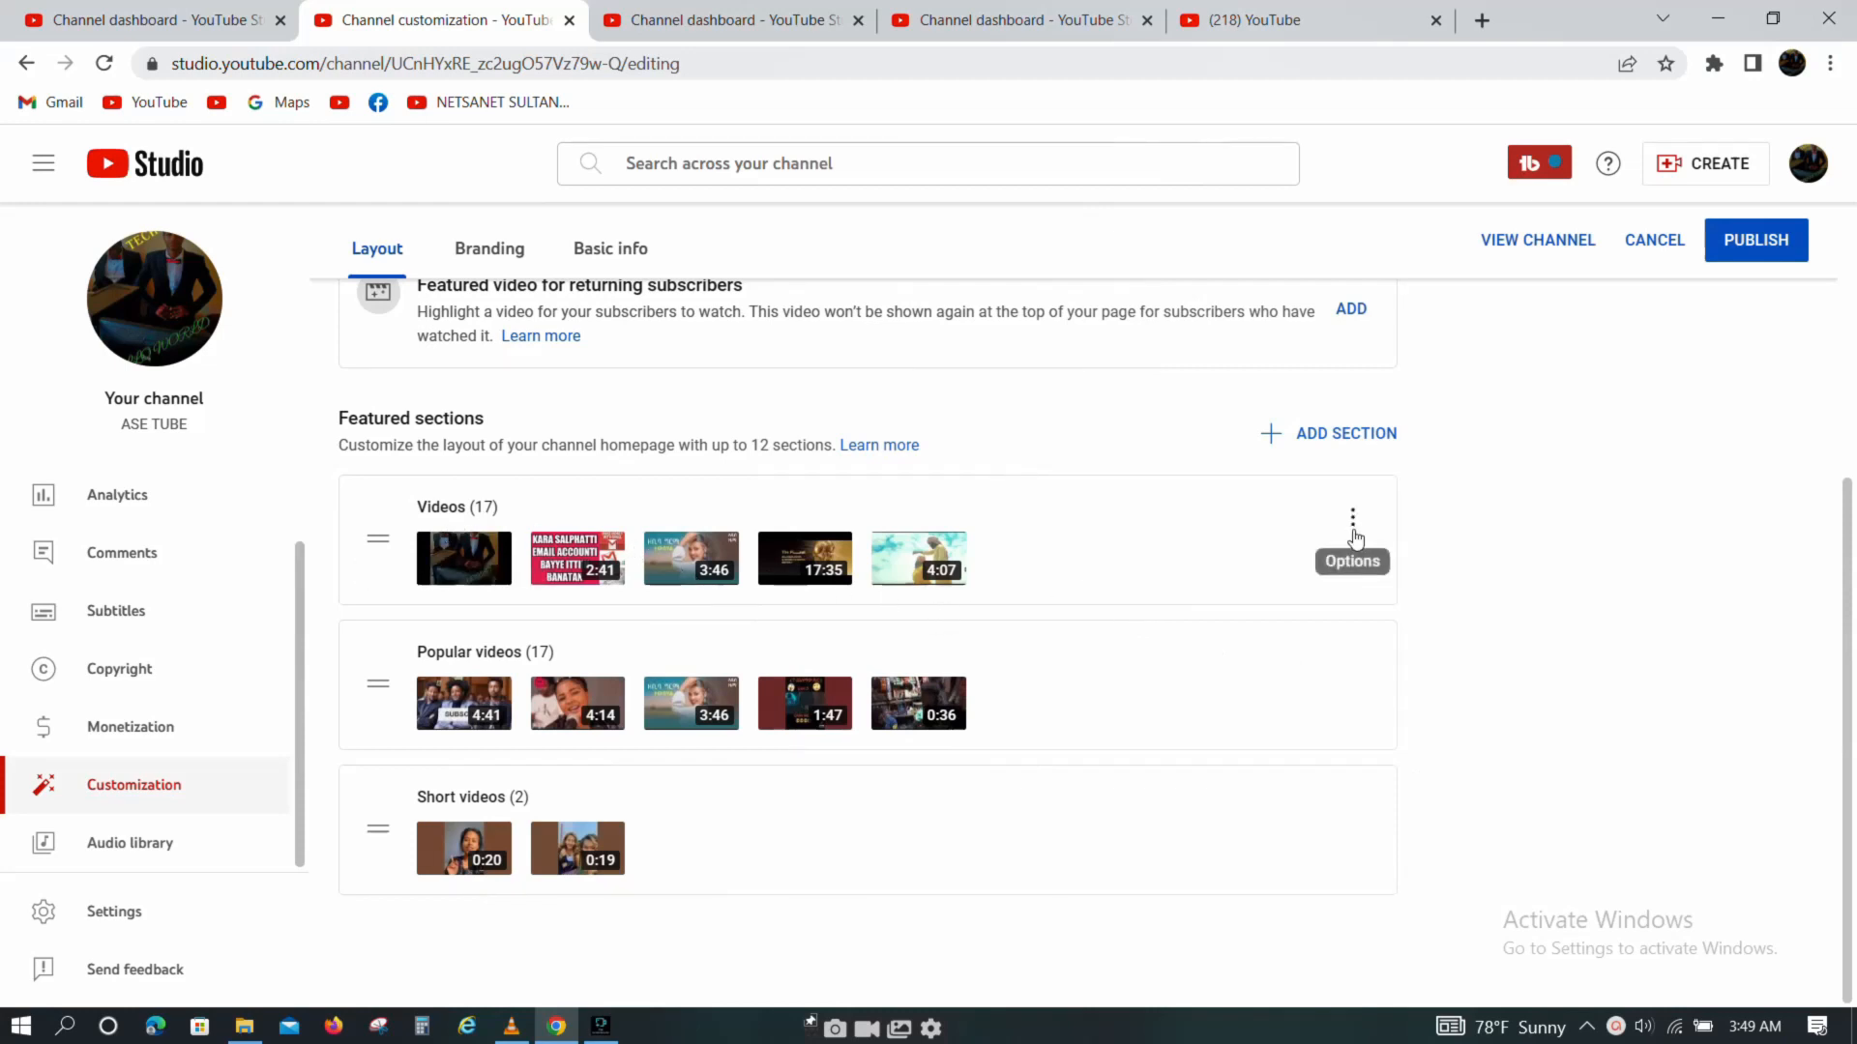
mouse_move(1033, 640)
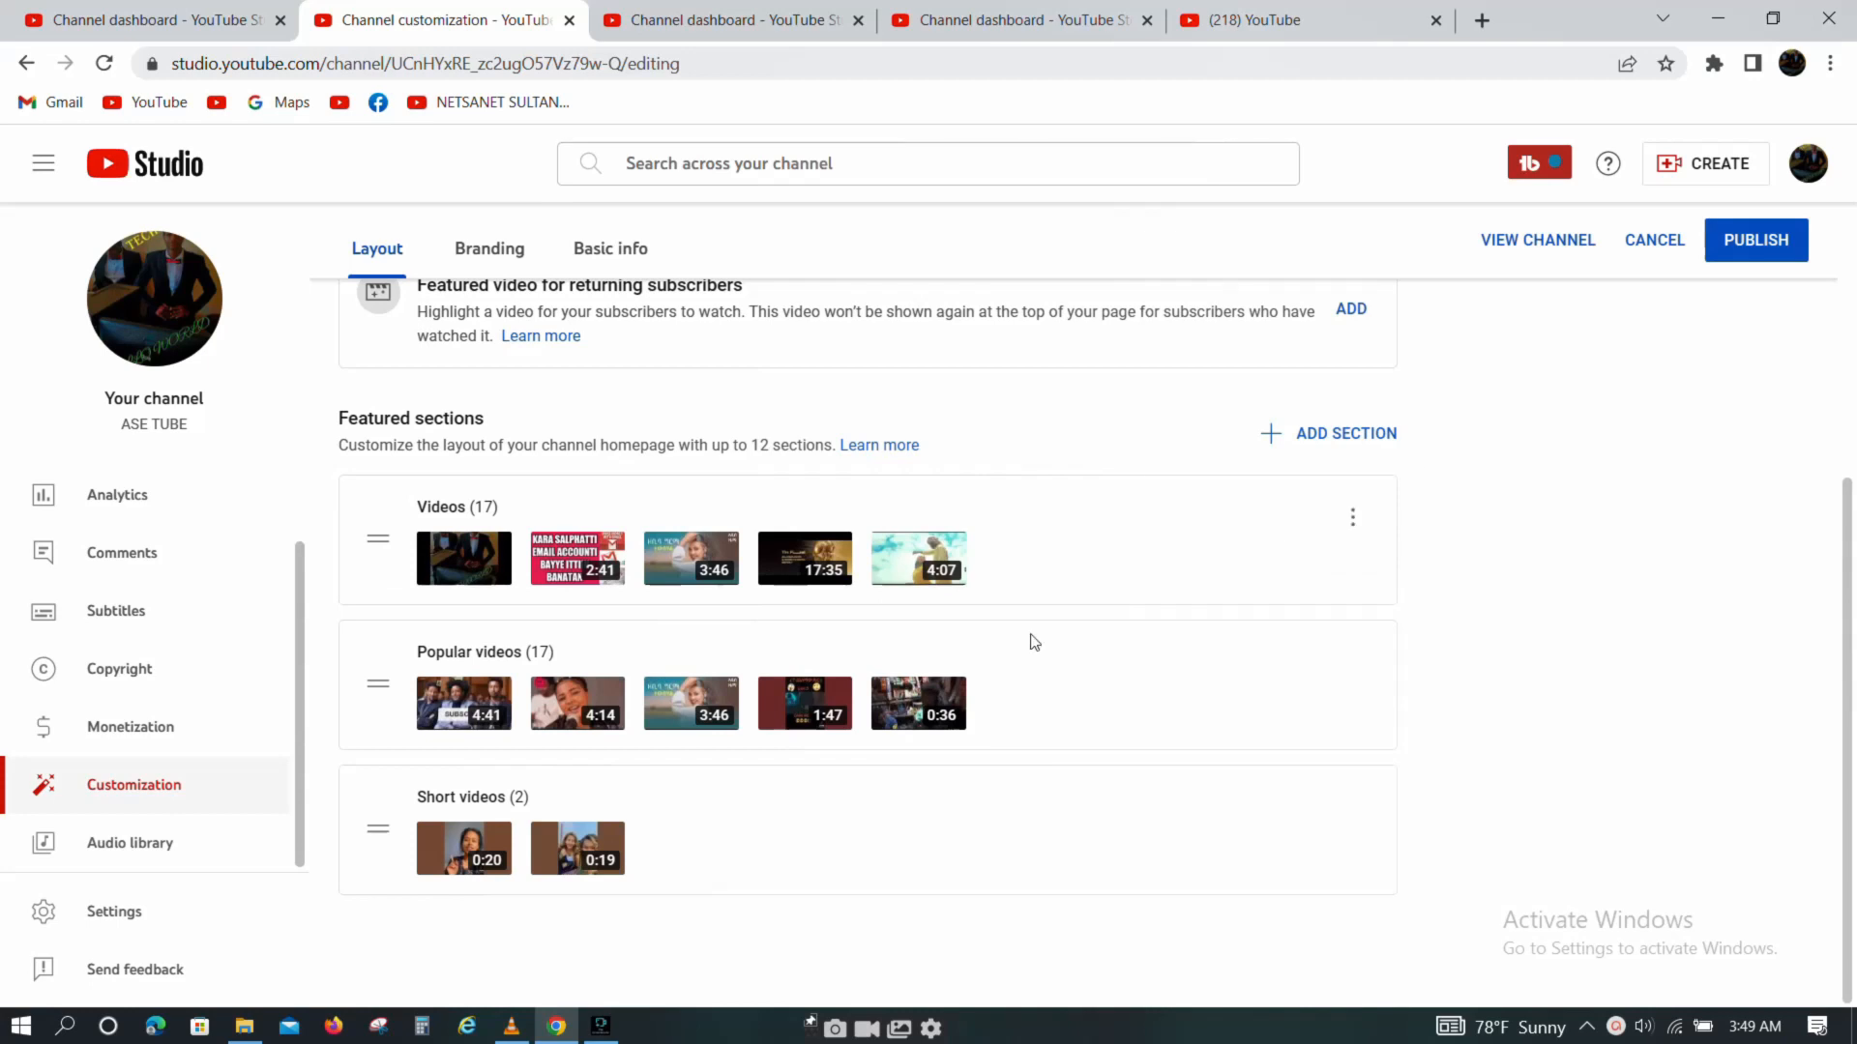
mouse_move(1352, 519)
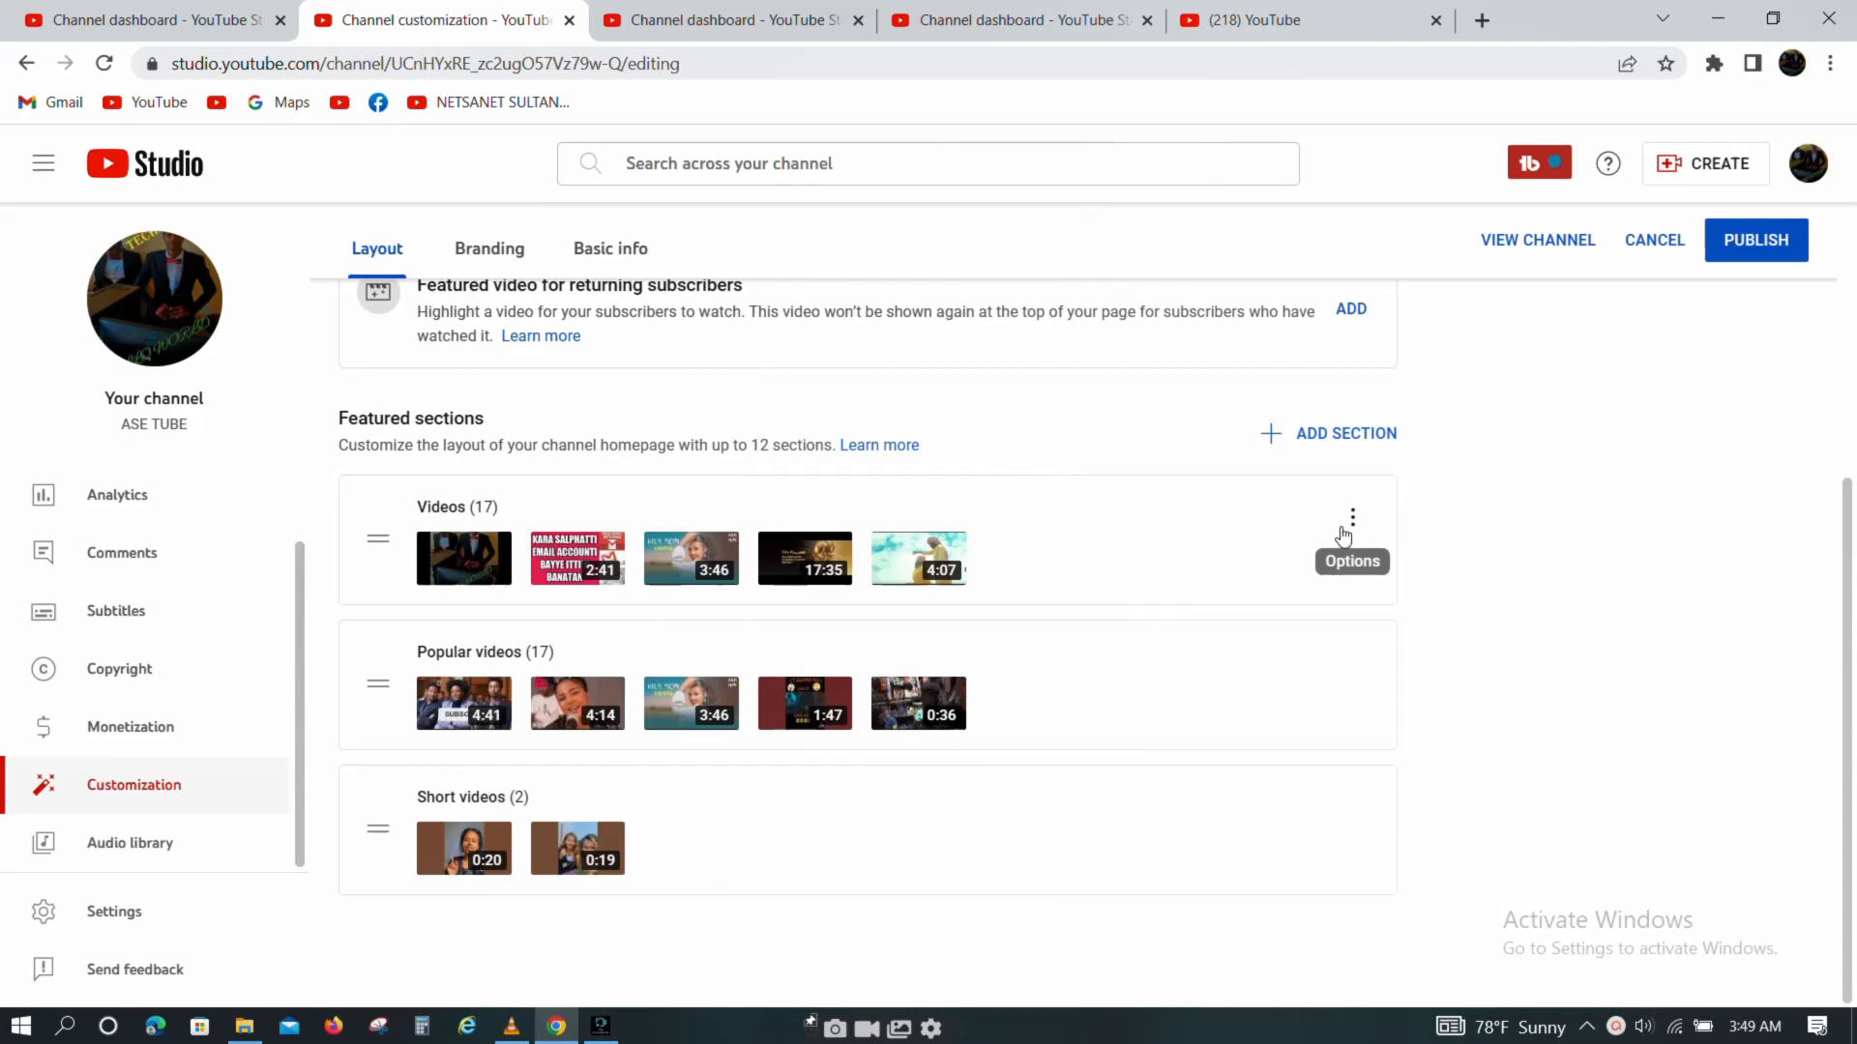
mouse_move(1312, 546)
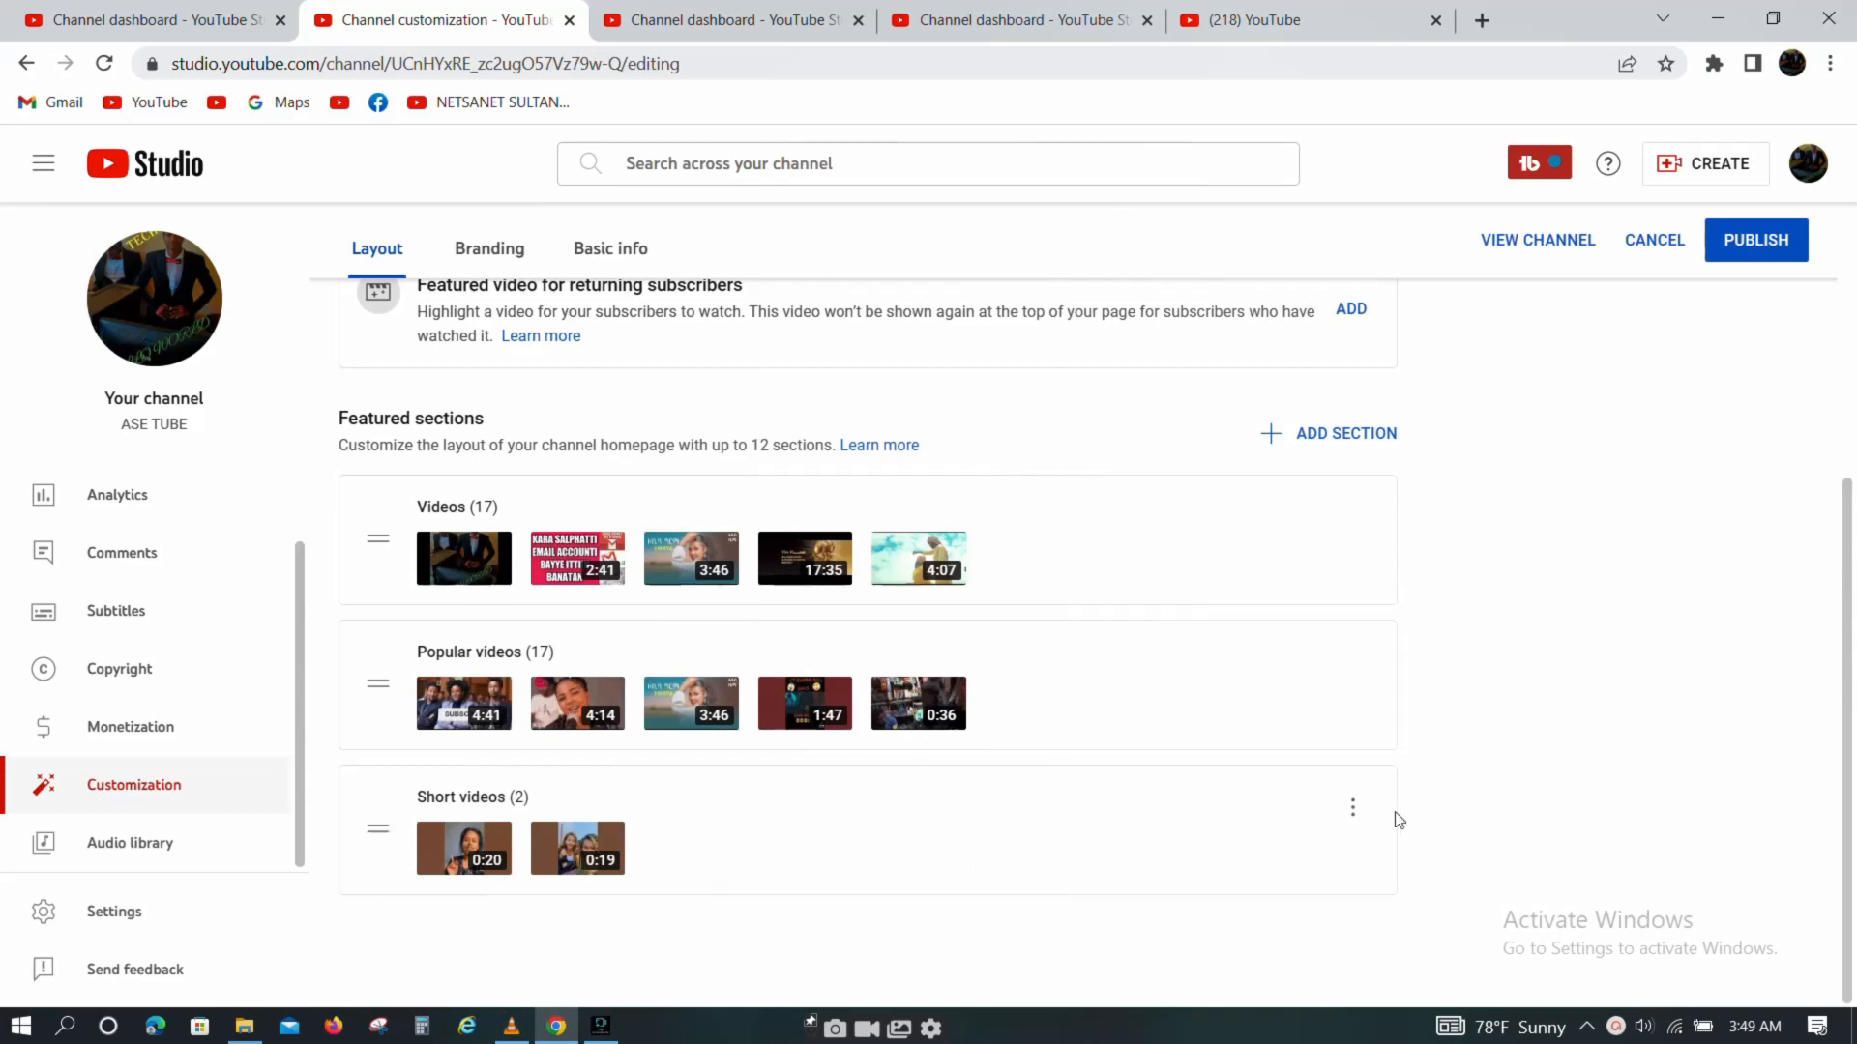
left_click(1352, 808)
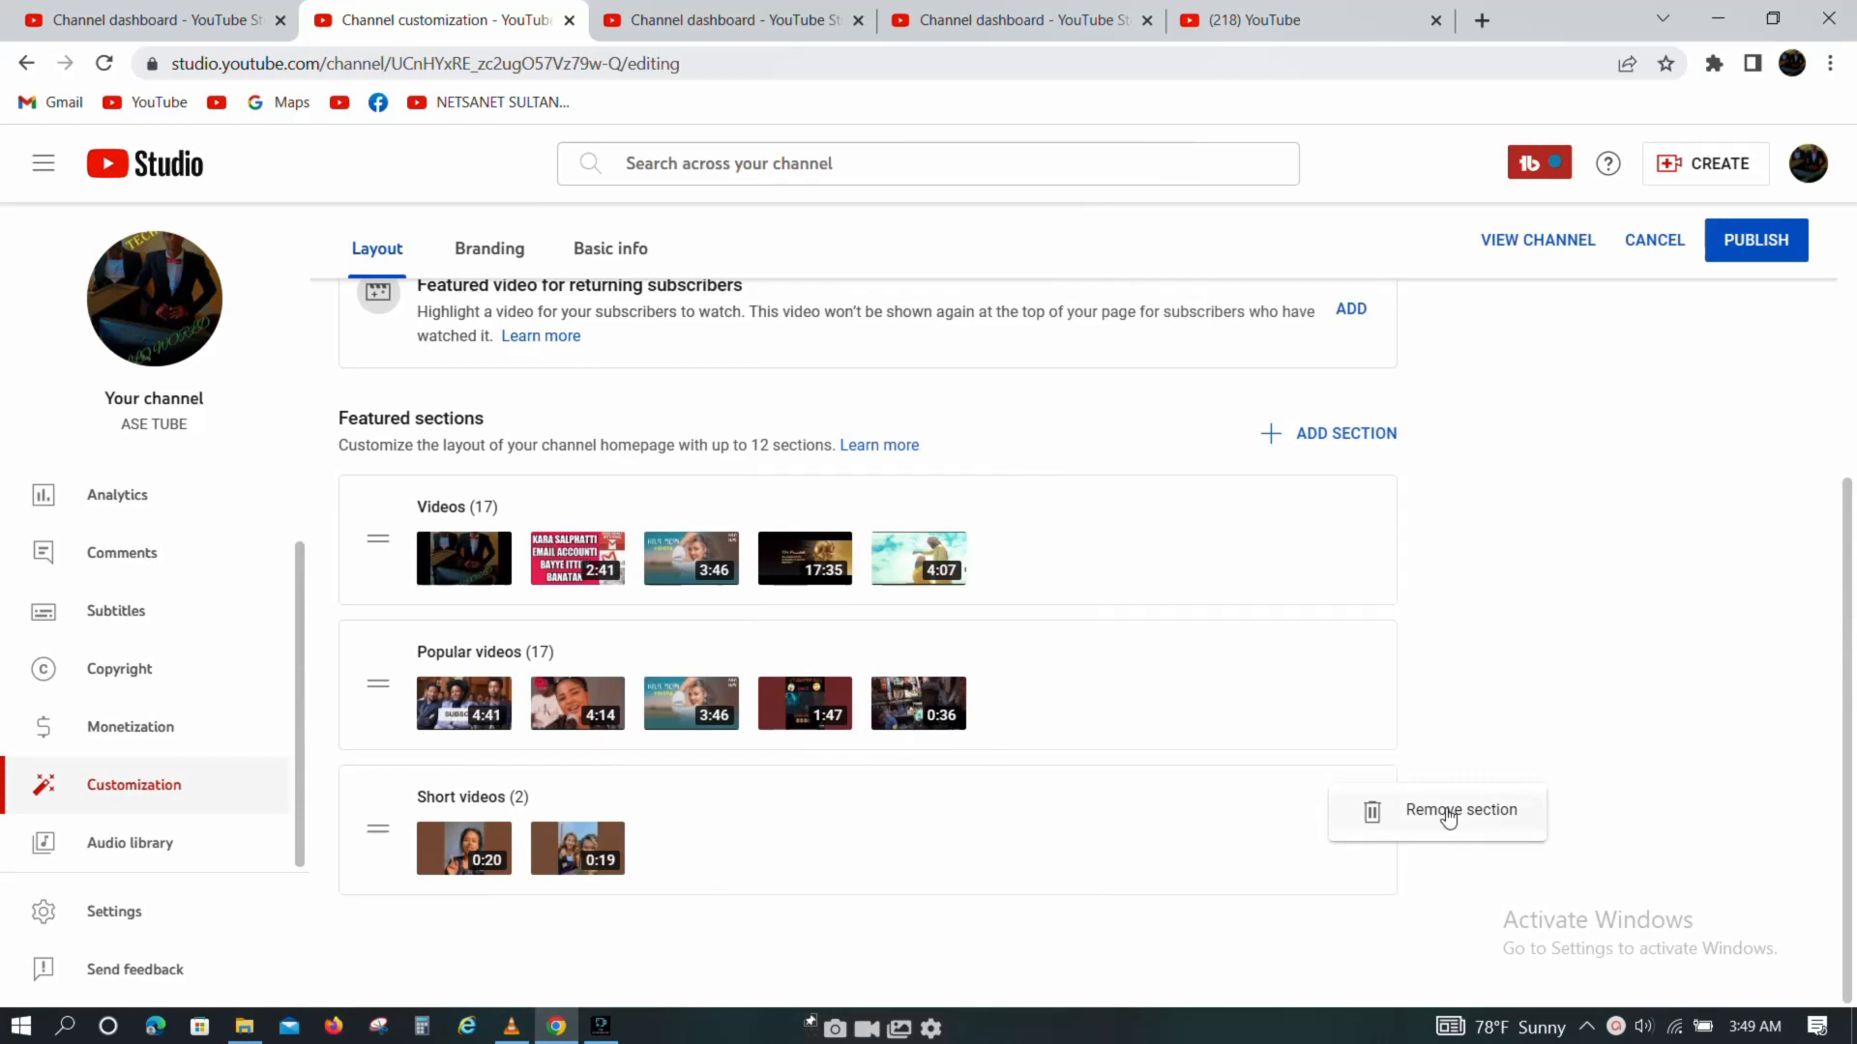
mouse_move(1462, 652)
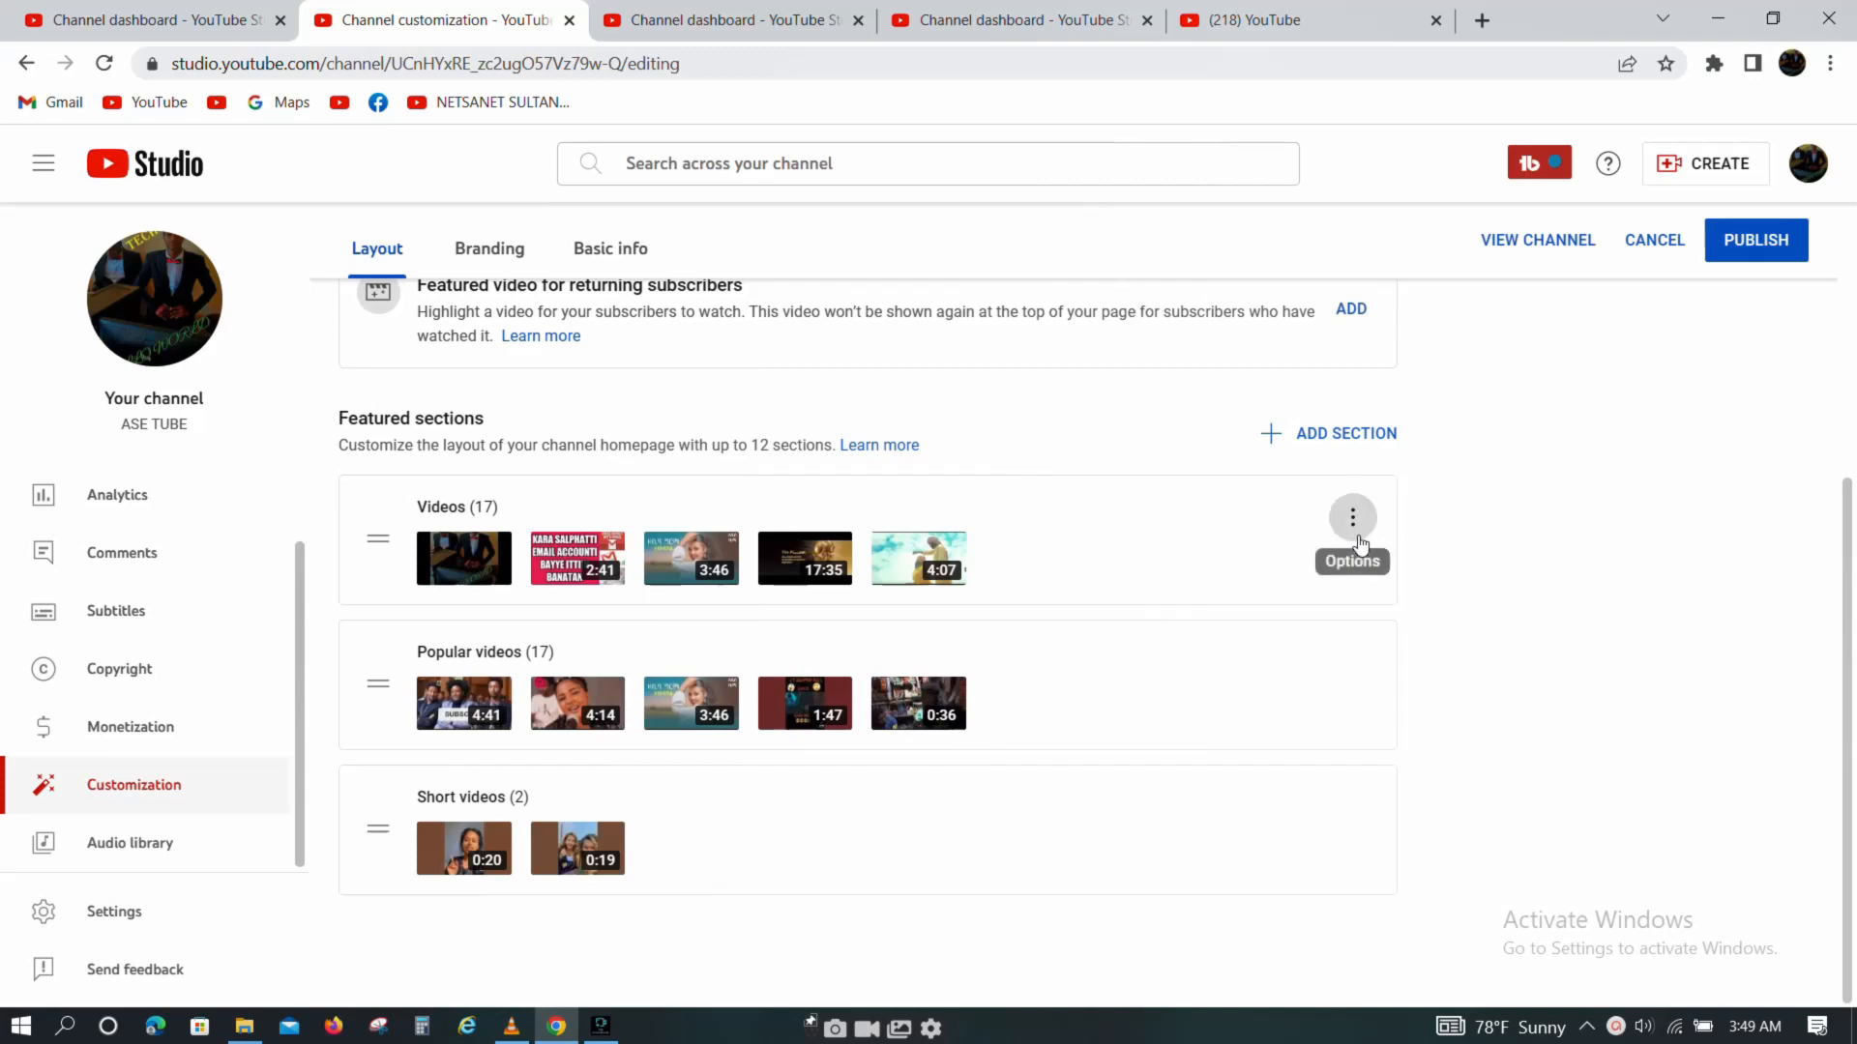
left_click(1352, 519)
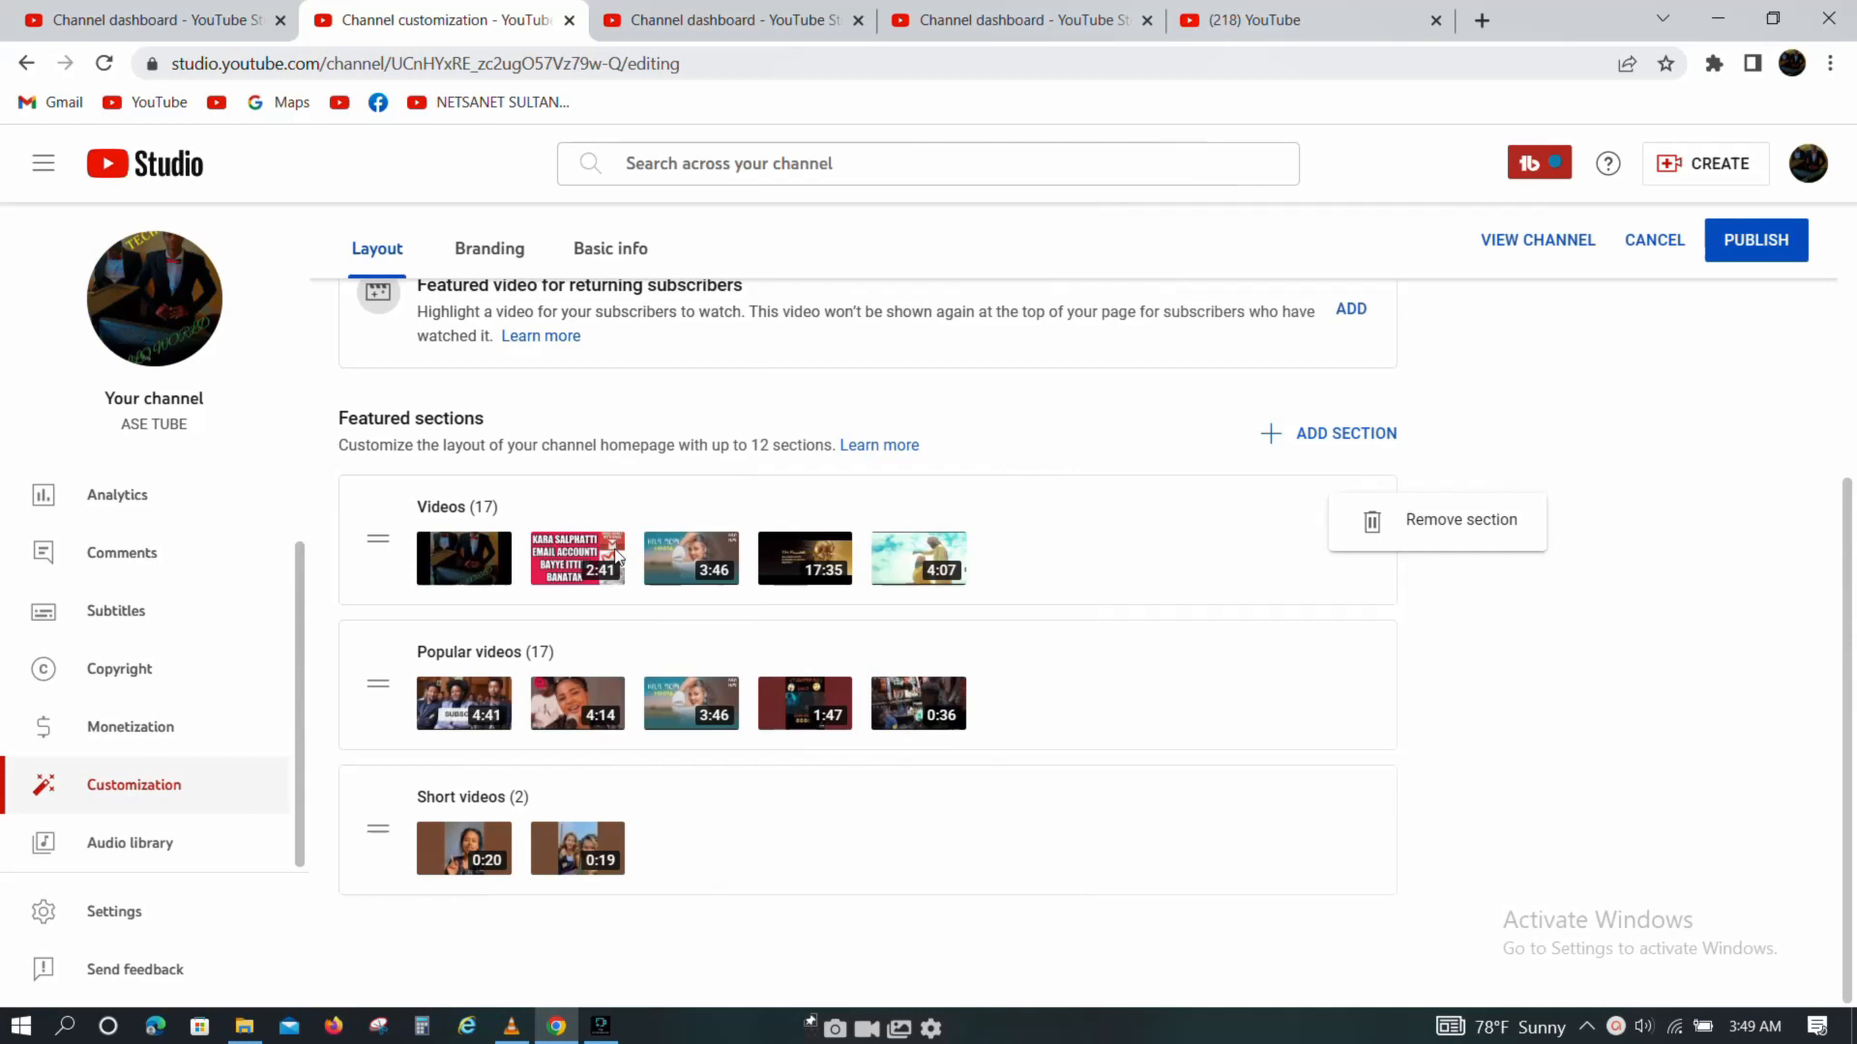
mouse_move(1294, 511)
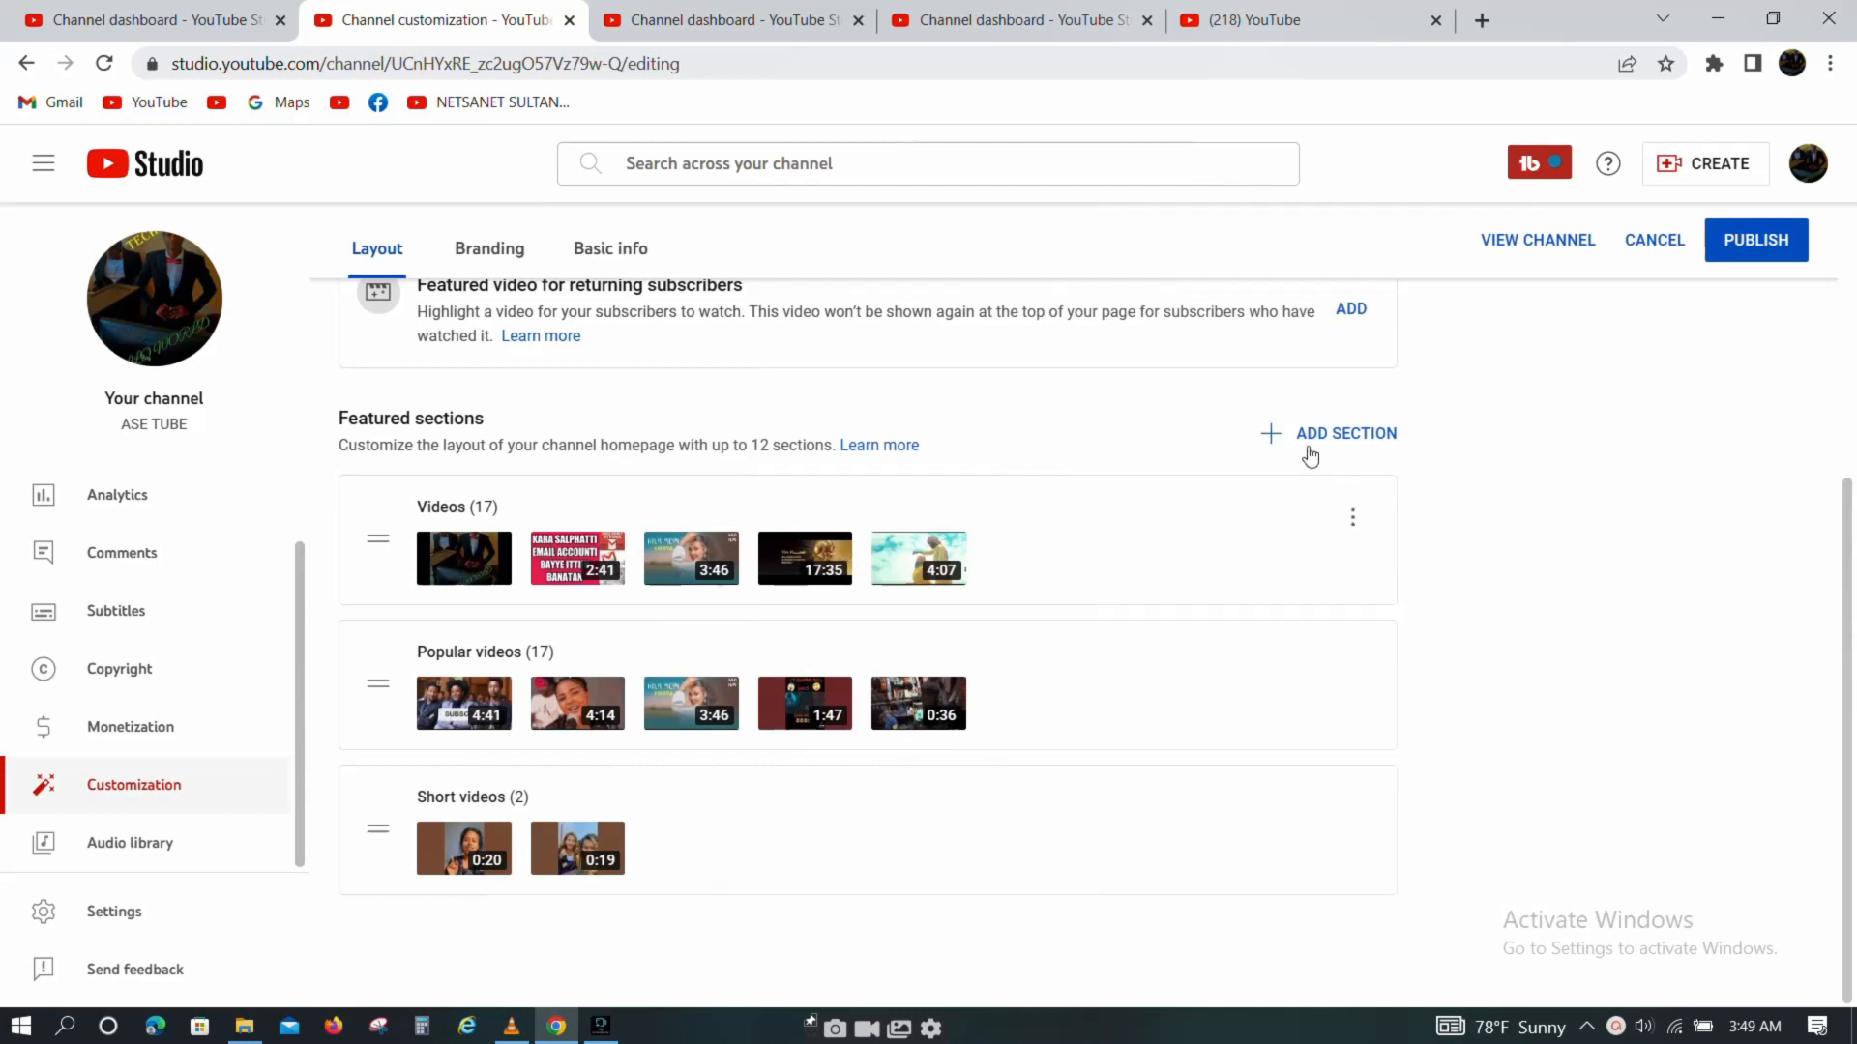
left_click(1346, 433)
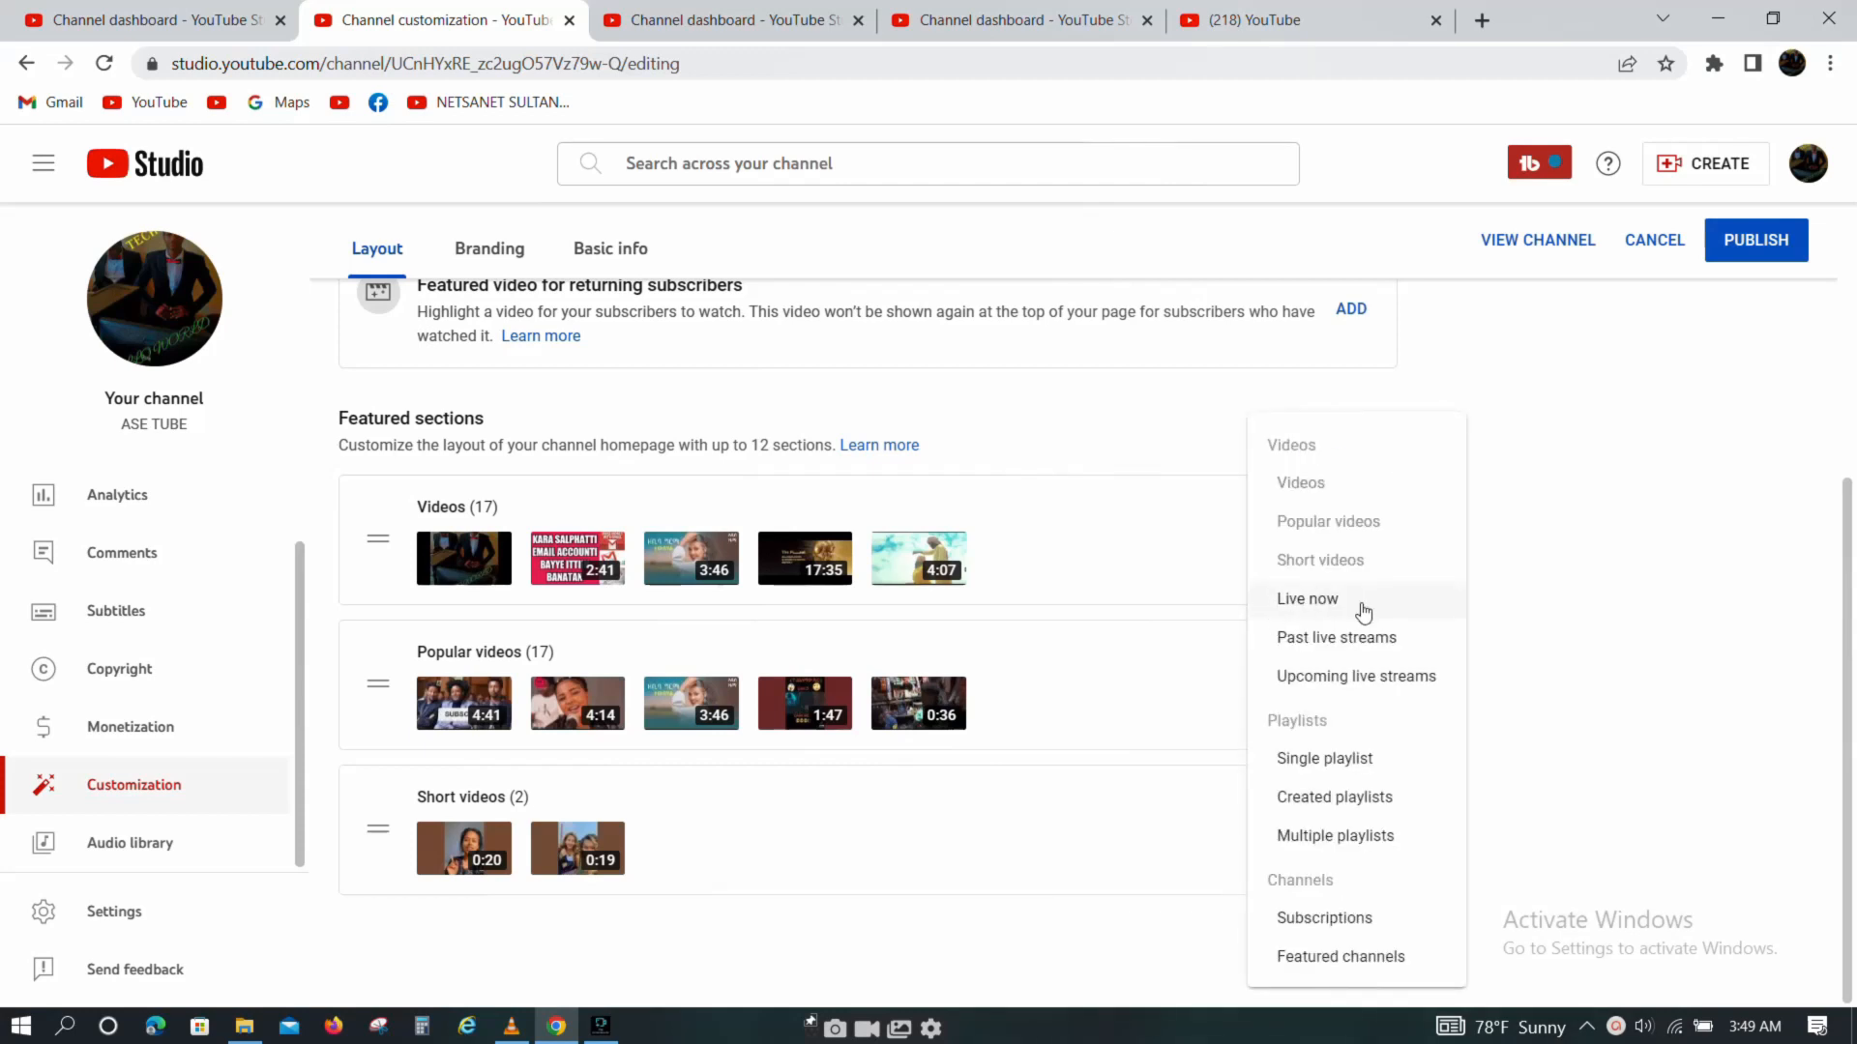
mouse_move(1547, 731)
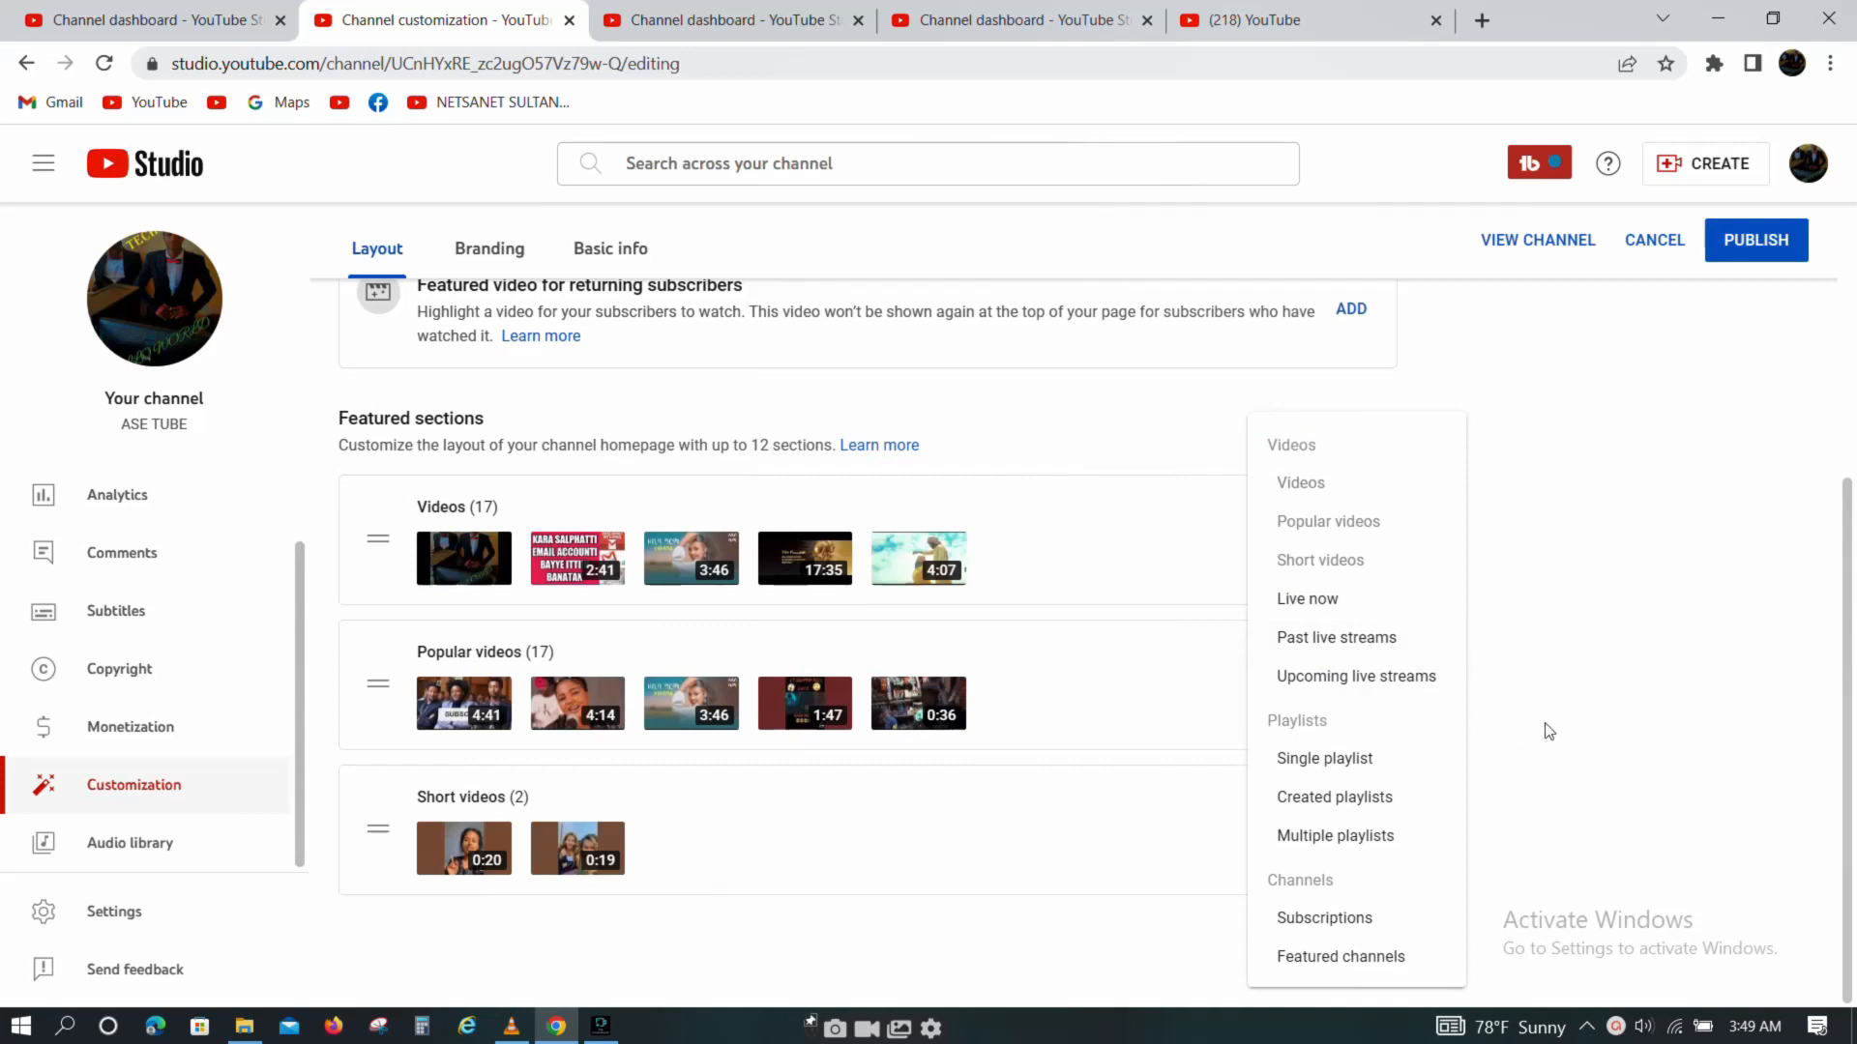
mouse_move(1393, 725)
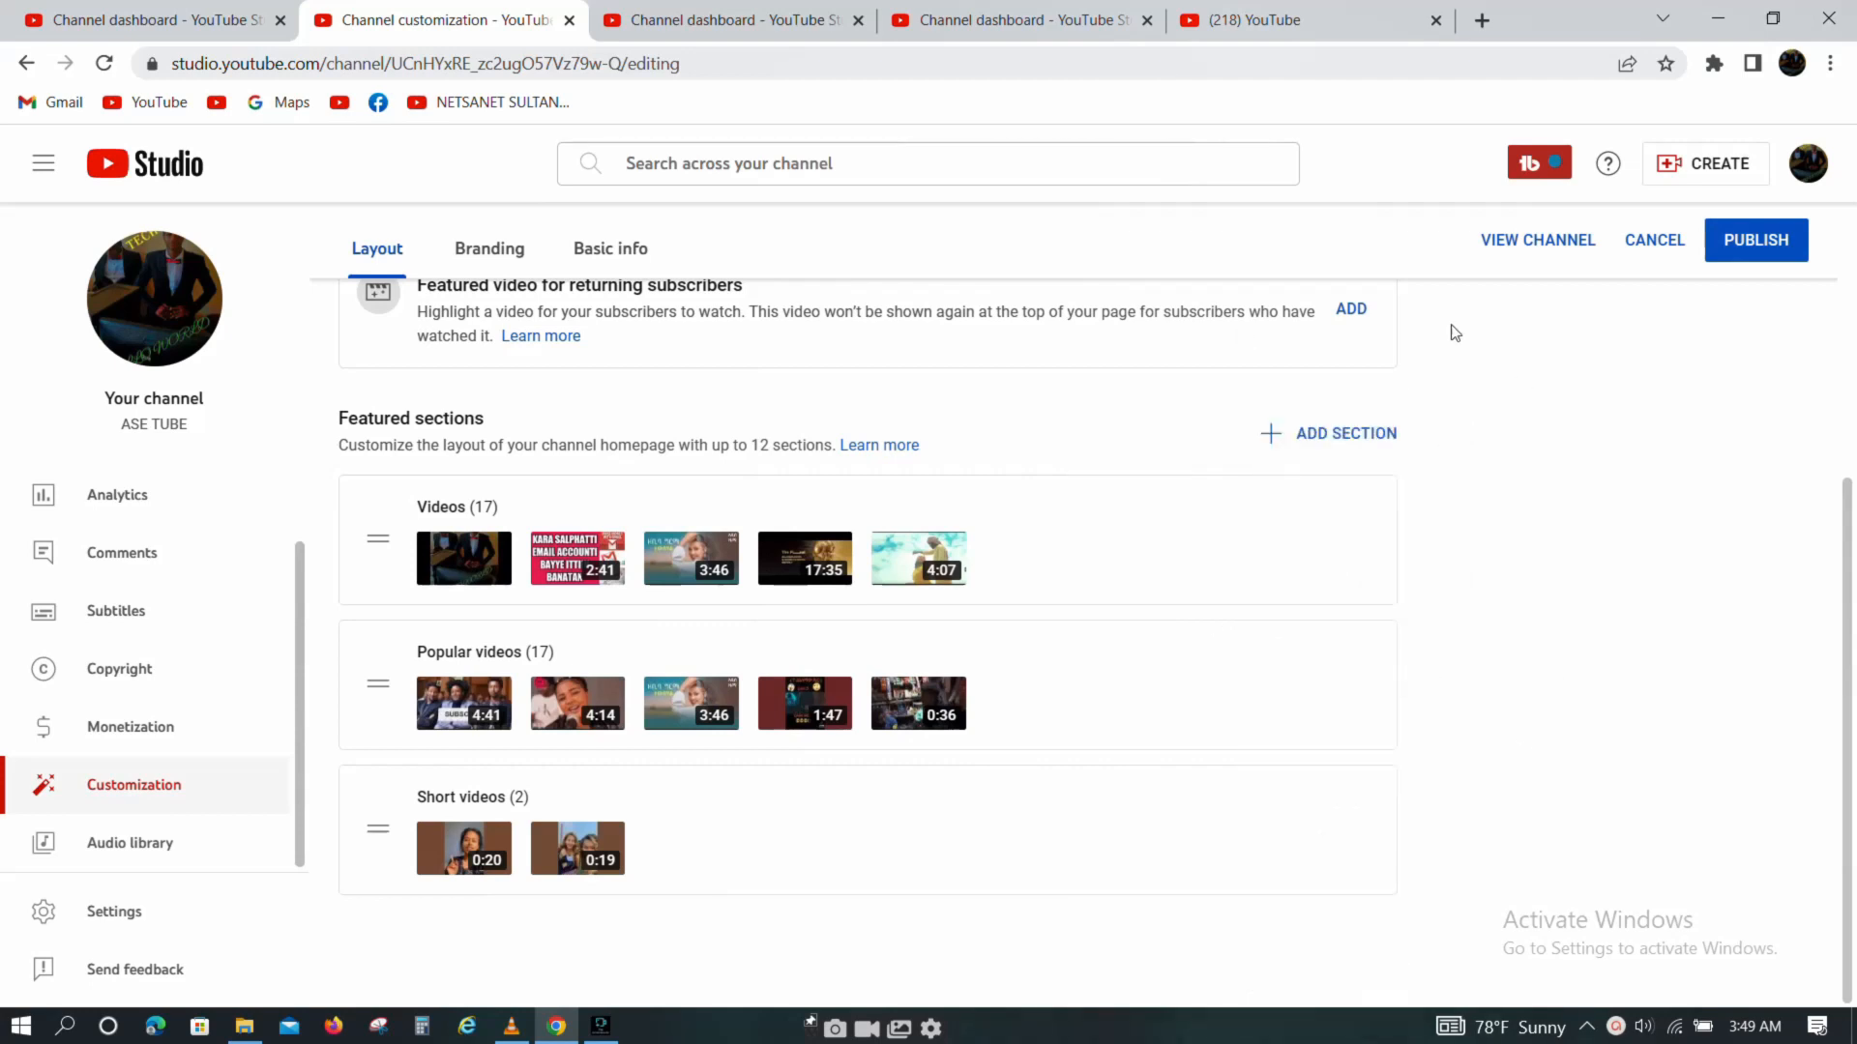
scroll("up", 3)
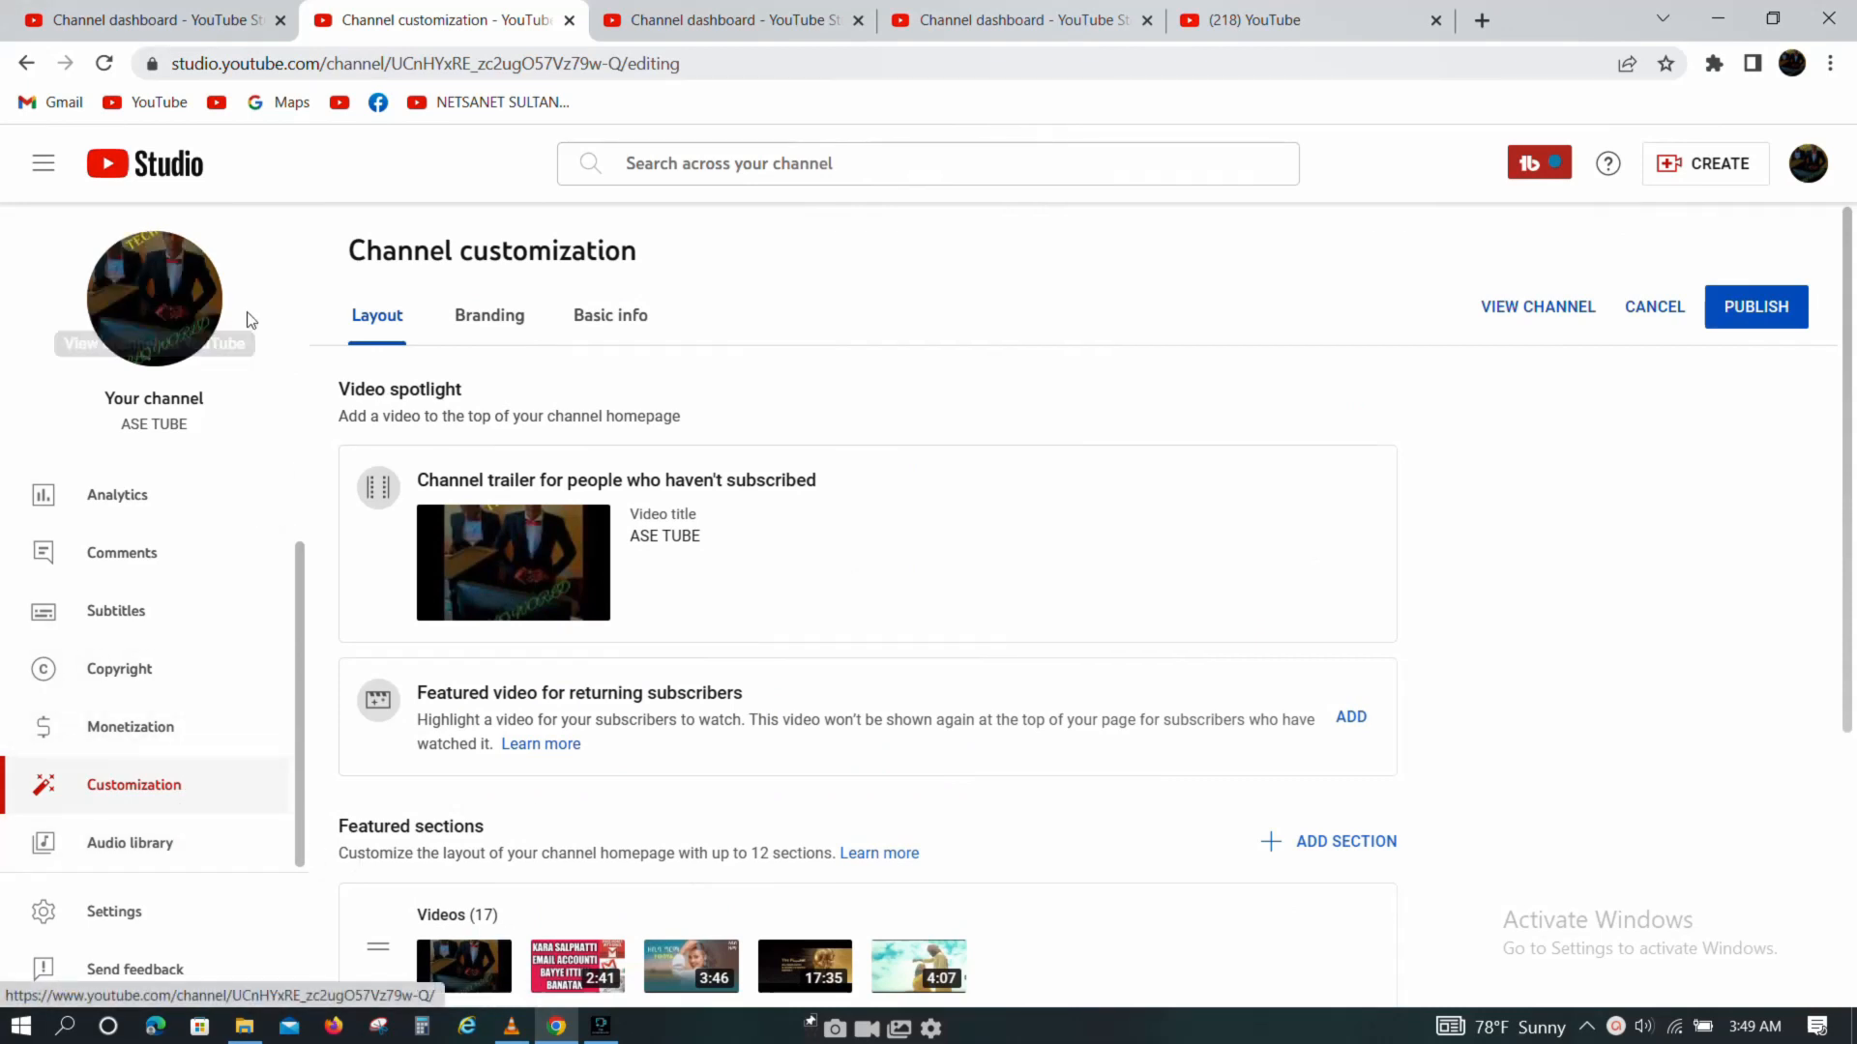
mouse_move(154, 298)
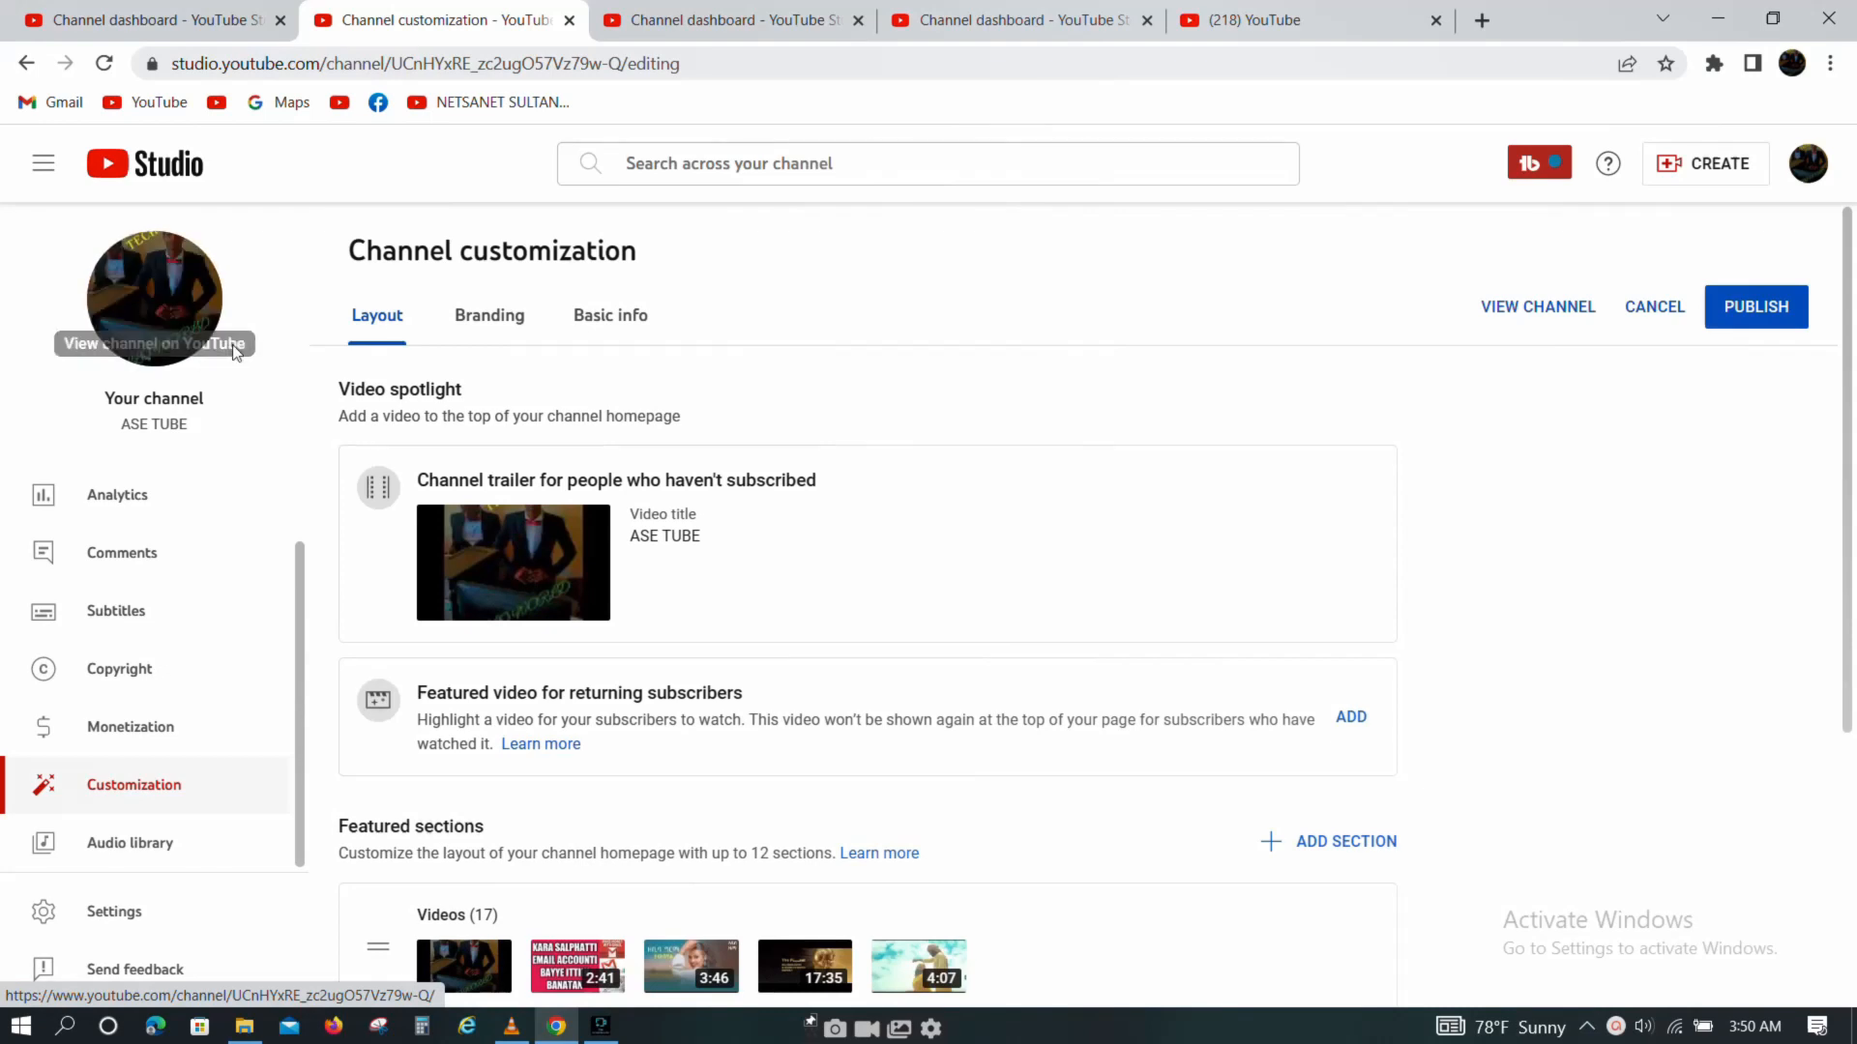
mouse_move(166, 246)
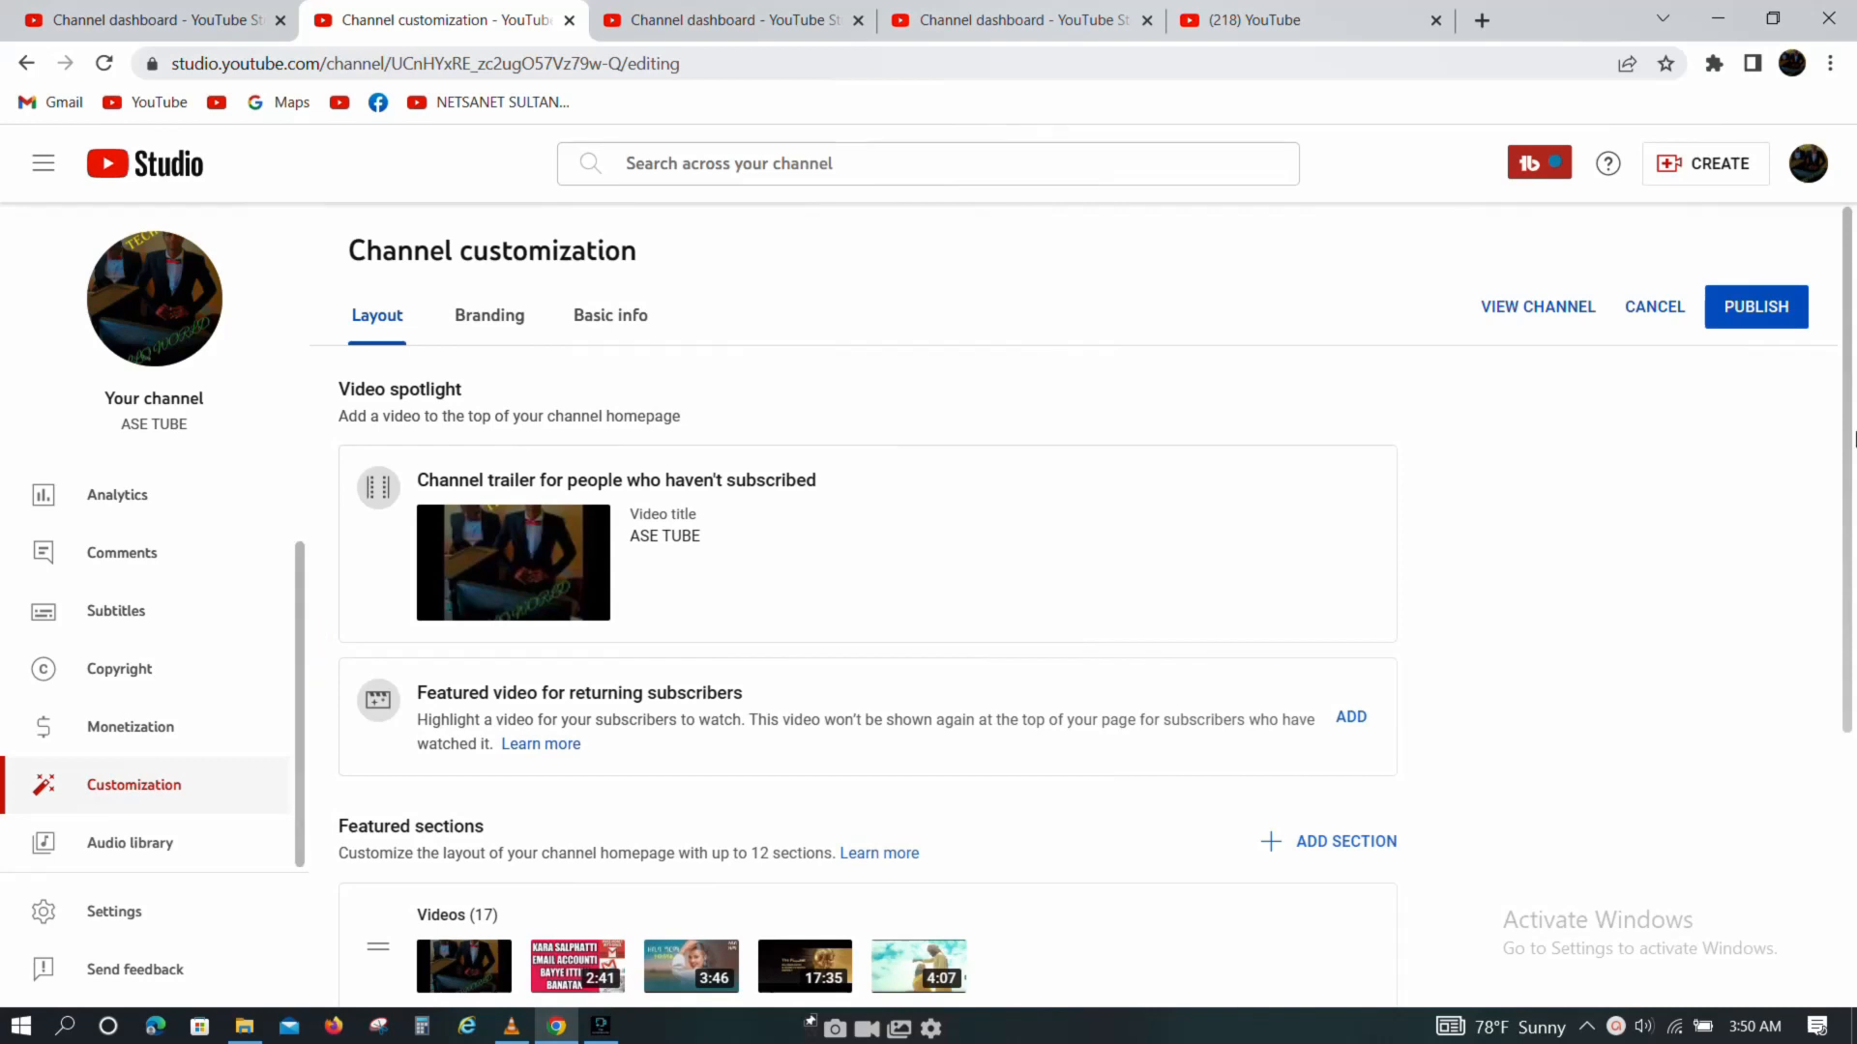
scroll("down", 3)
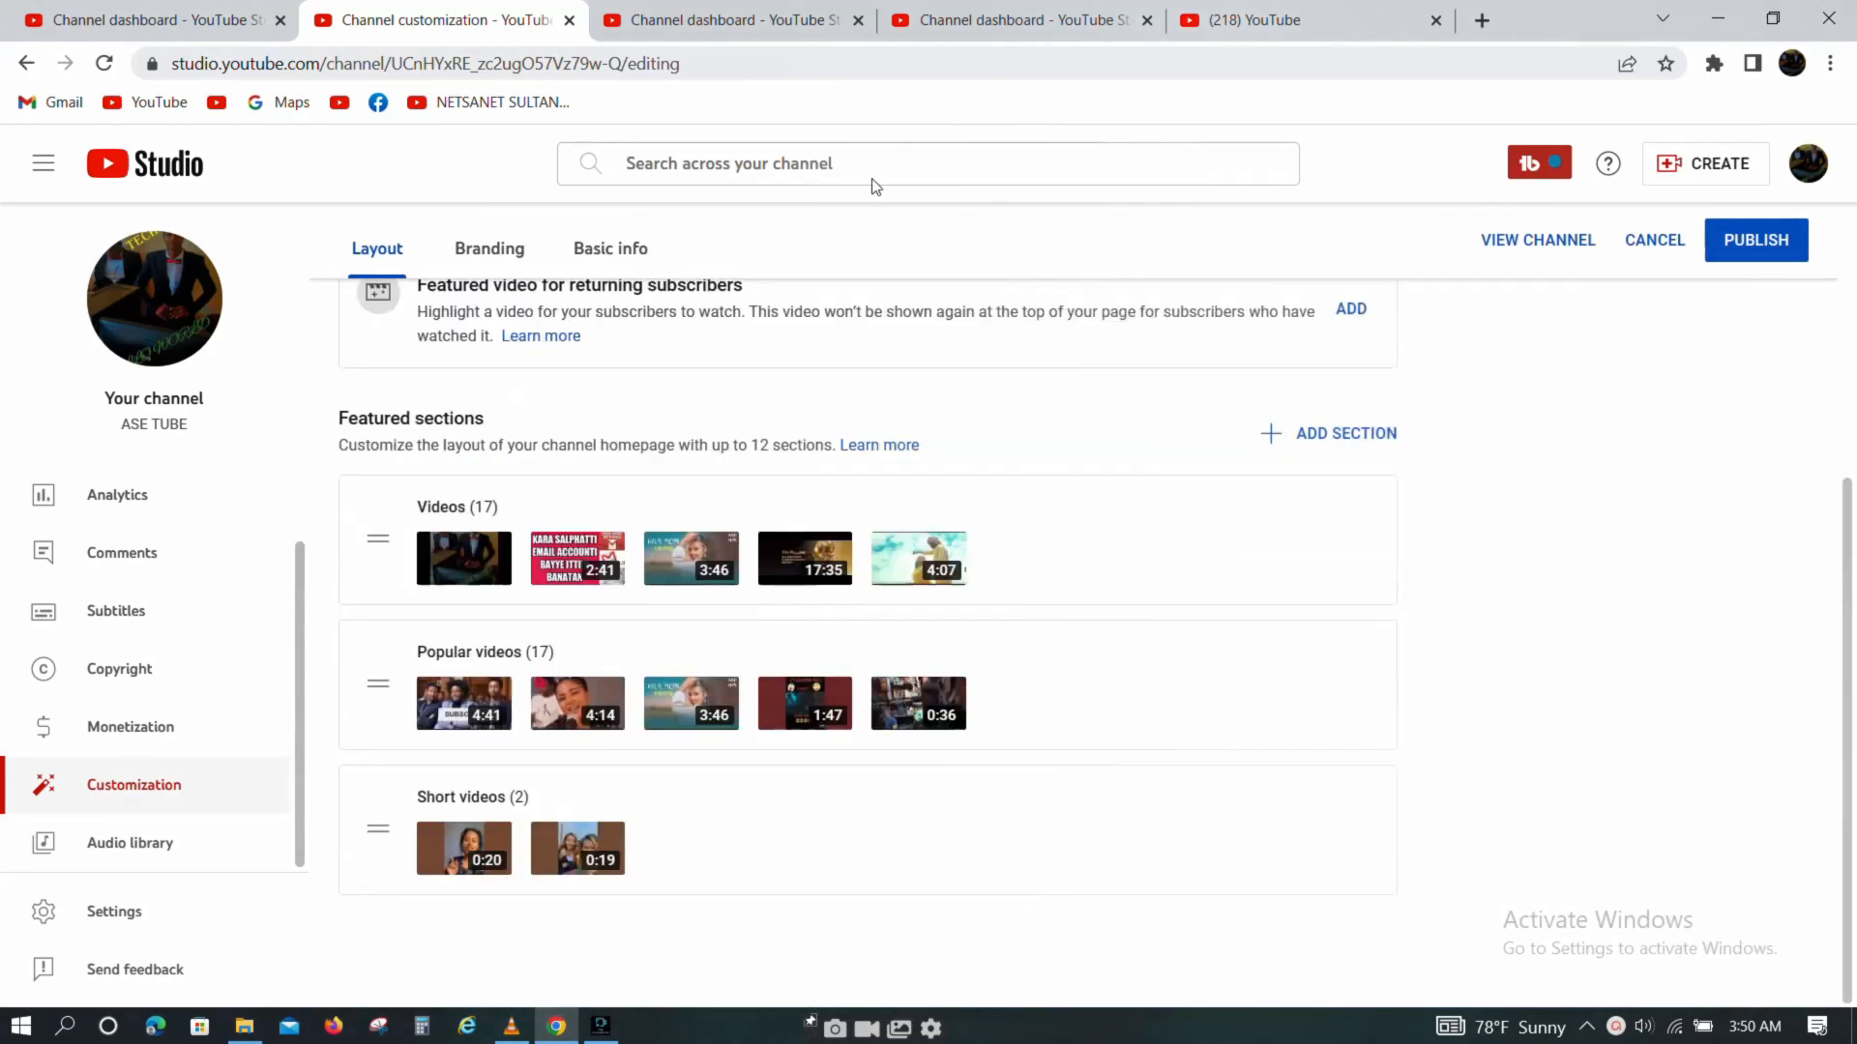
- Review the Branding settings: profile picture, banner image and video watermark options
left_click(489, 248)
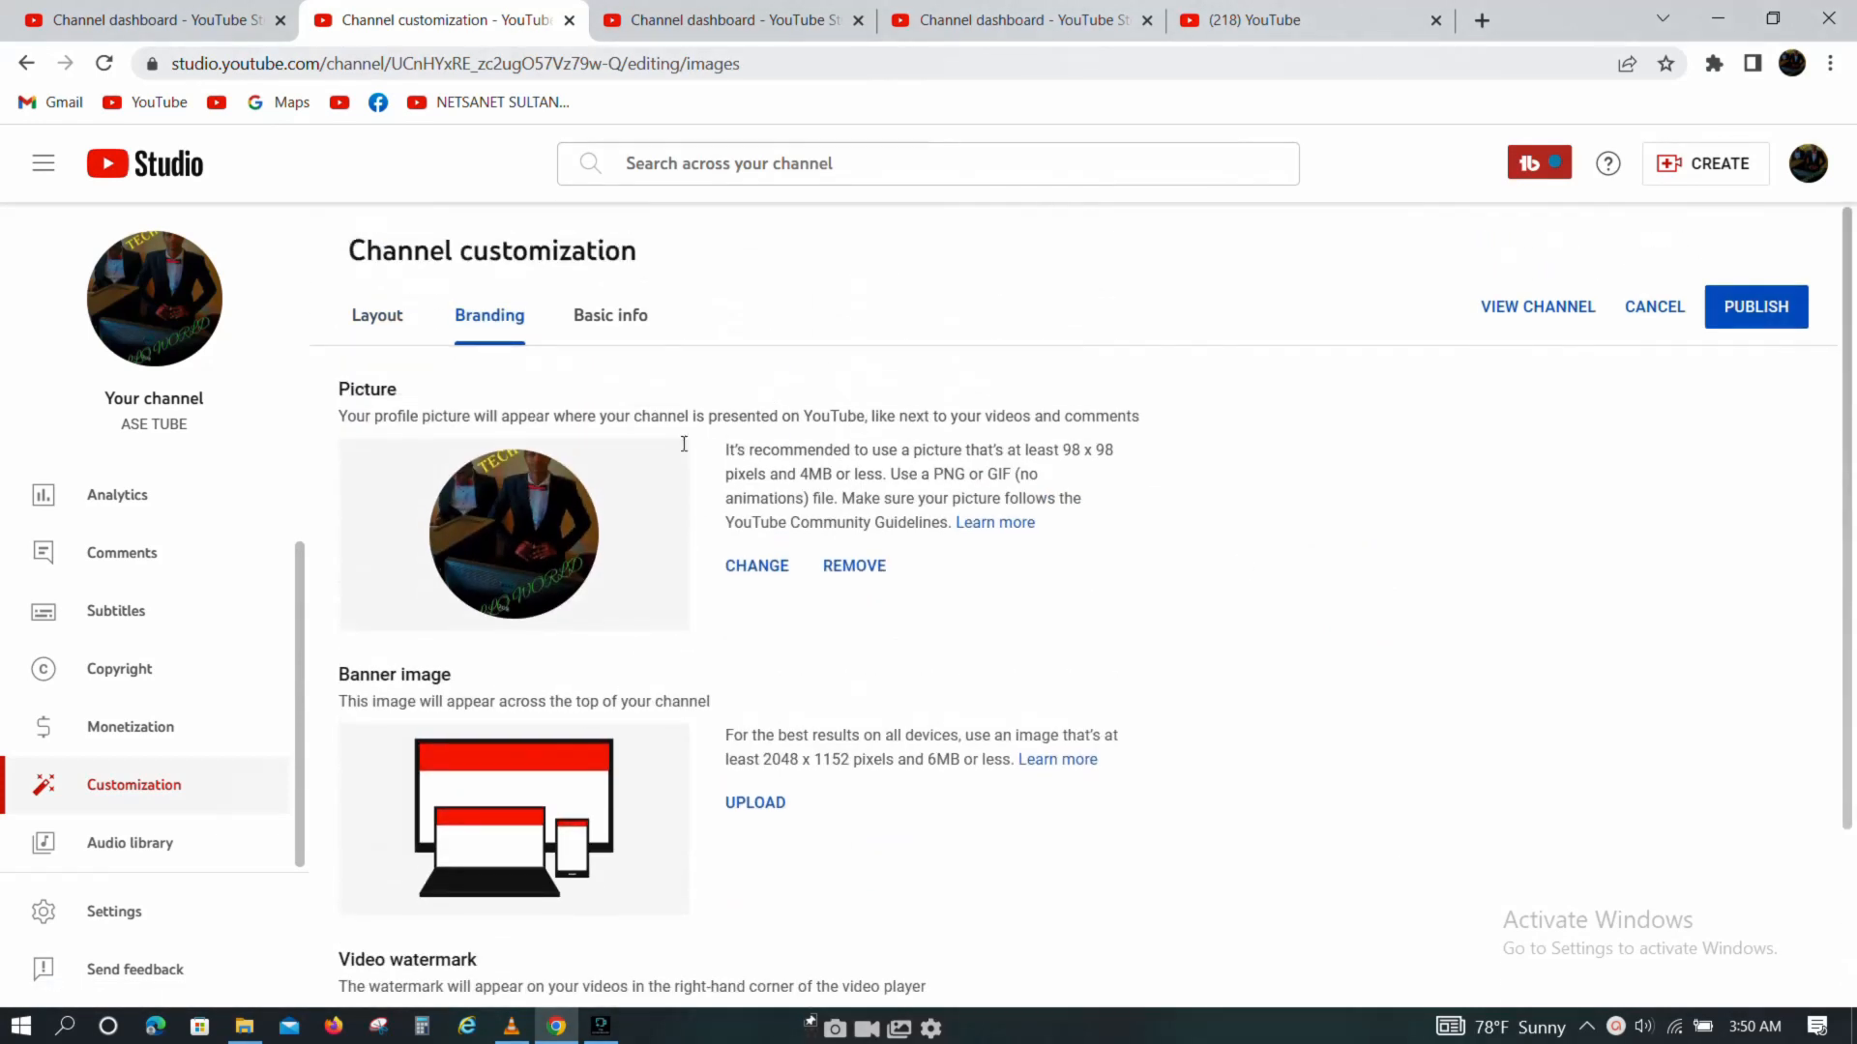
mouse_move(650, 561)
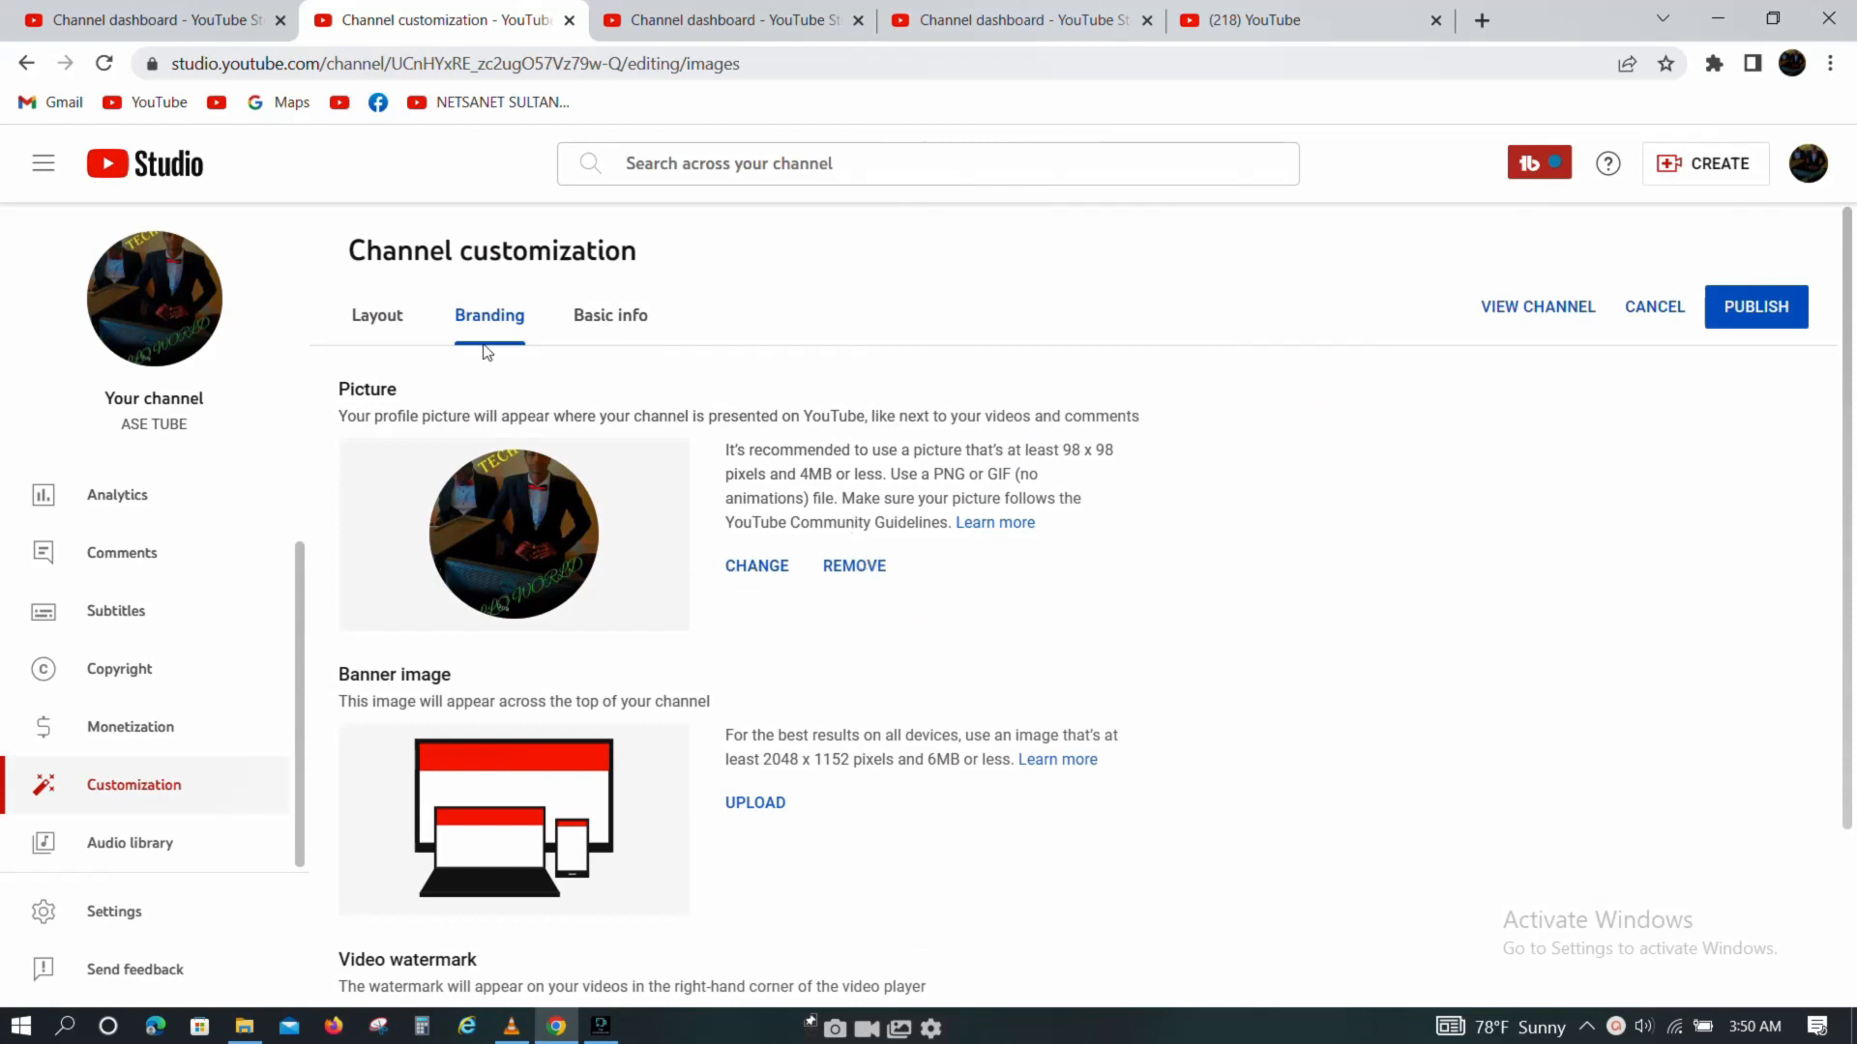
mouse_move(414, 660)
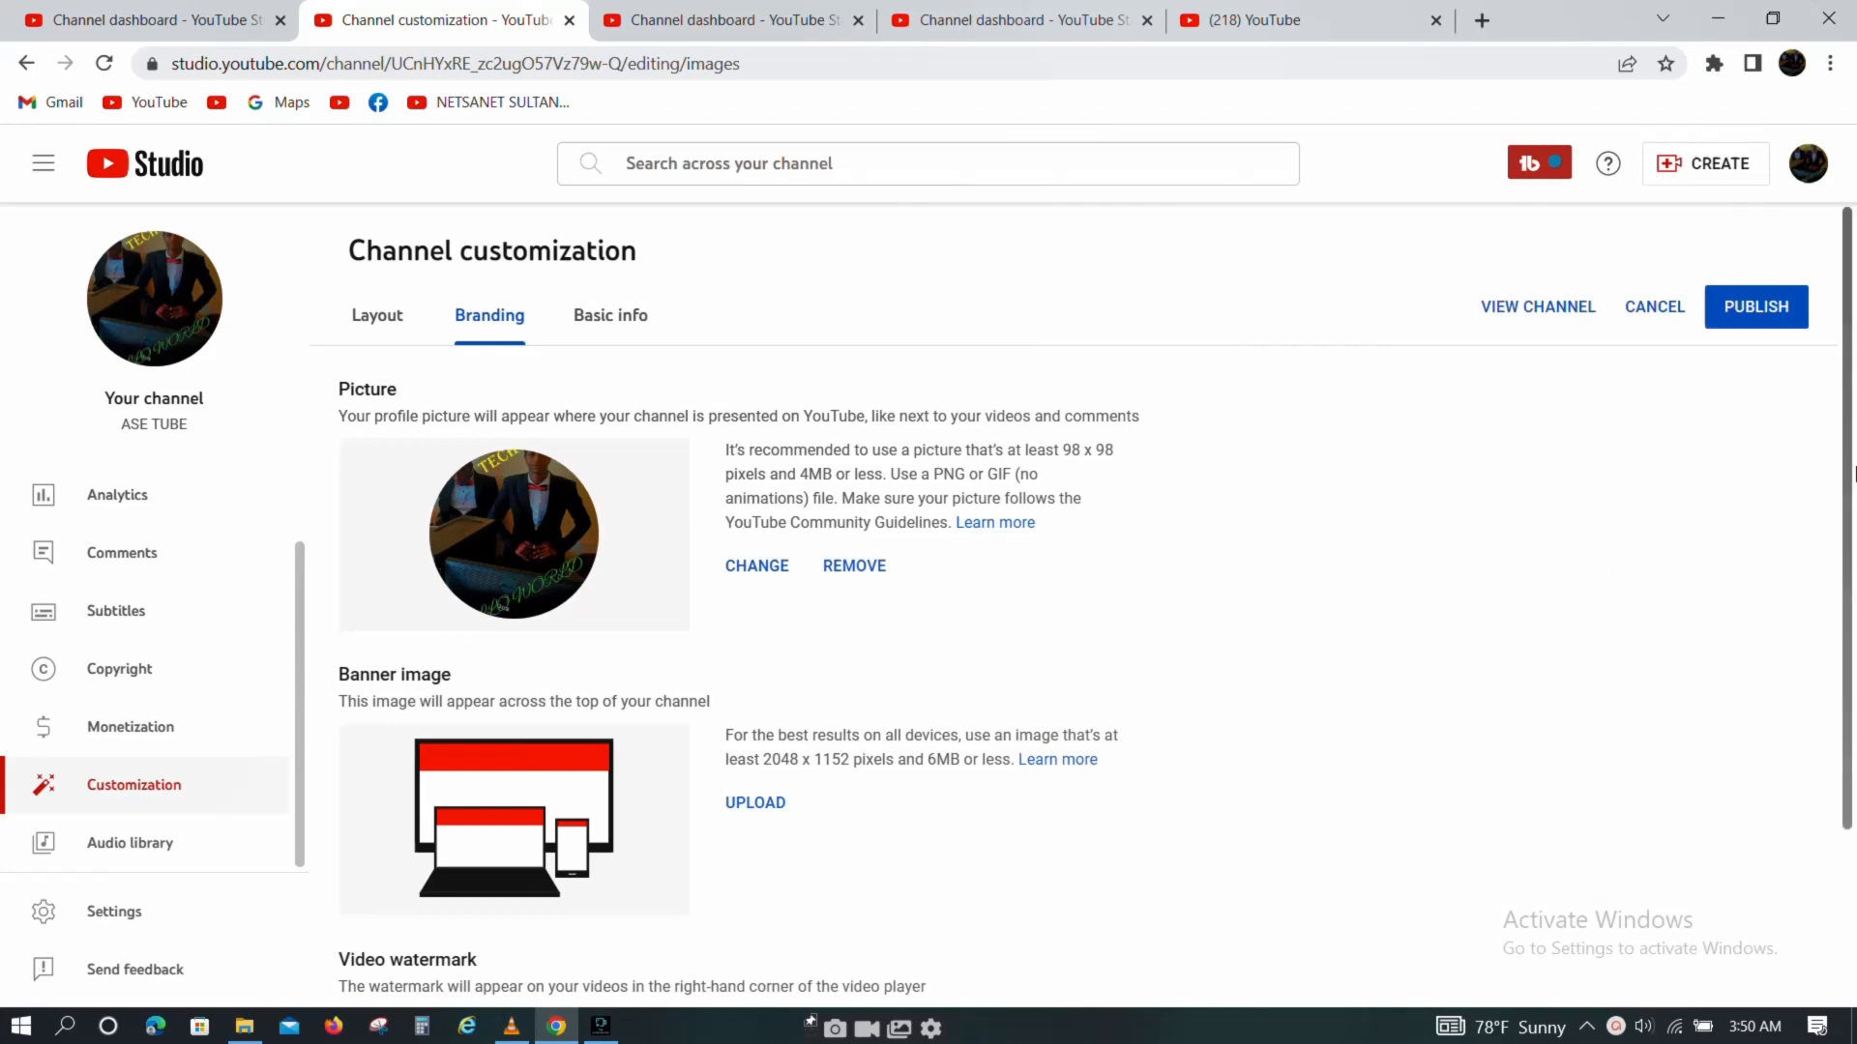
scroll("down", 3)
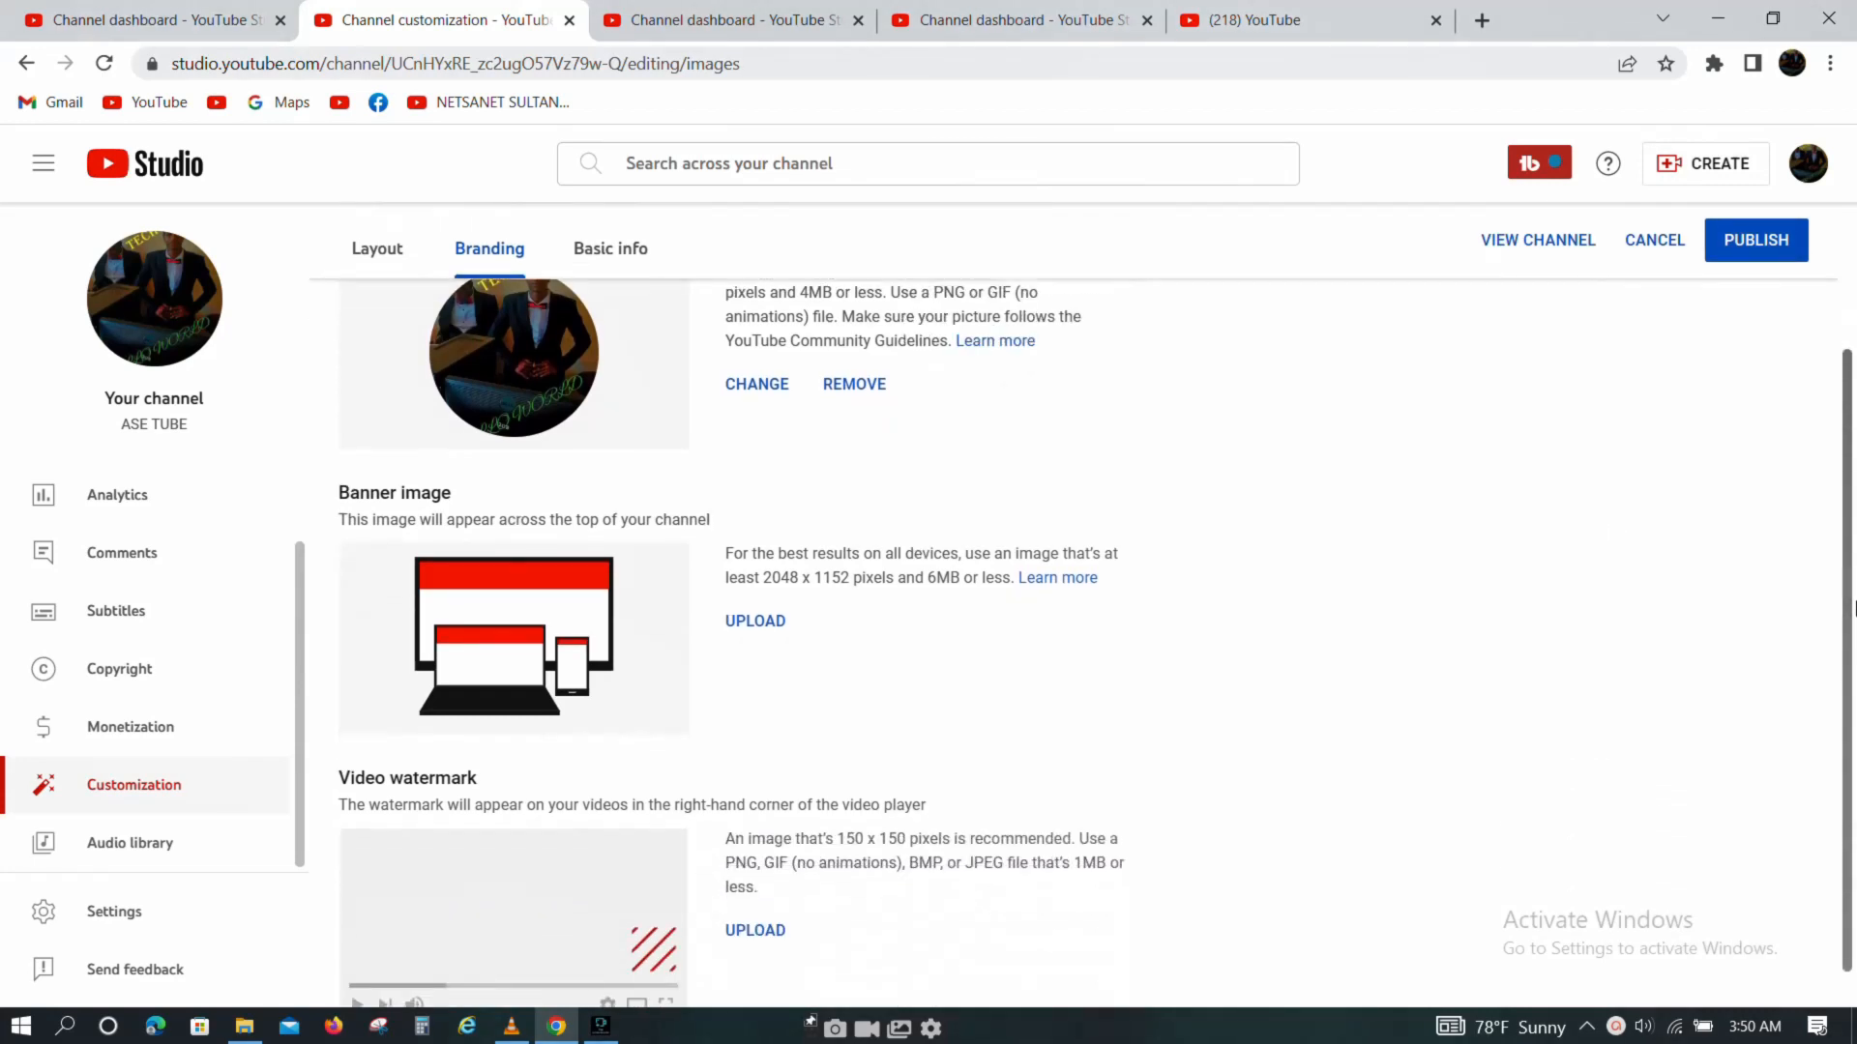
scroll("down", 3)
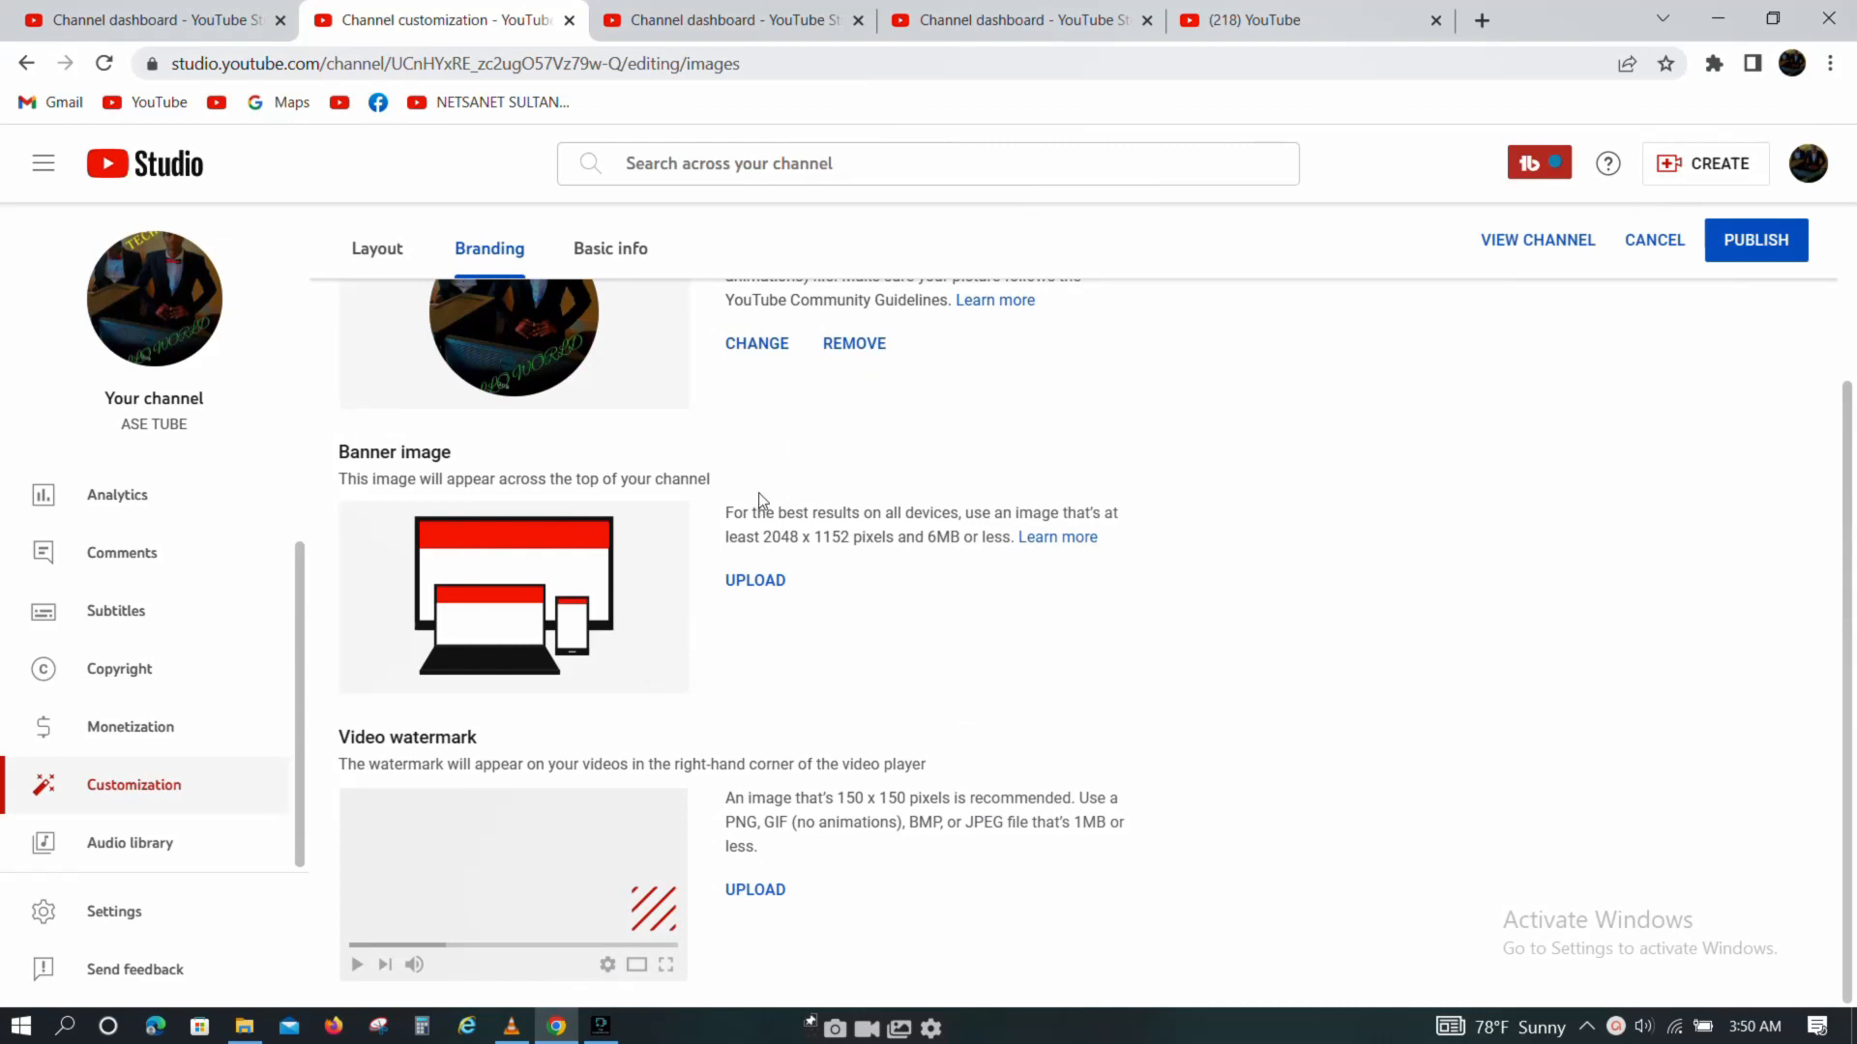
mouse_move(344, 526)
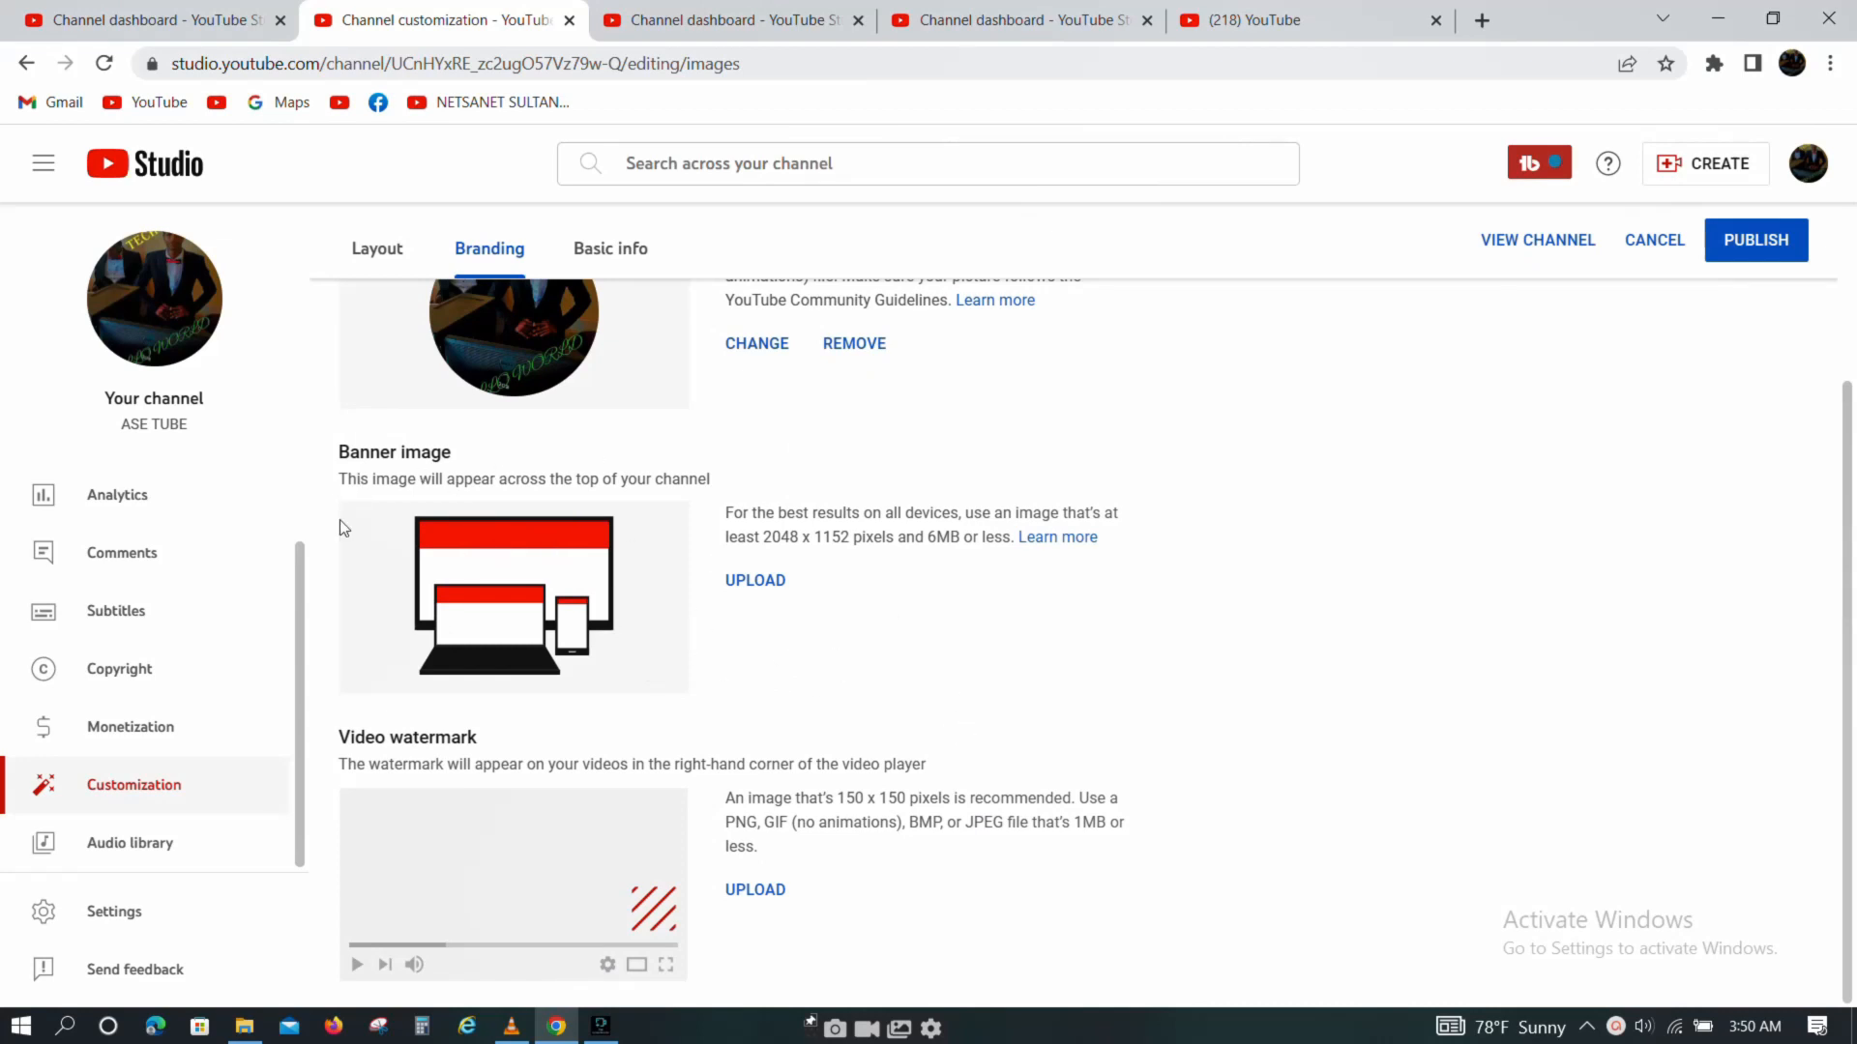
mouse_move(694, 648)
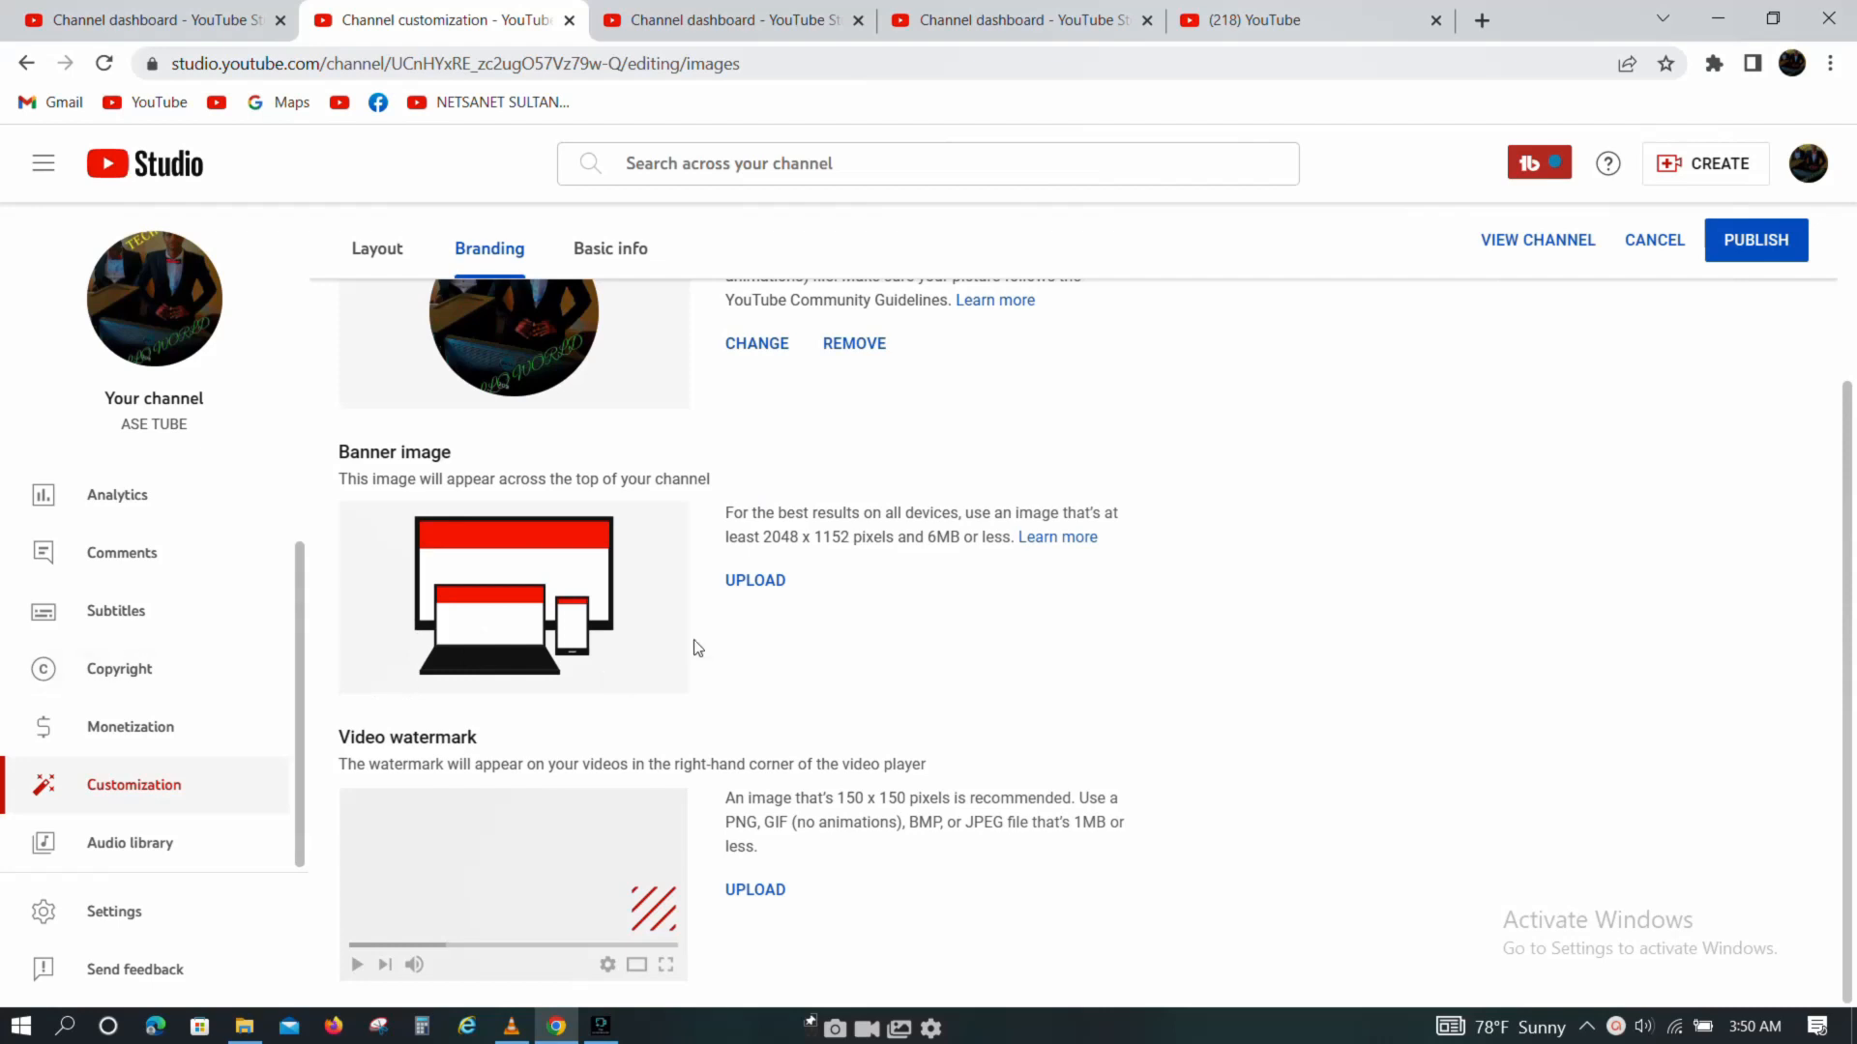
mouse_move(371, 641)
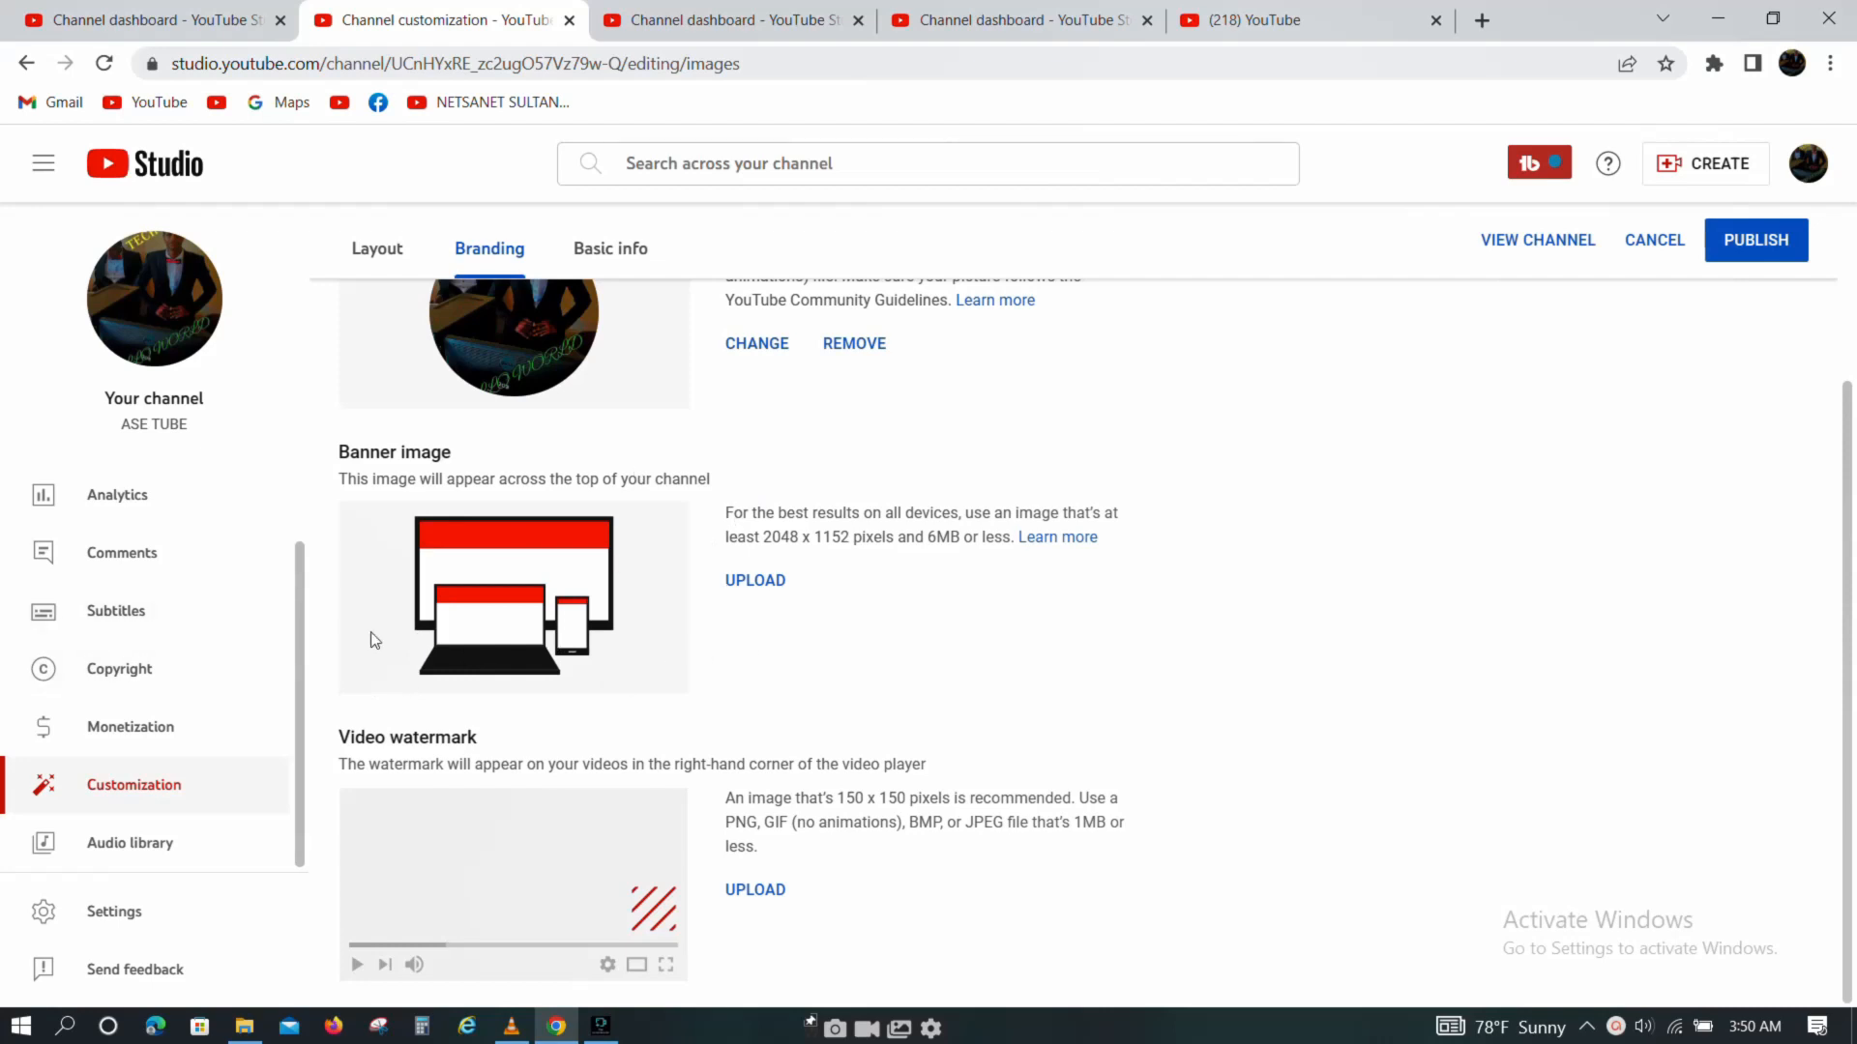
mouse_move(329, 758)
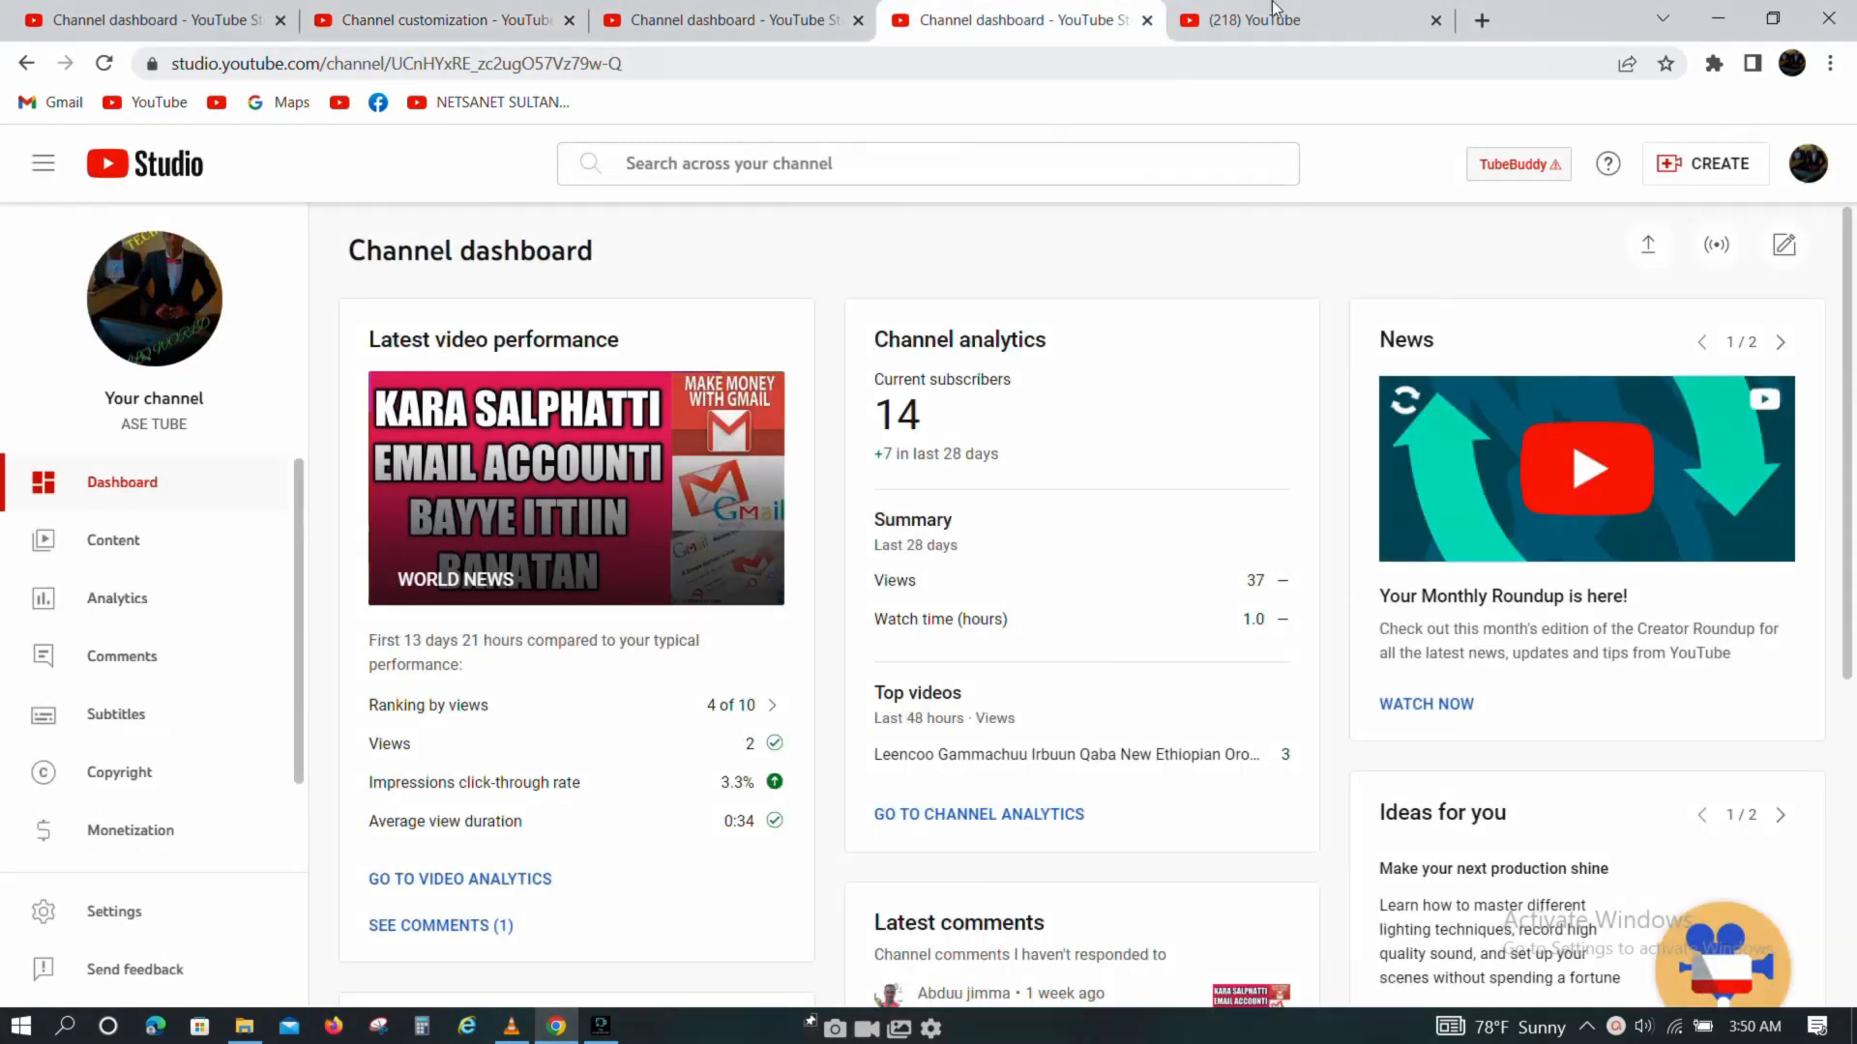
- Play the AMAAL ARAGSAN video and the Maluma mix on YouTube, pause it, and return to the dashboard
left_click(1302, 19)
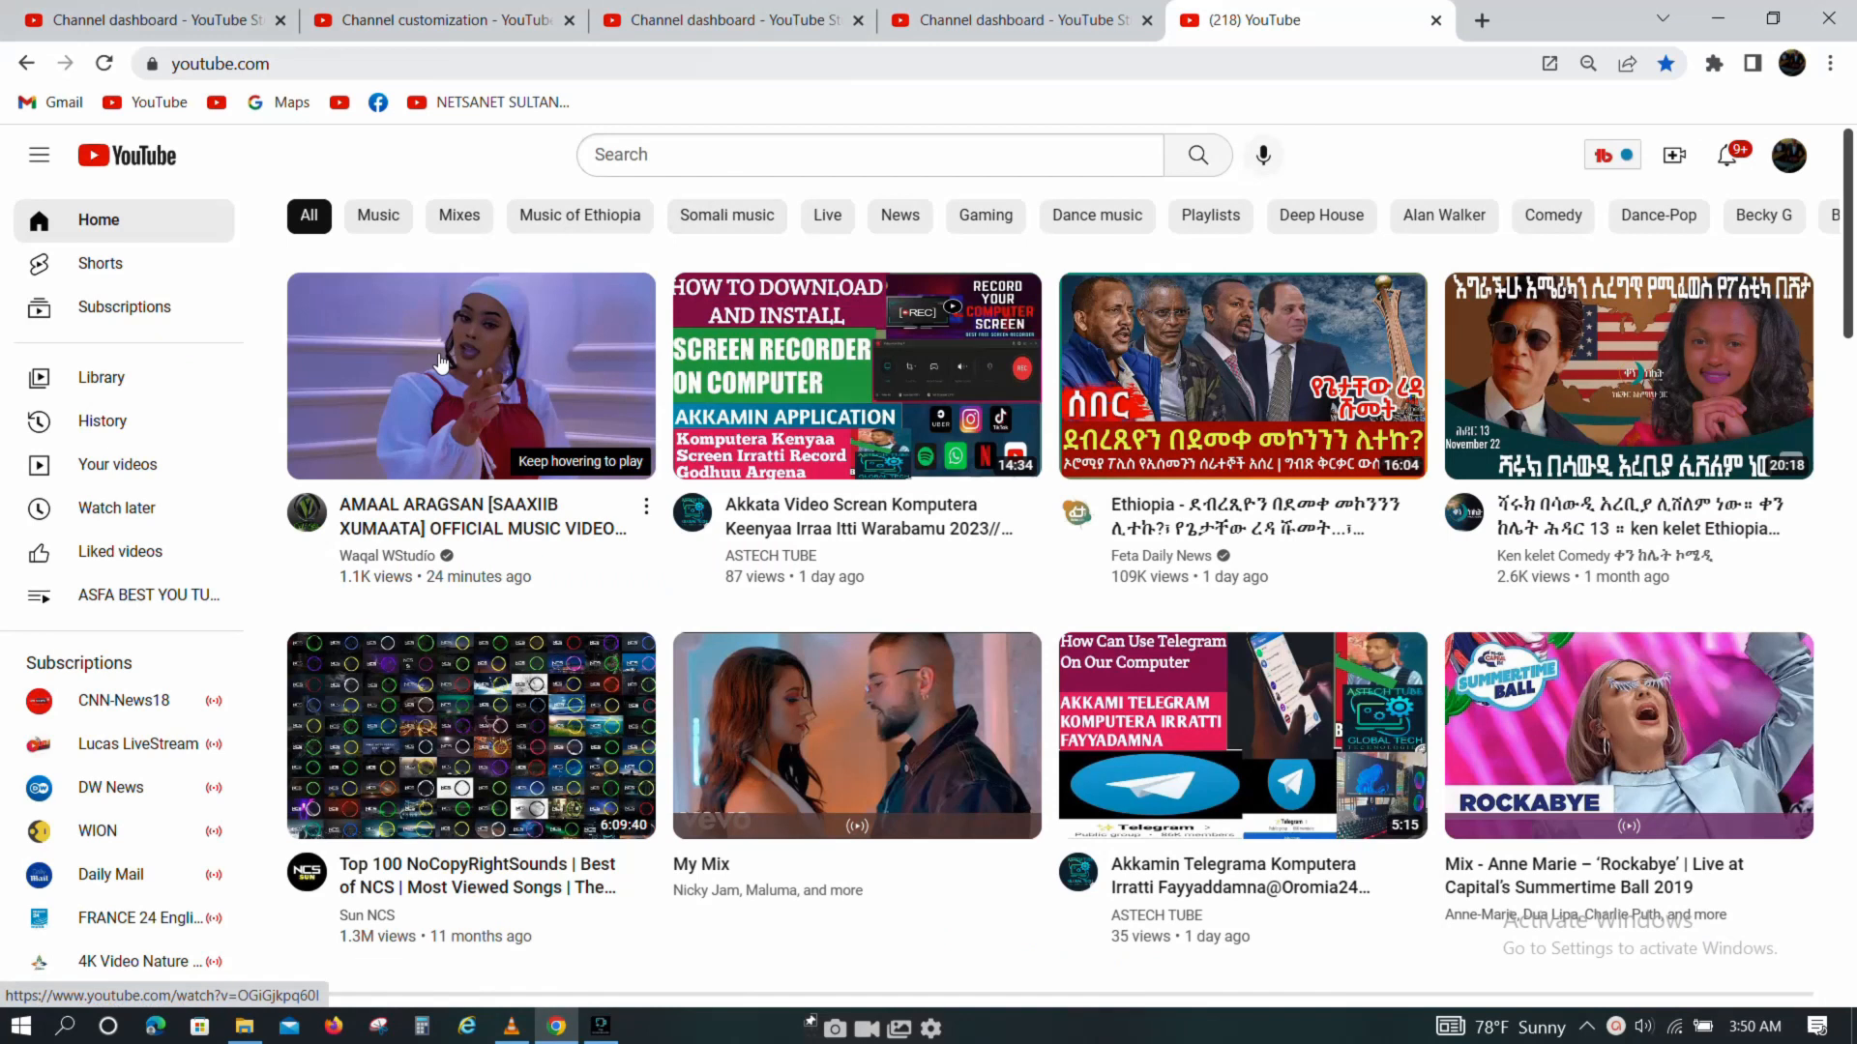
left_click(470, 373)
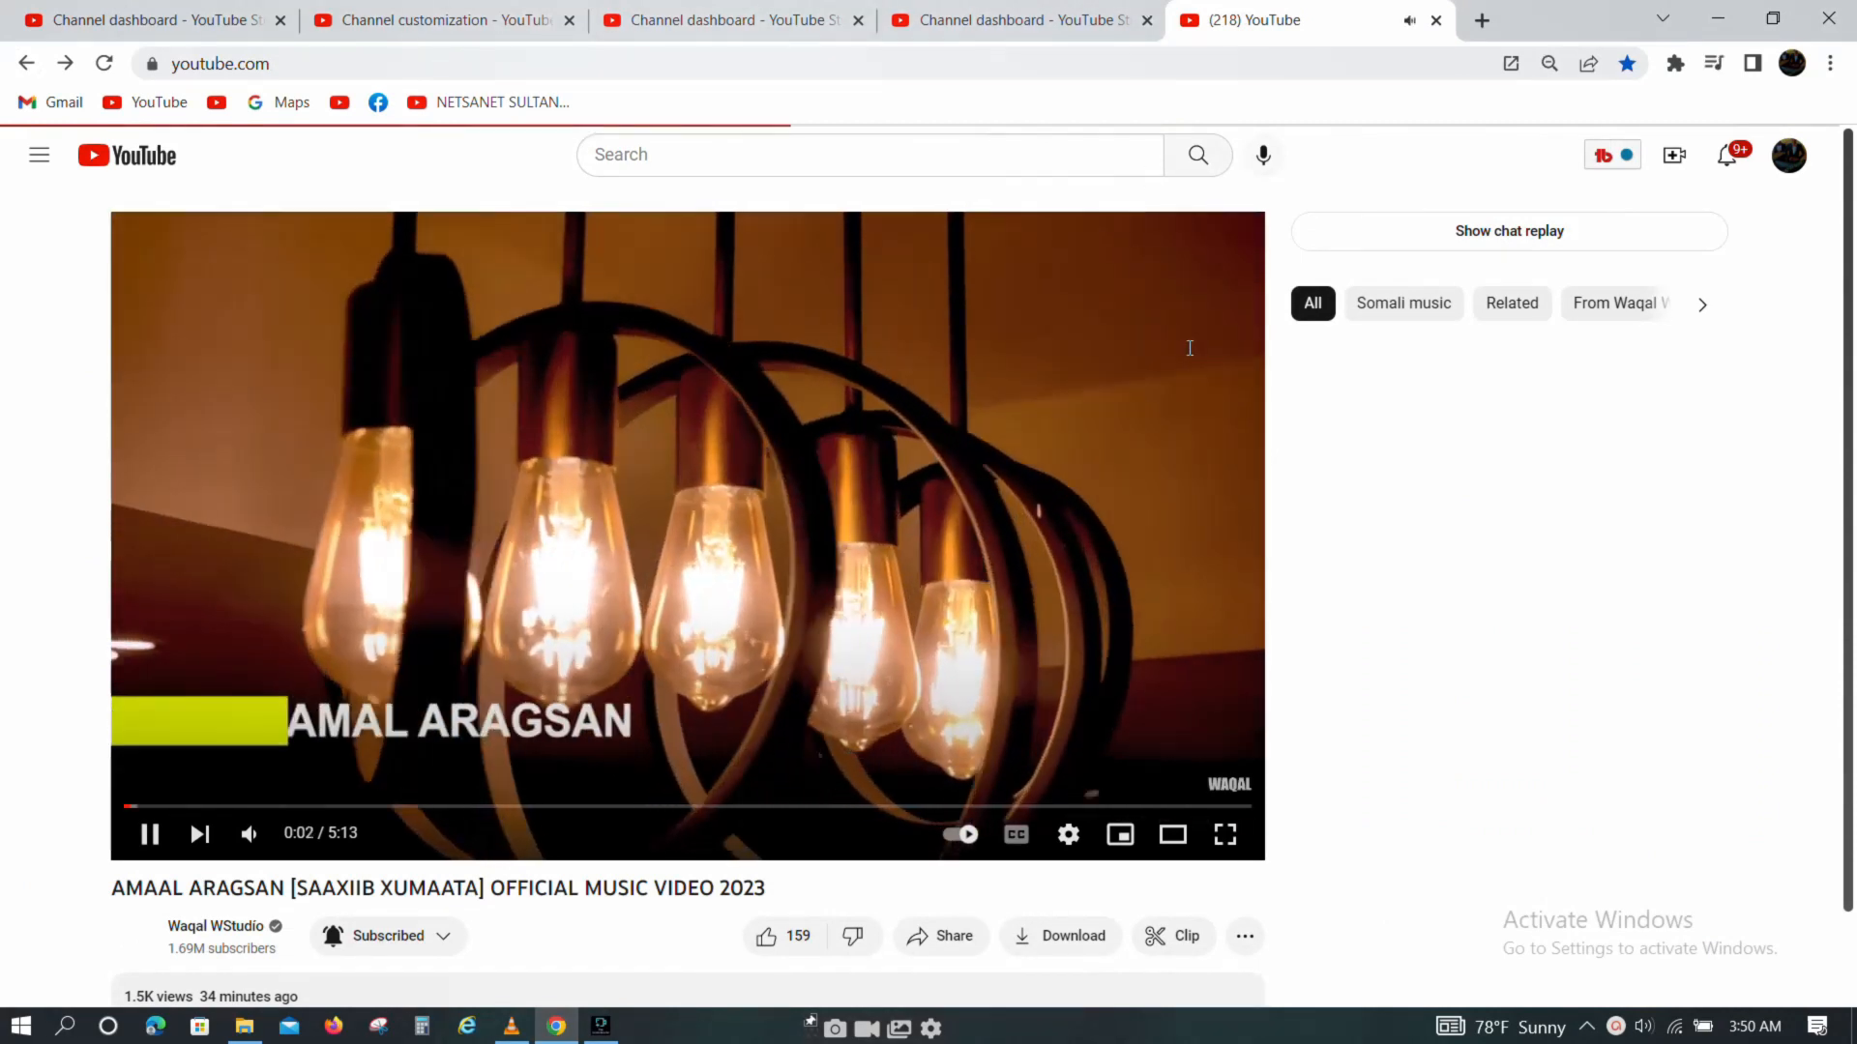
left_click(126, 155)
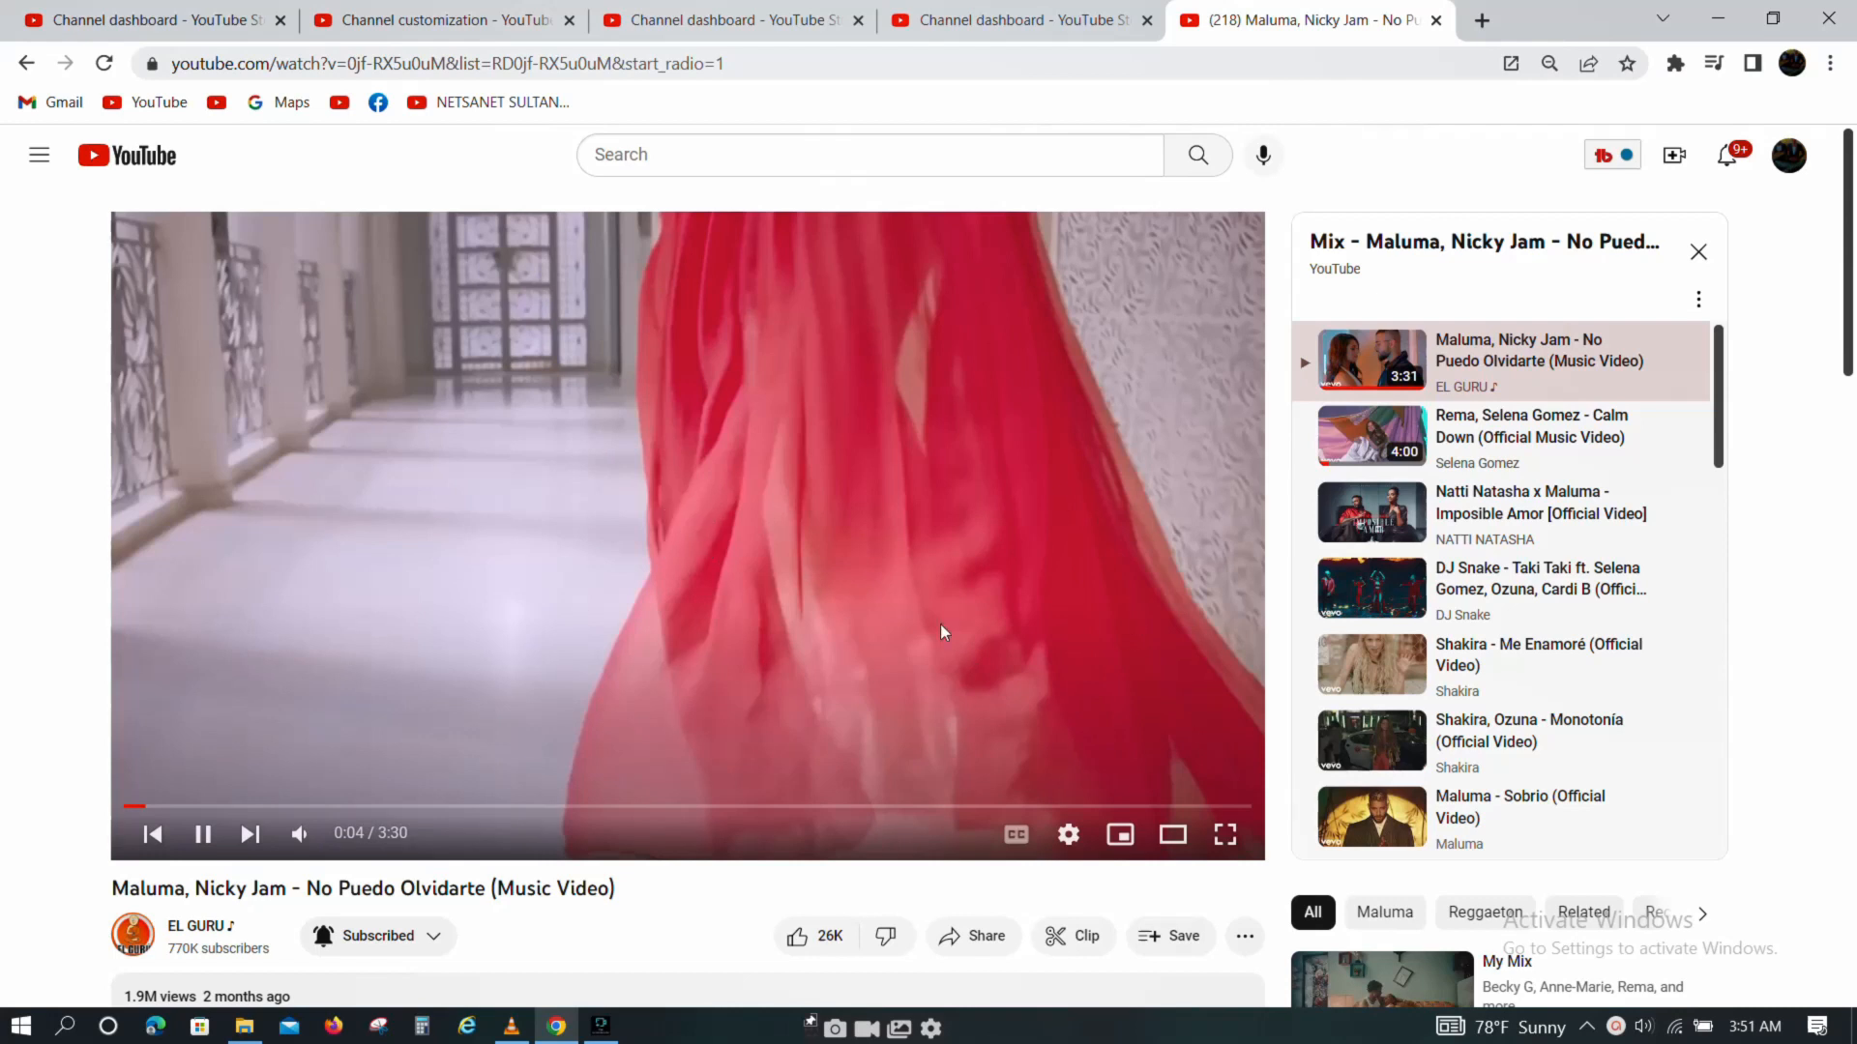
left_click(203, 833)
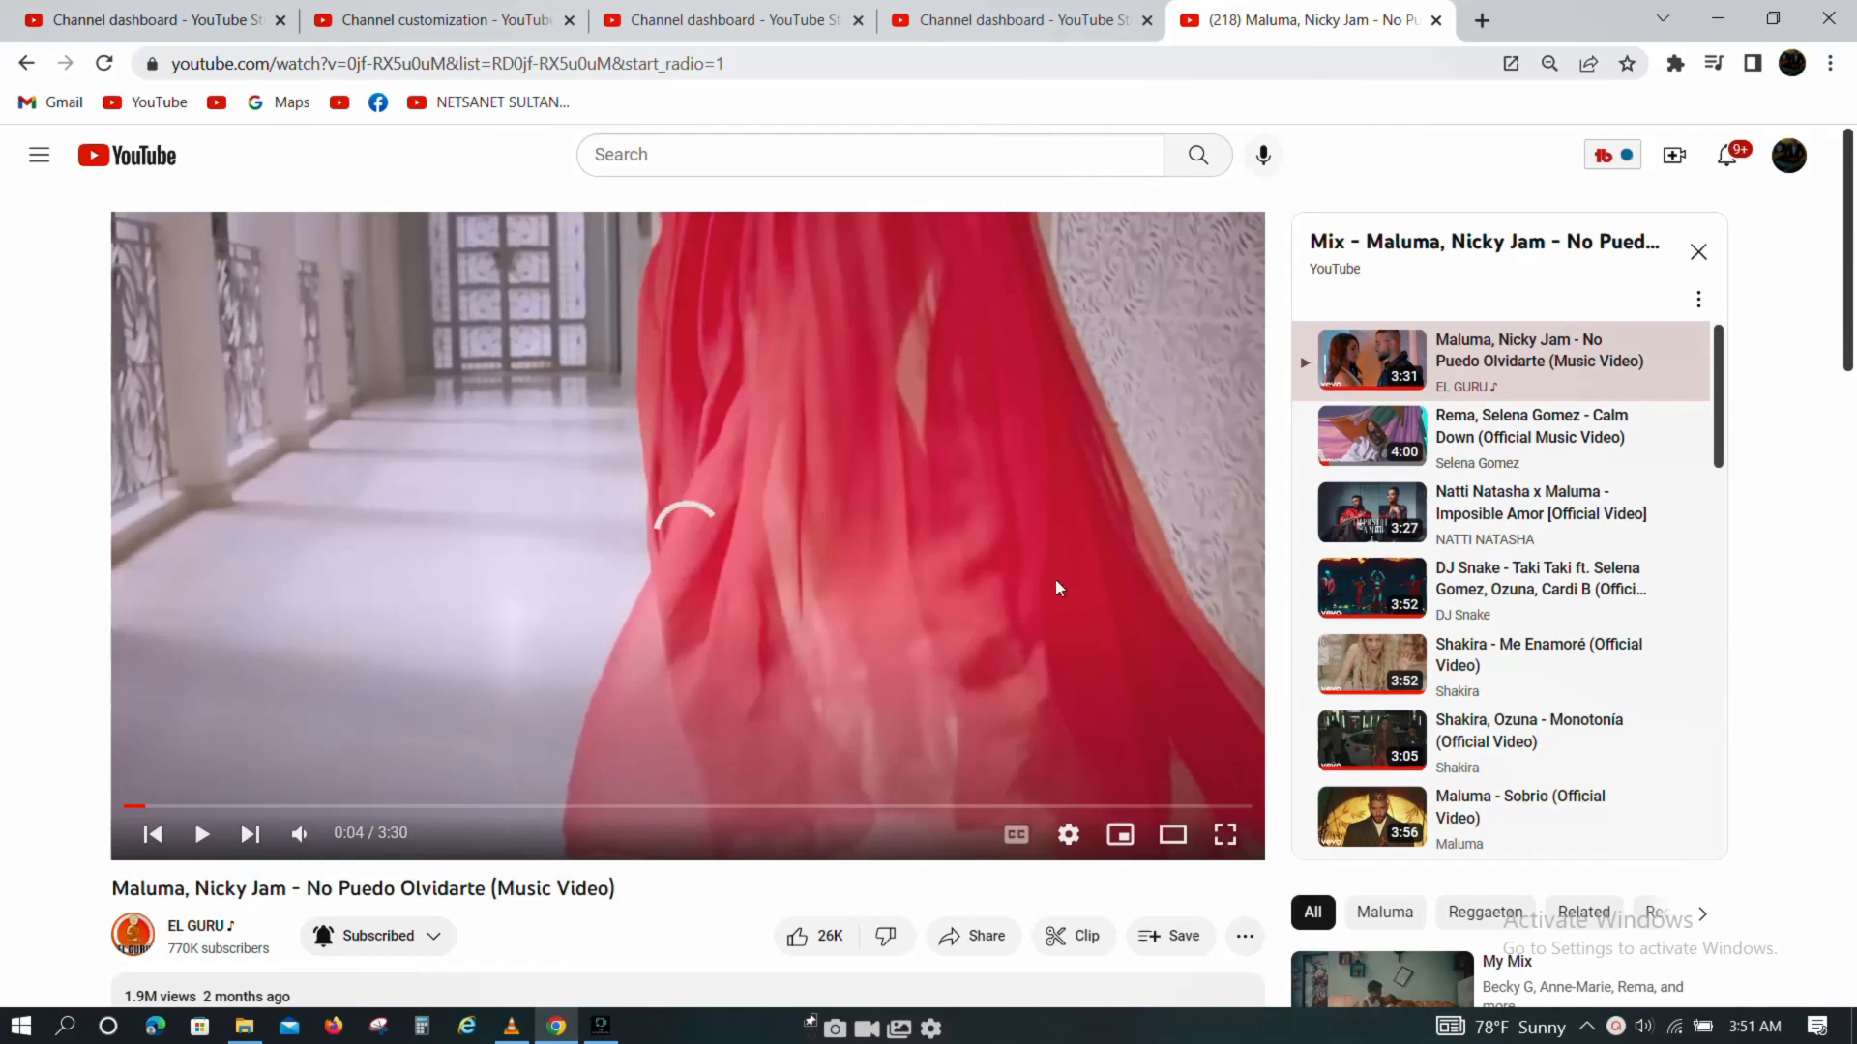
mouse_move(963, 534)
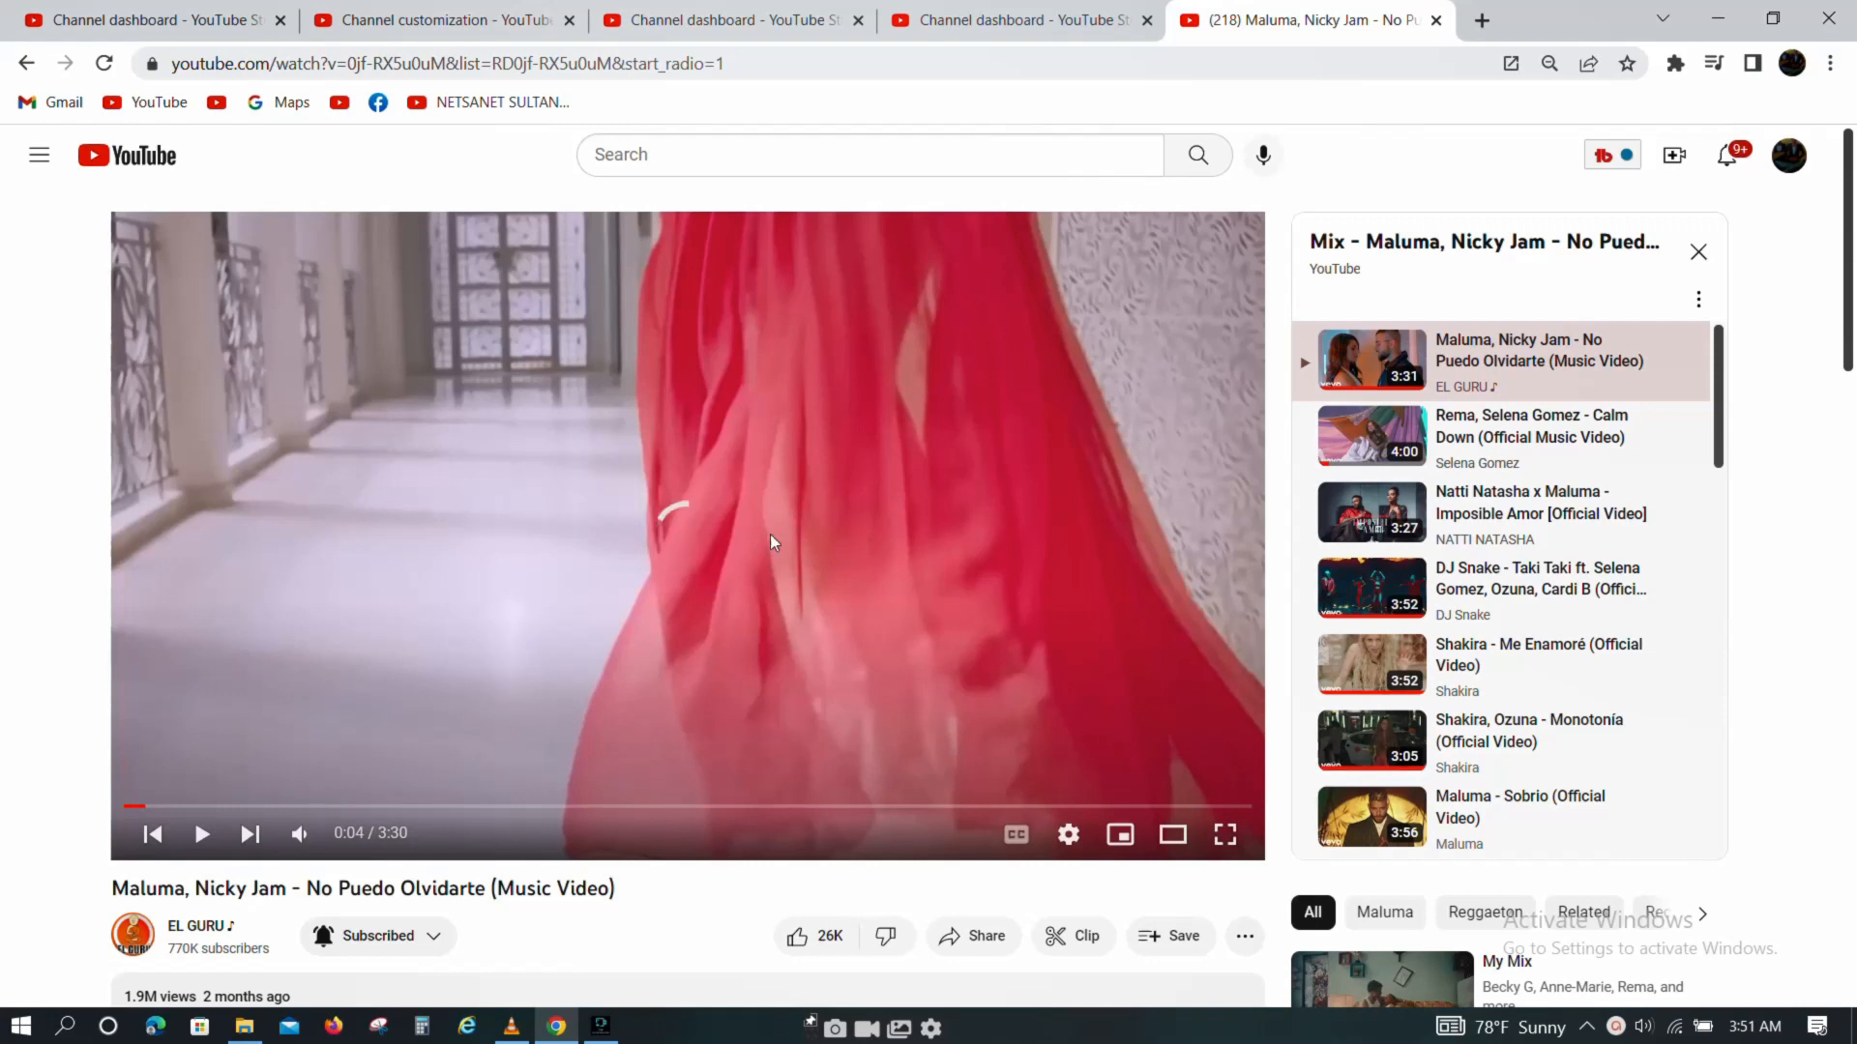
left_click(1011, 20)
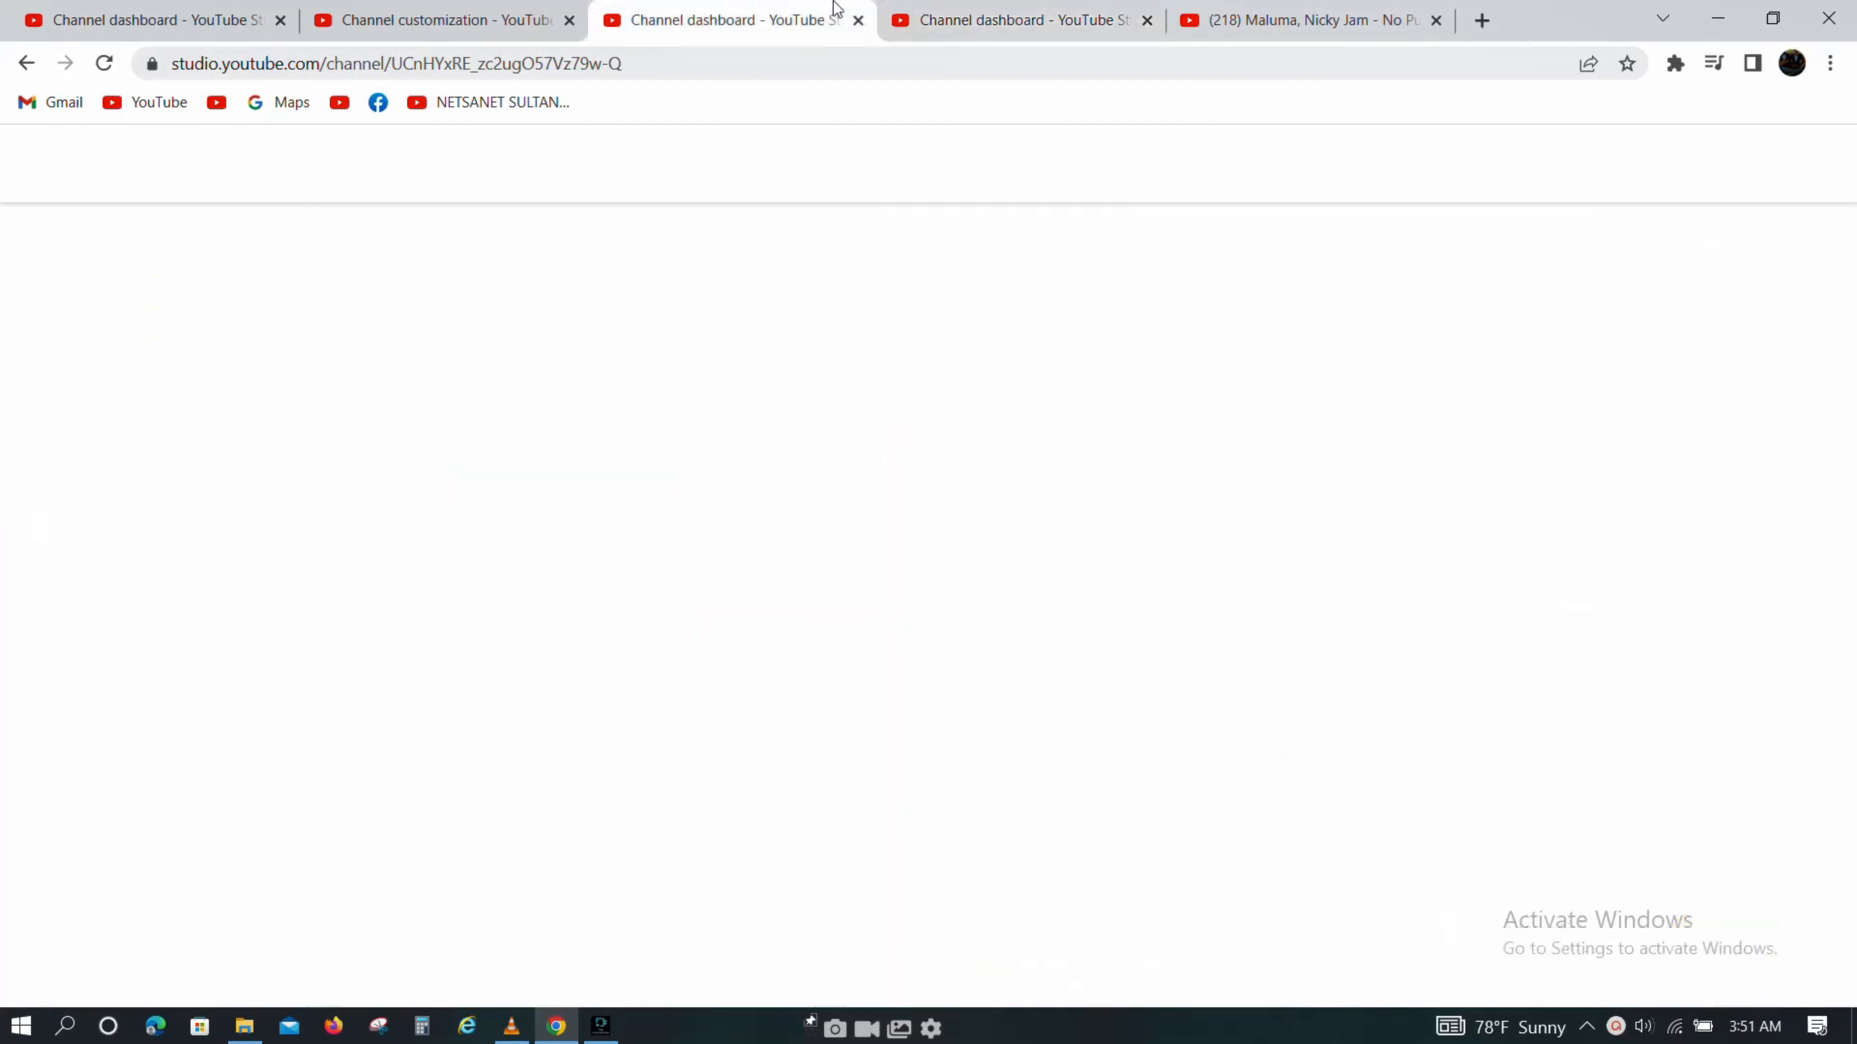
- Publish the ASE TUBE channel customization changes from the customization page
left_click(439, 20)
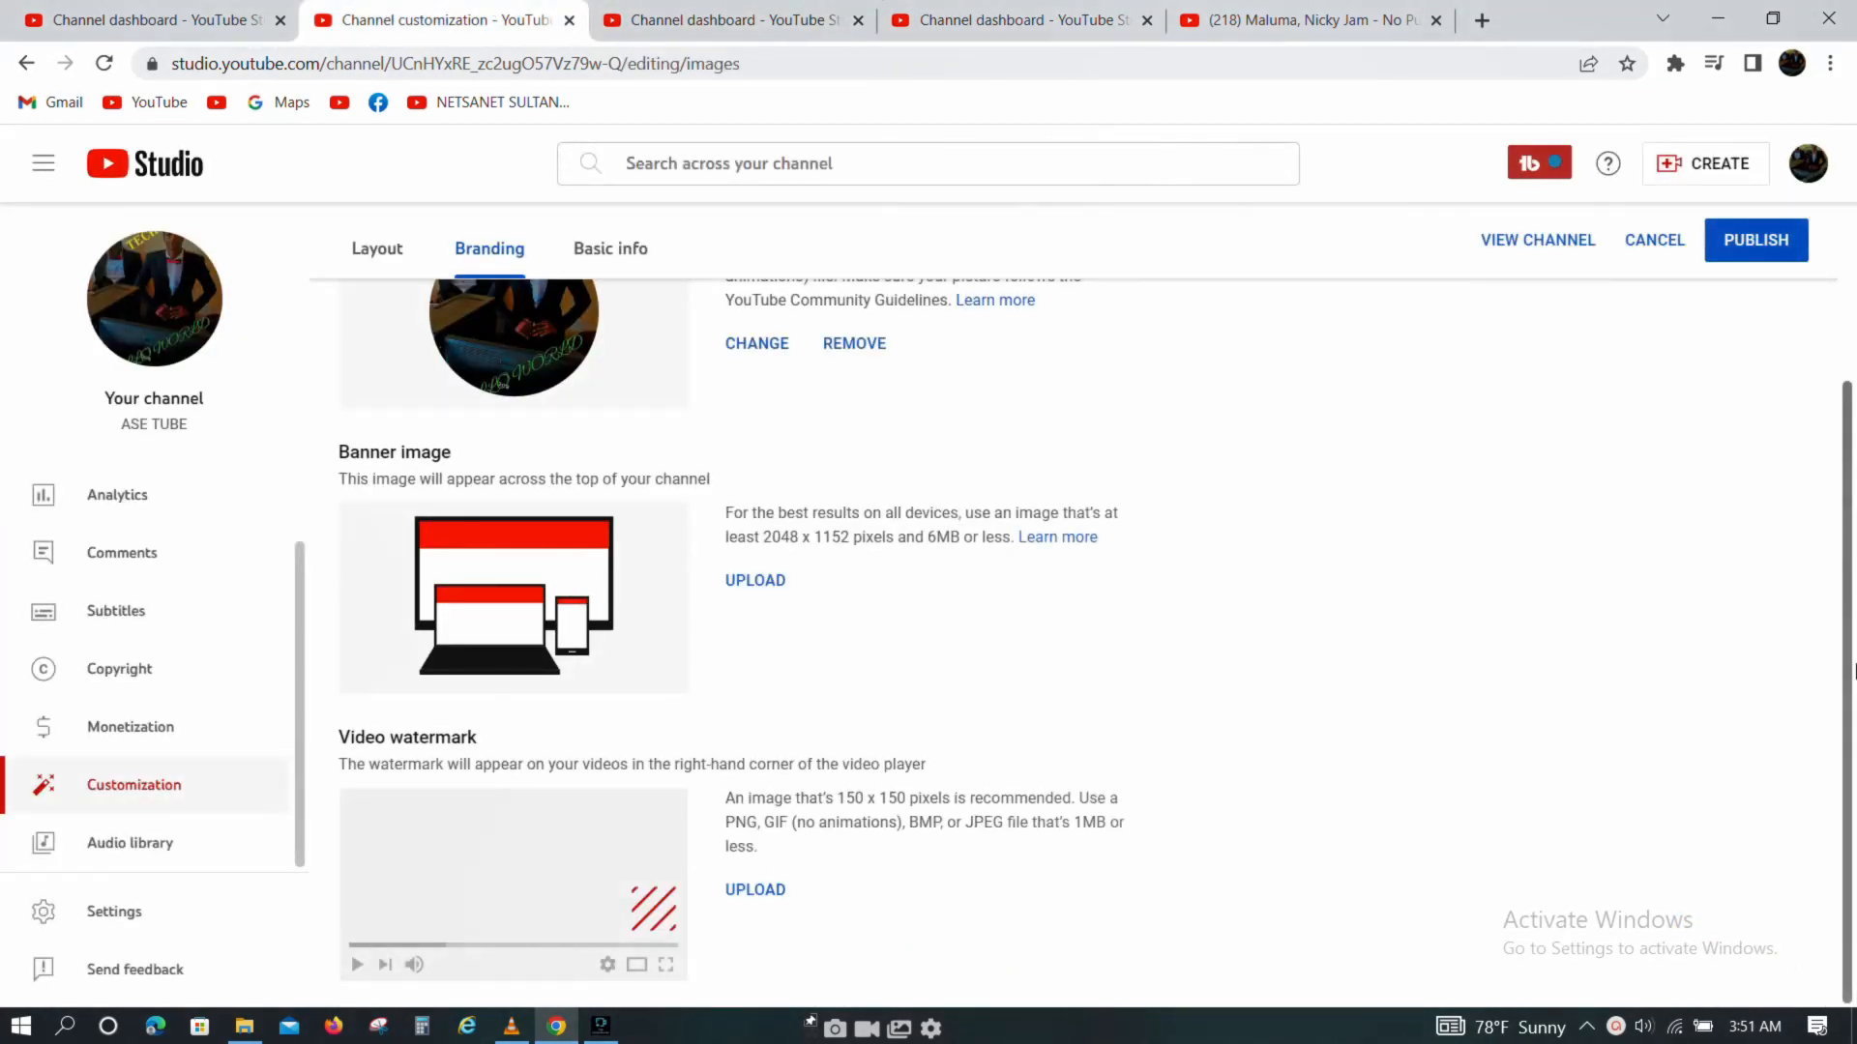
mouse_move(758, 624)
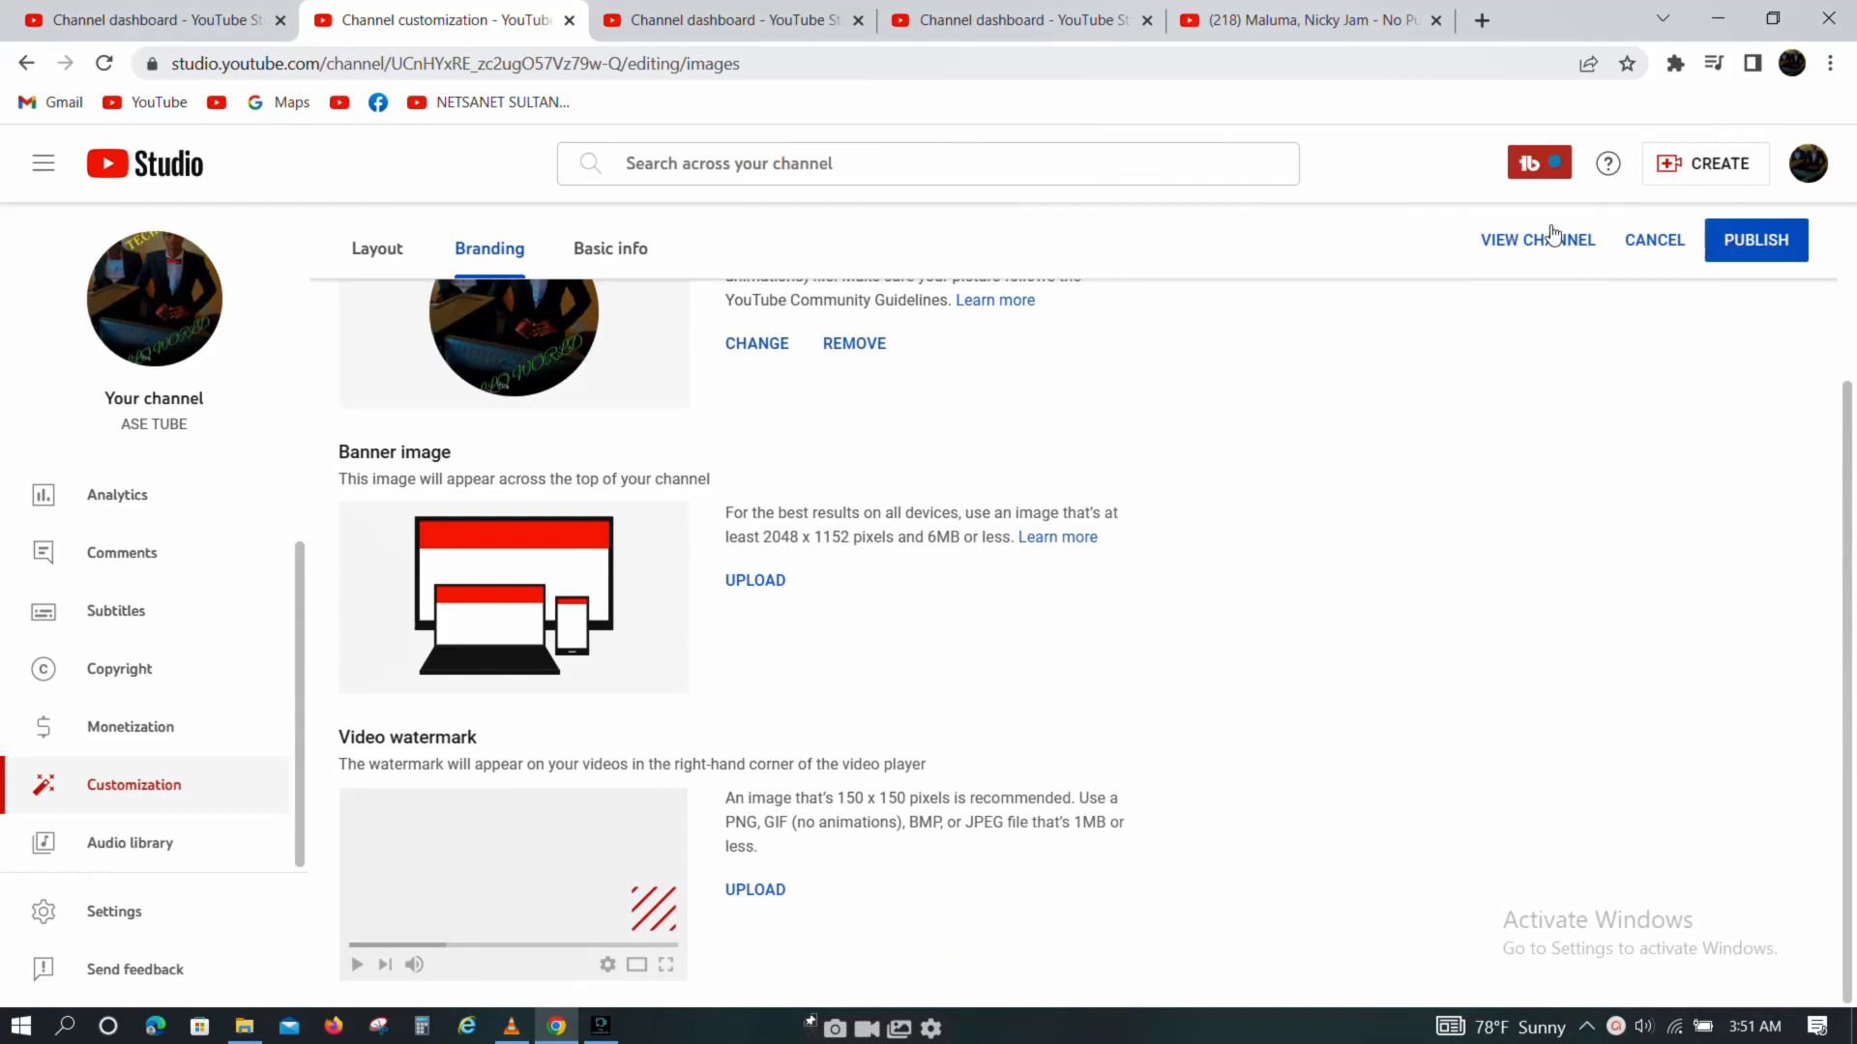
mouse_move(1824, 281)
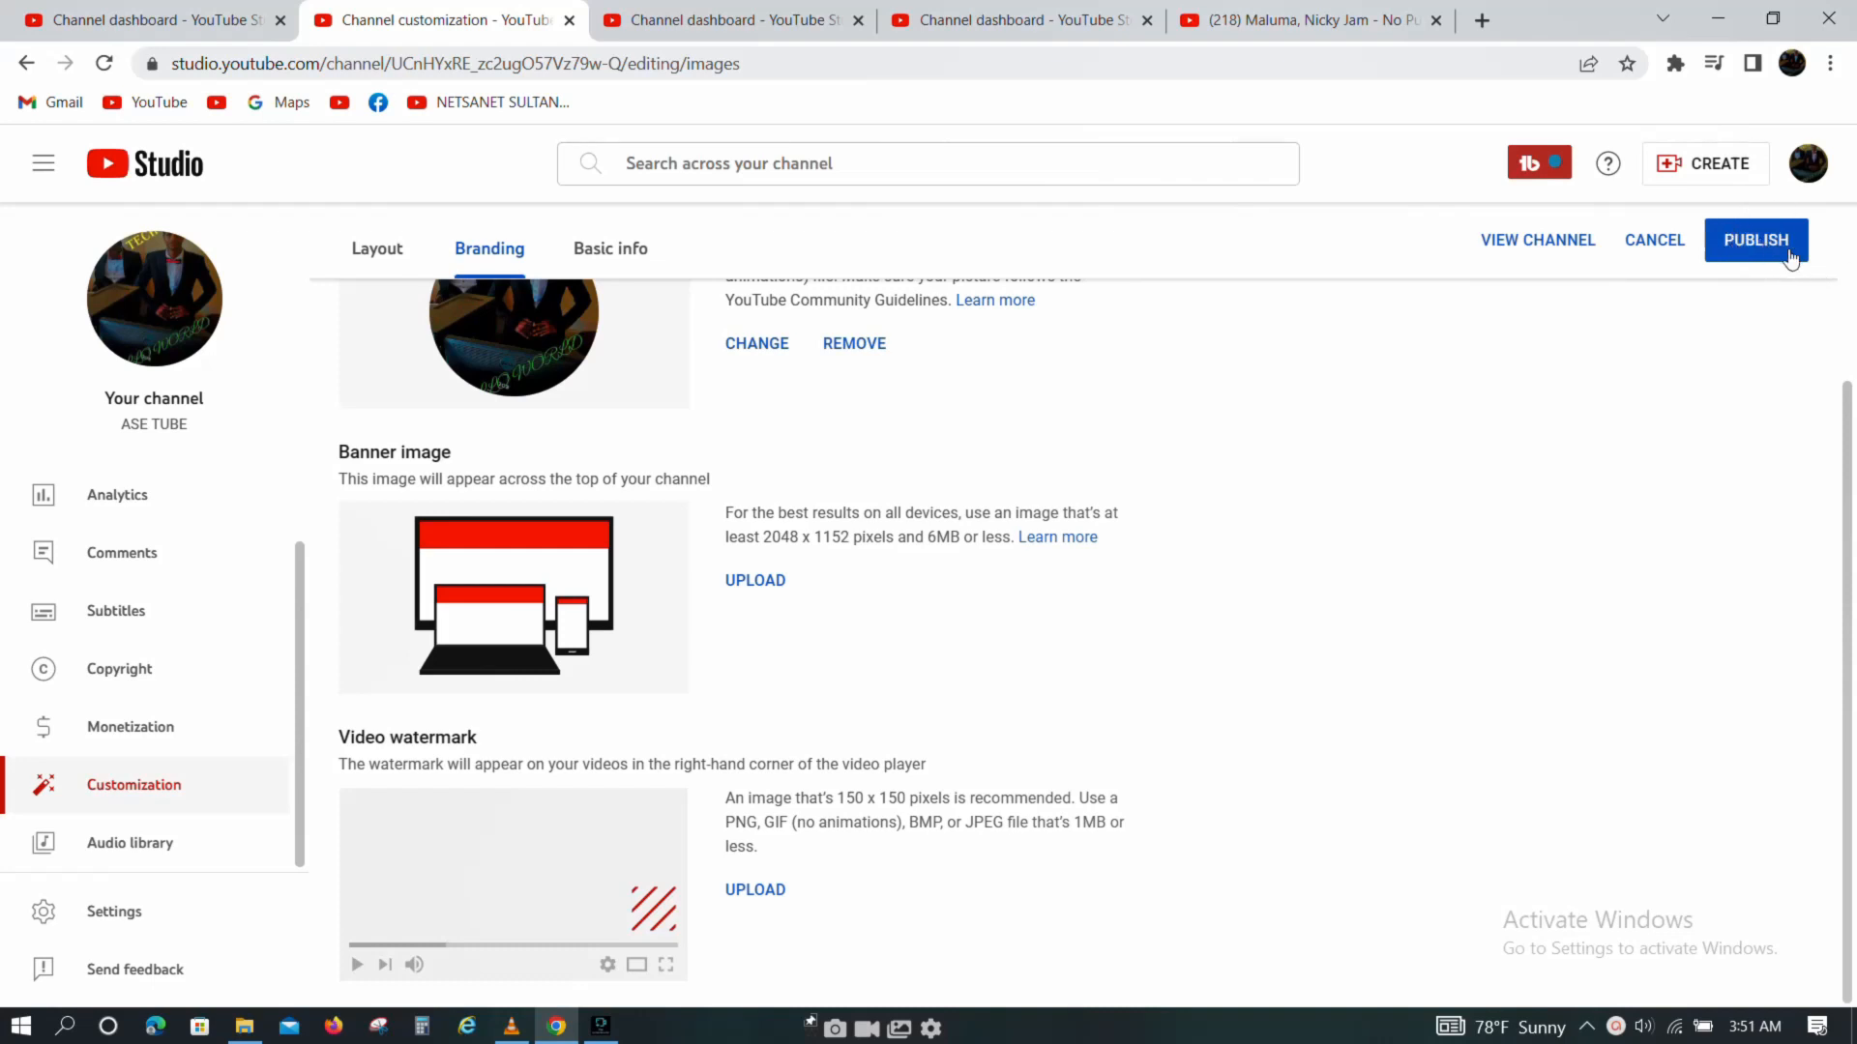
left_click(1756, 240)
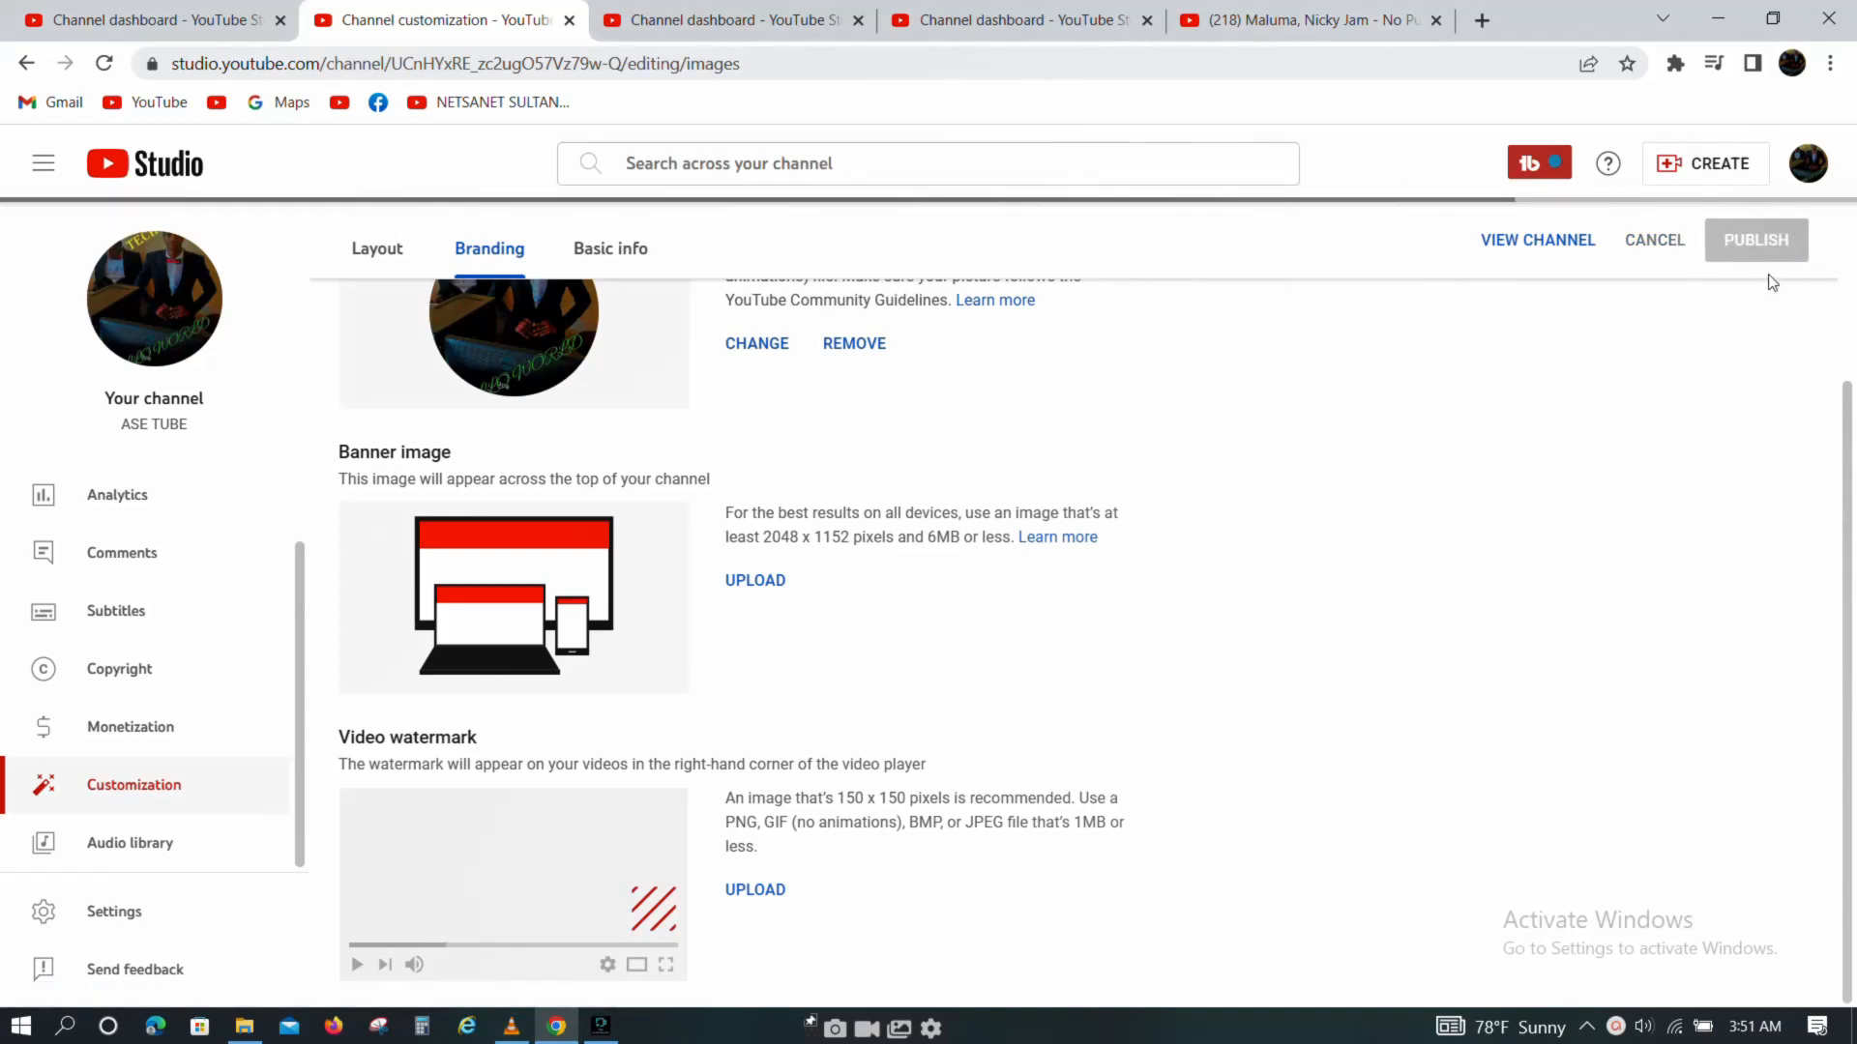
left_click(1754, 240)
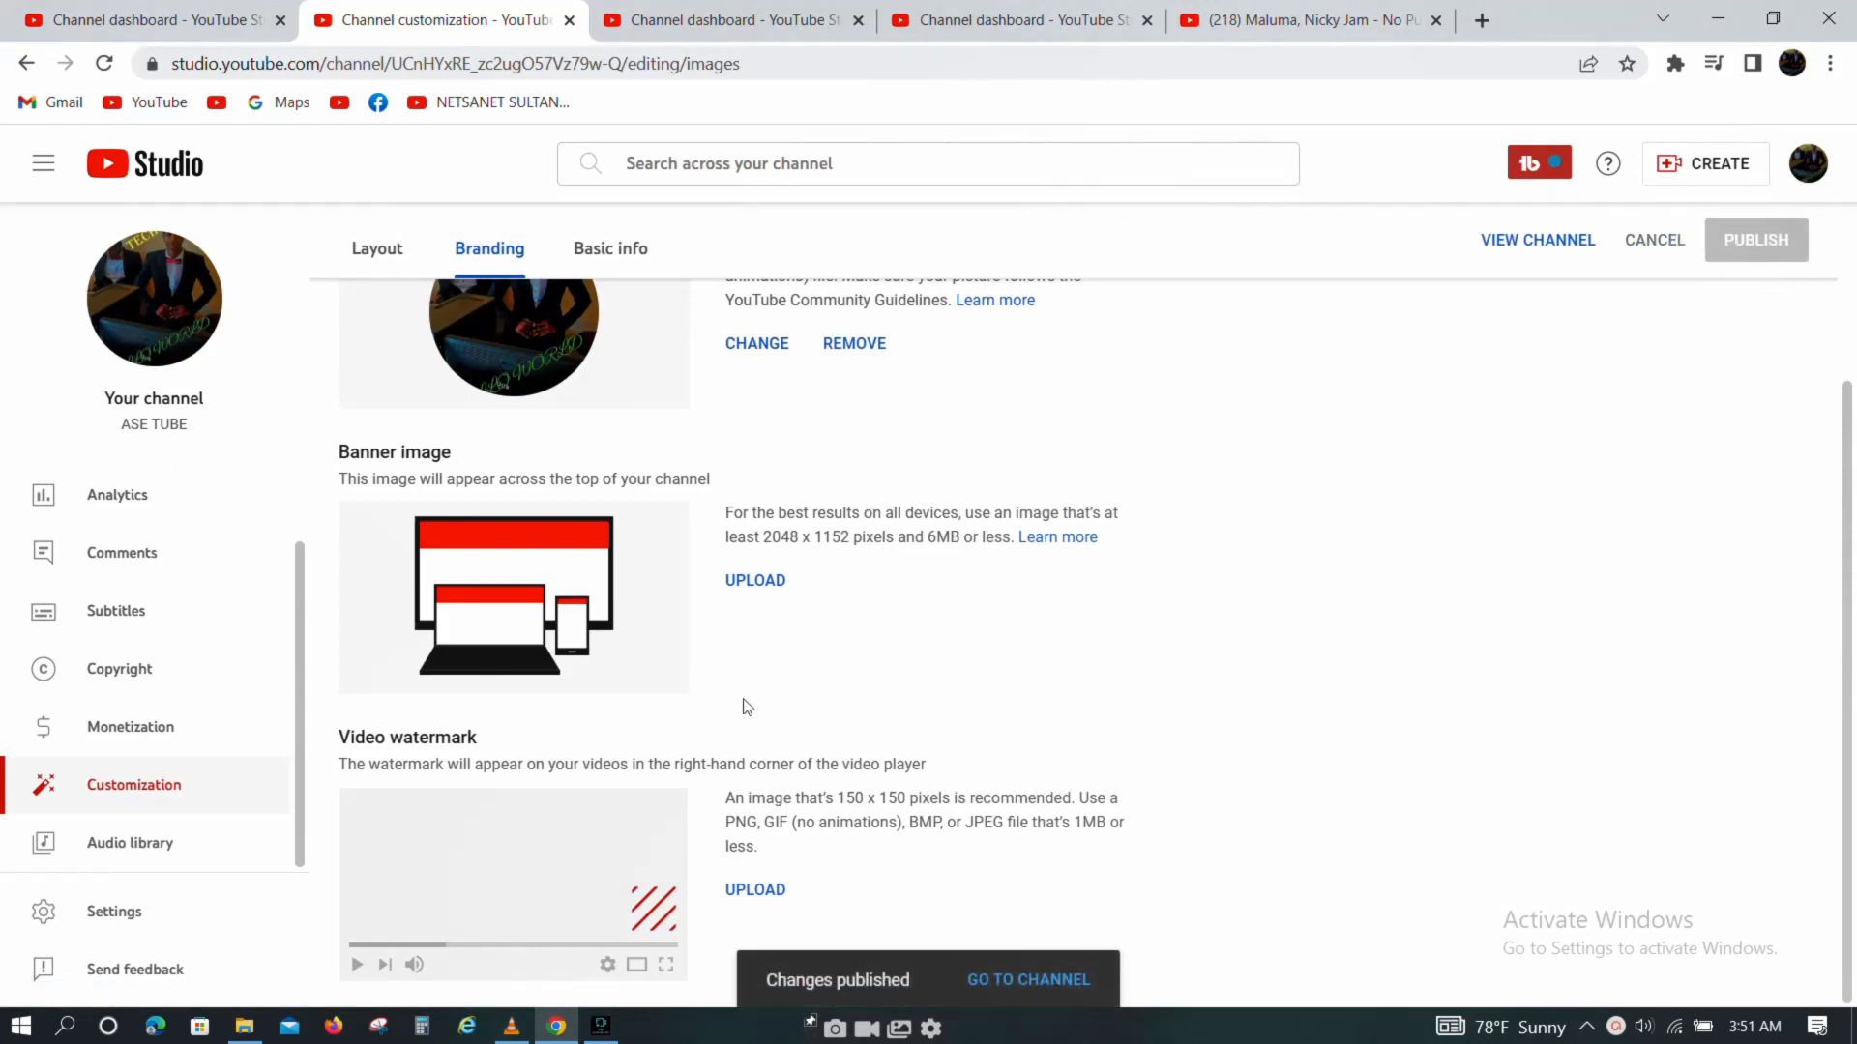
mouse_move(891, 731)
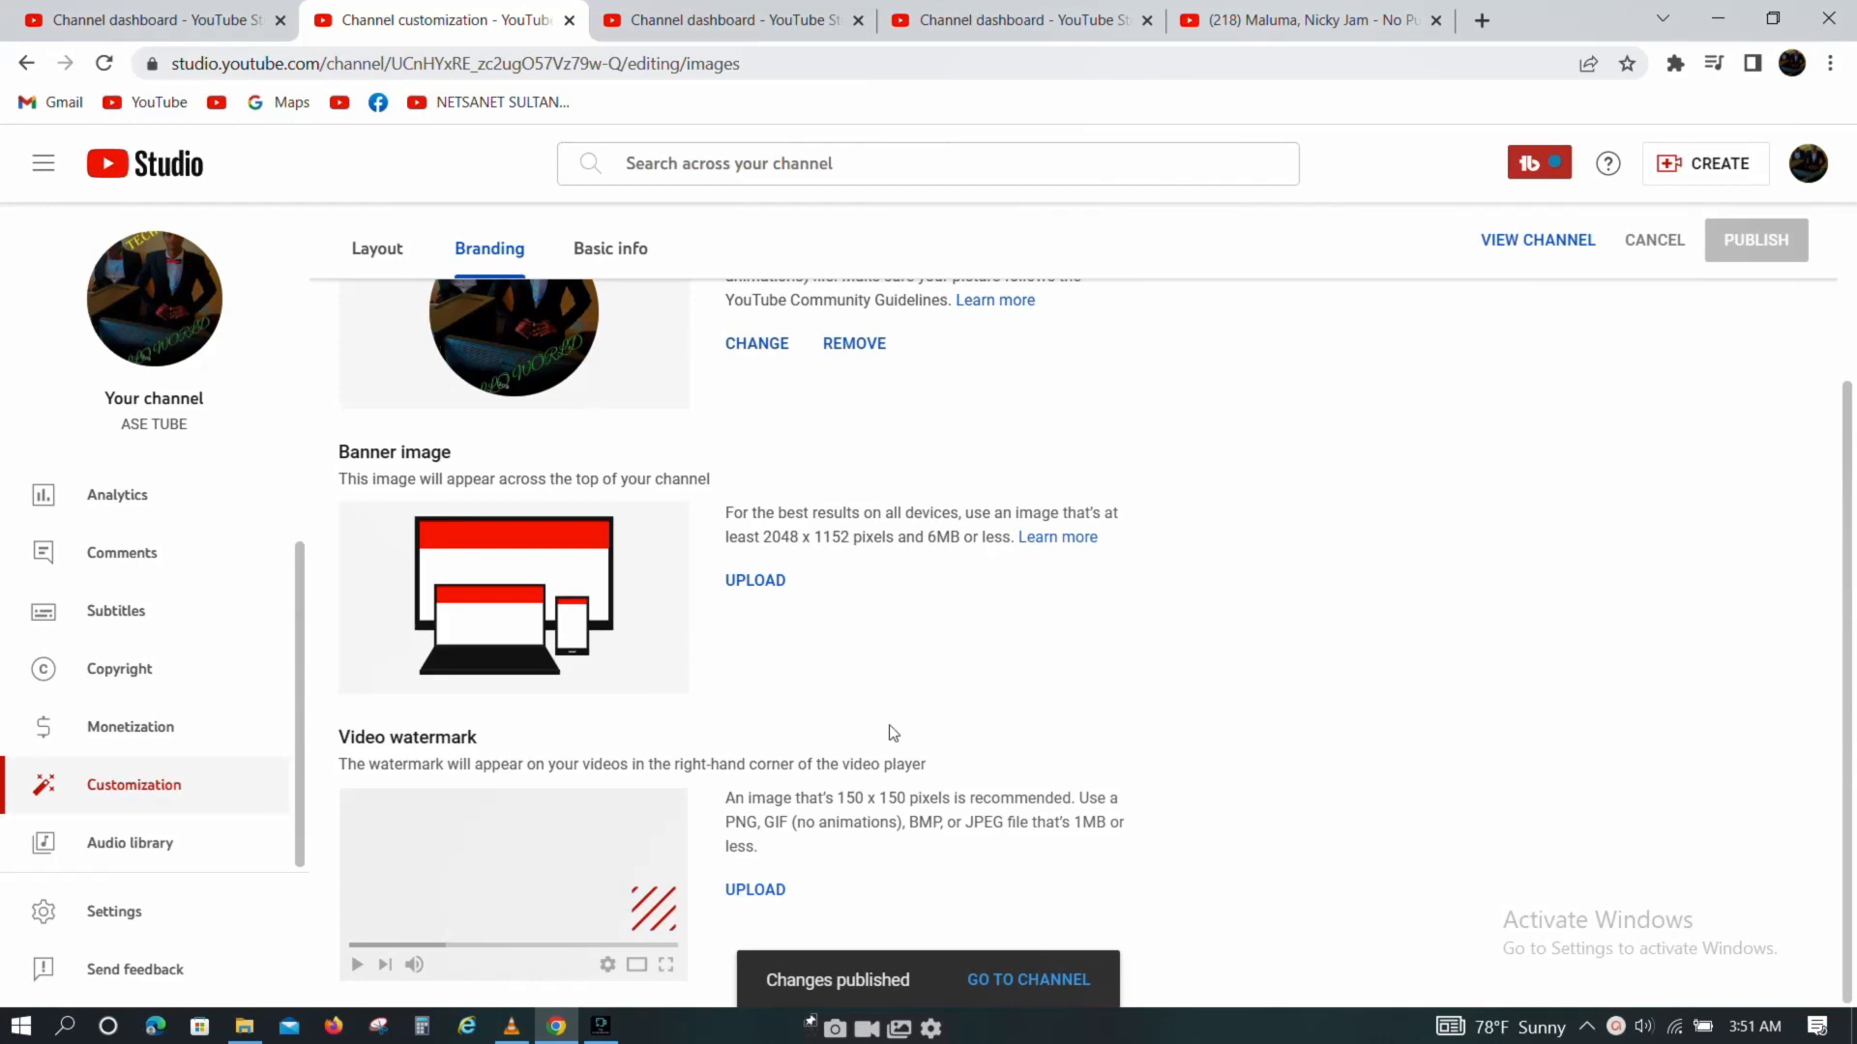